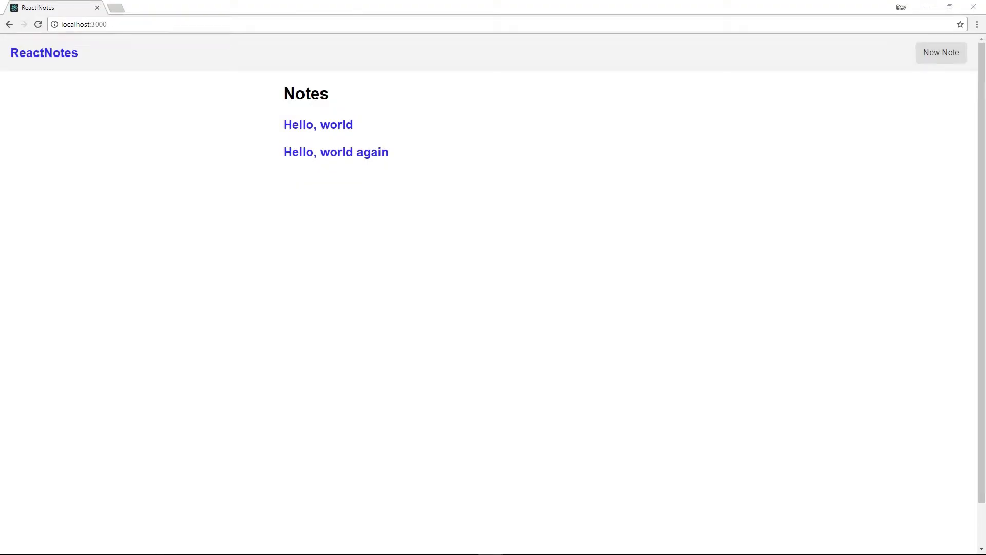
{"action": "mouse_move", "coordinate": [317, 125]}
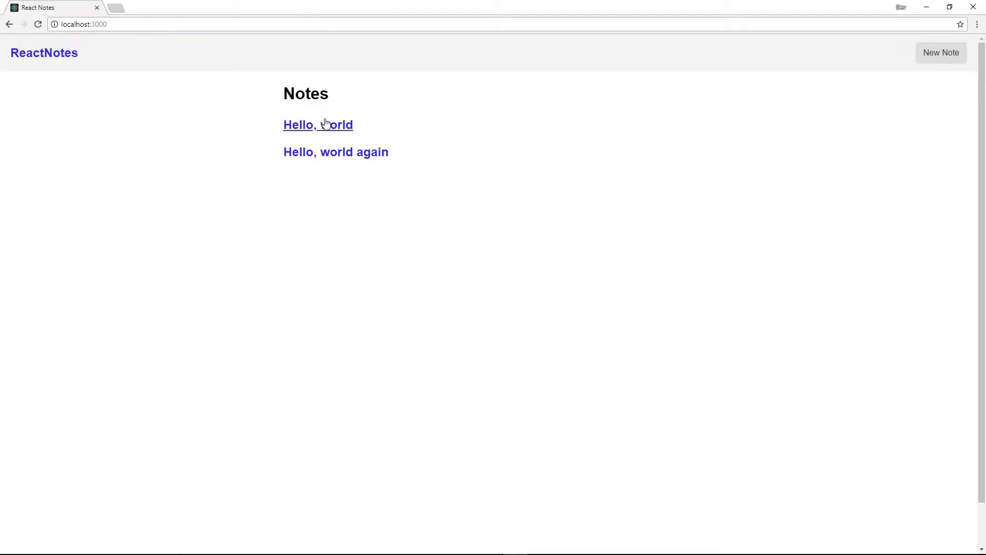
{"action": "mouse_move", "coordinate": [920, 71]}
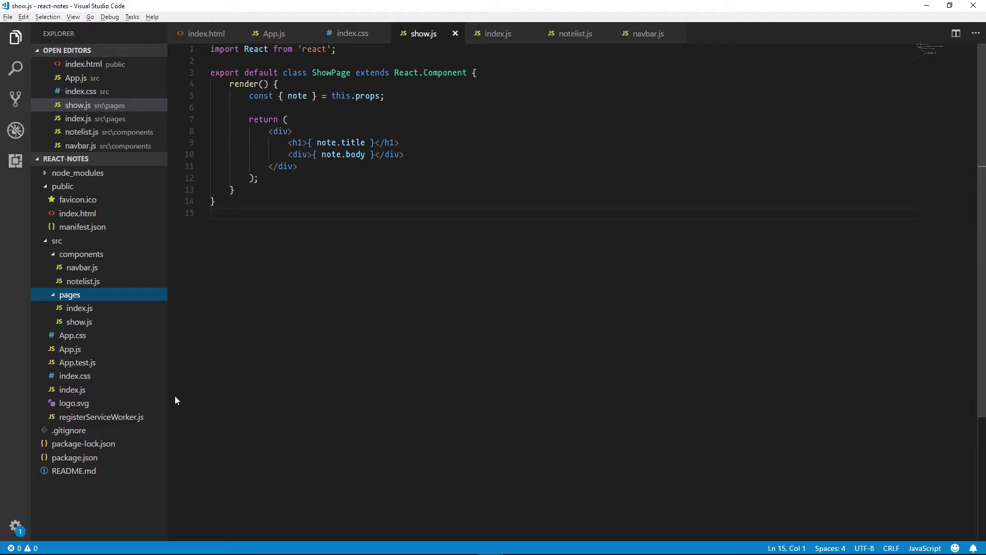
- Duplicate show.js as new.js in src/pages and rename its class to NewPage
{"action": "right_click", "coordinate": [79, 322]}
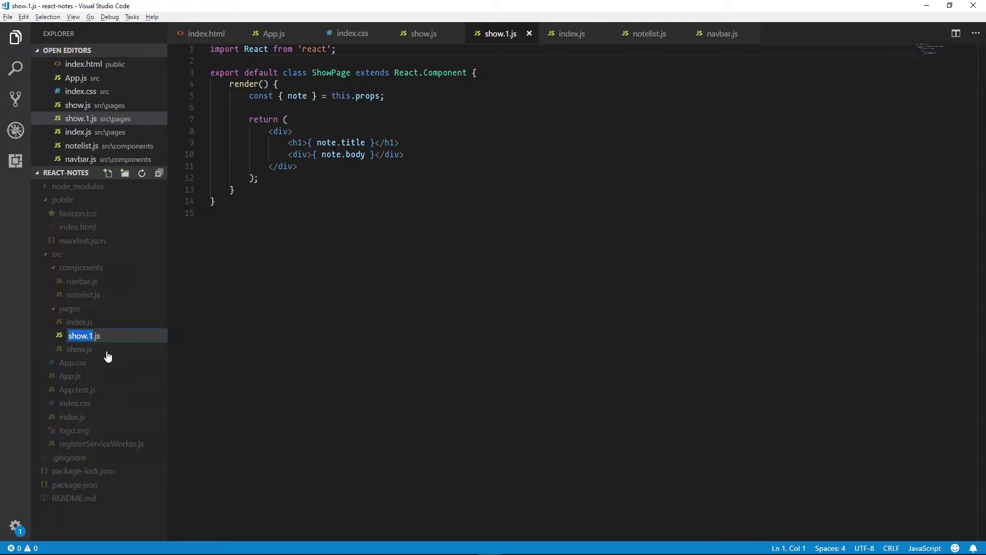
{"action": "type", "text": "new.js"}
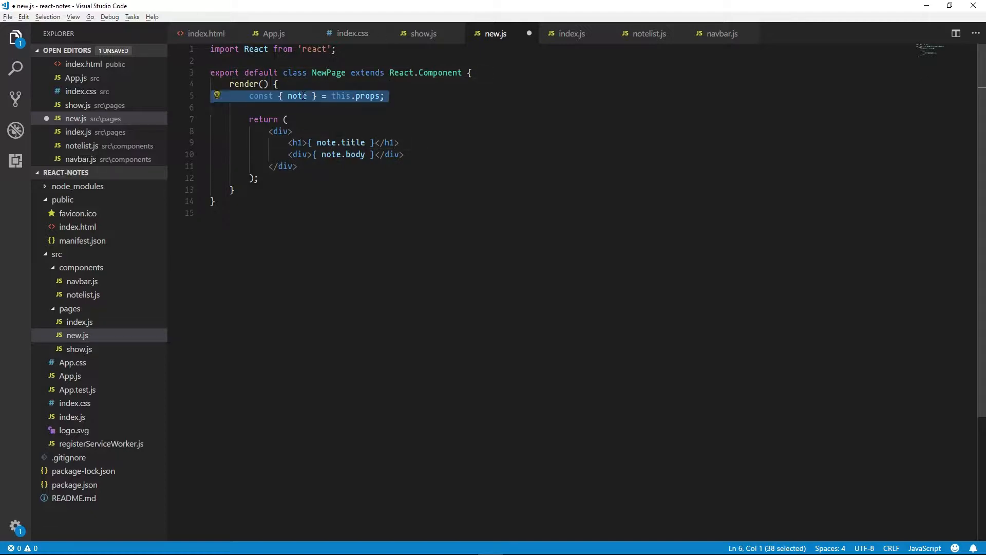
- Replace the props line with state holding an empty note: title, body, createdAt, updatedAt
{"action": "key", "text": "Delete"}
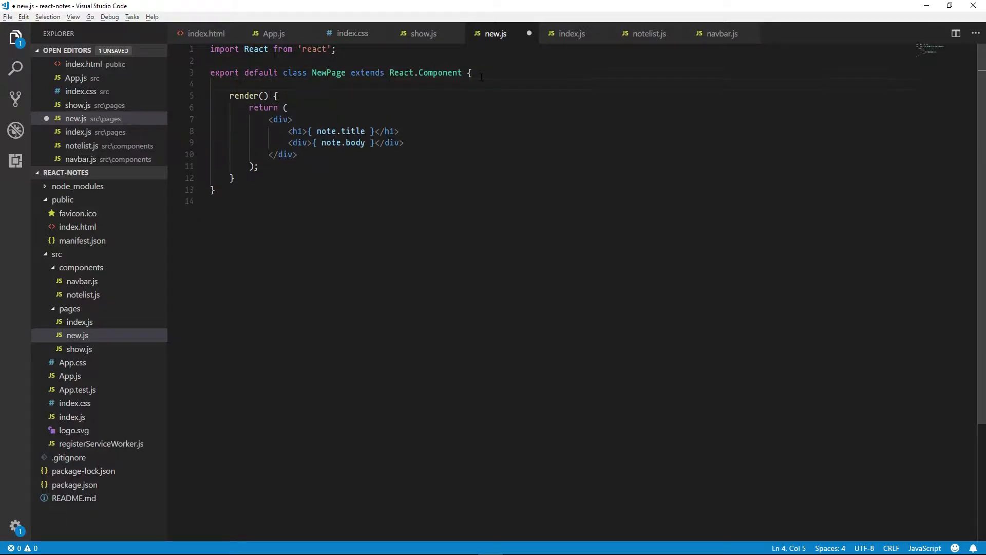
{"action": "type", "text": "state = {"}
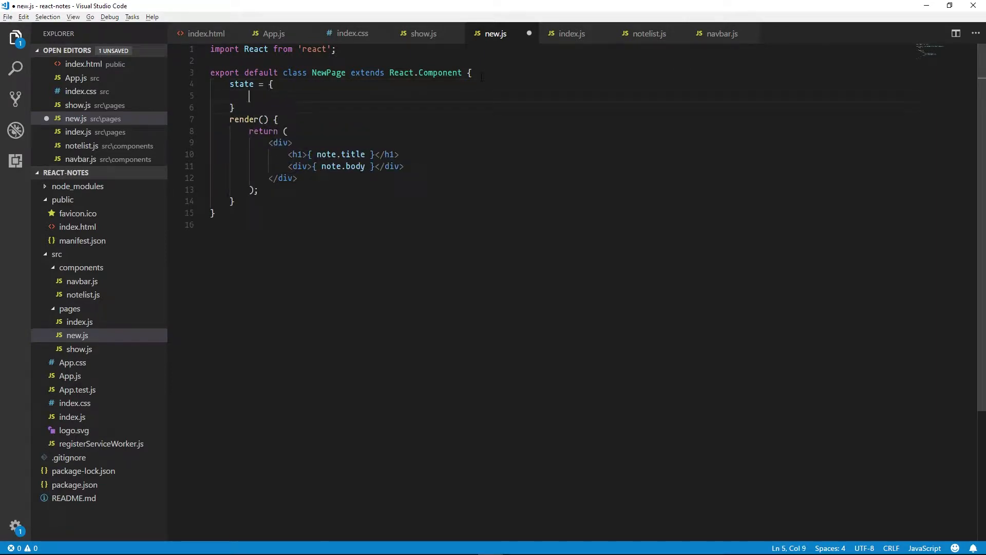
{"action": "type", "text": "note:"}
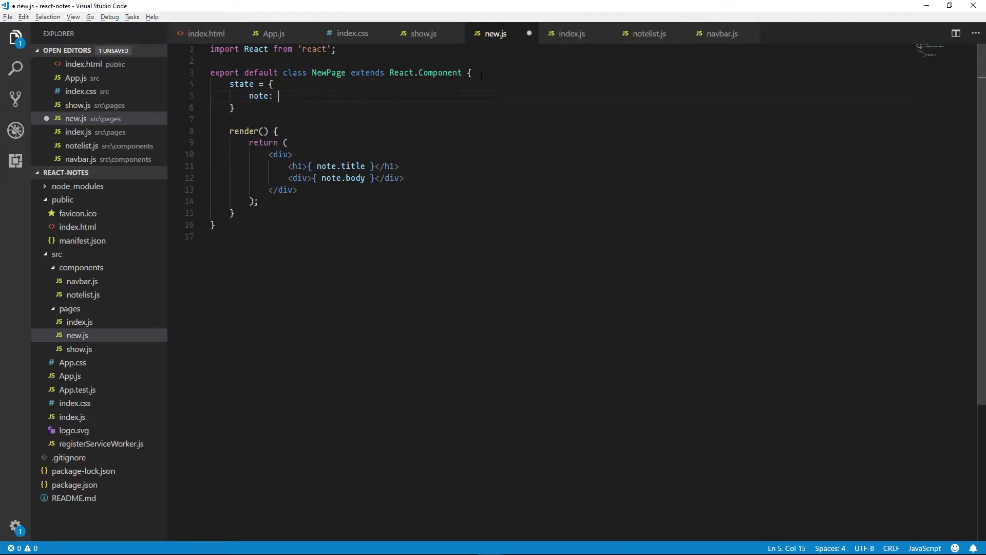
{"action": "type", "text": "{"}
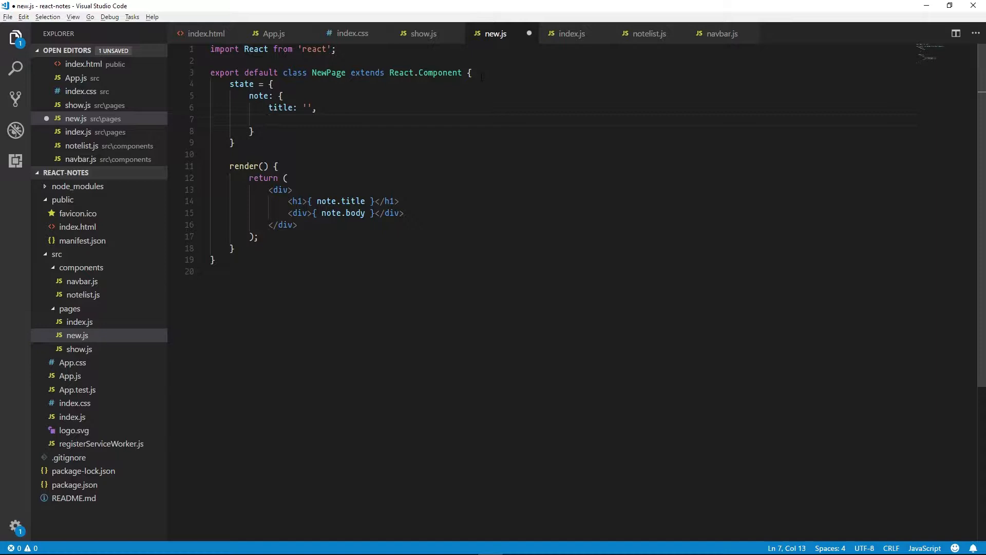
{"action": "type", "text": "body: '',"}
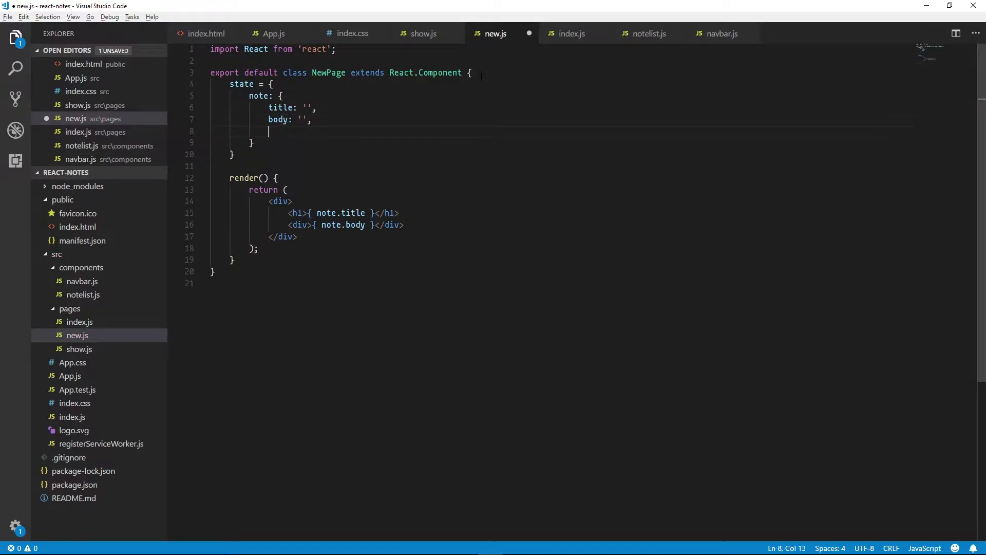
{"action": "type", "text": "createdAt: undefined,"}
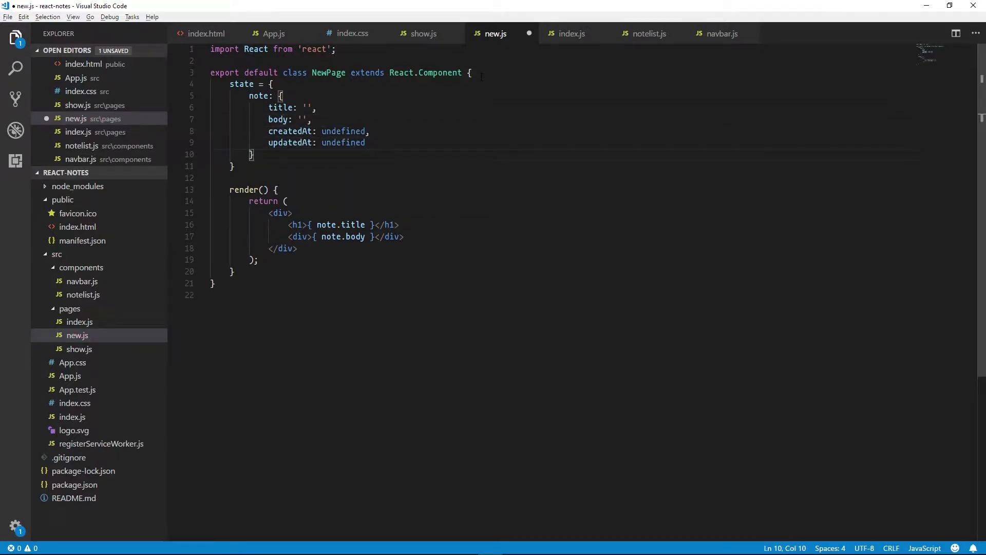
{"action": "type", "text": "const { note } = this.state;"}
{"action": "left_click", "coordinate": [281, 213]}
{"action": "type", "text": " className=\""}
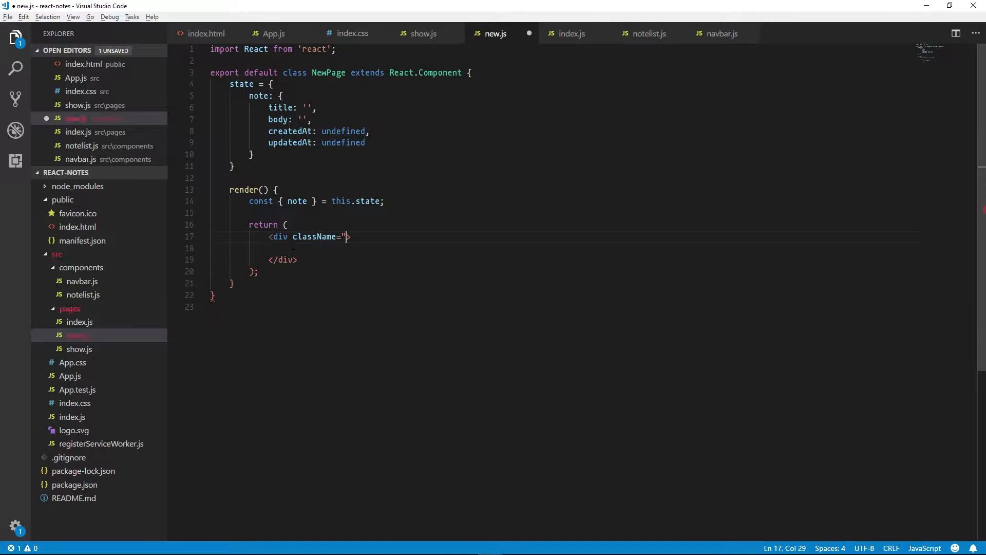
- Render a note-form div containing an <h1>New Note</h1> heading and an empty form
{"action": "type", "text": "note-form"}
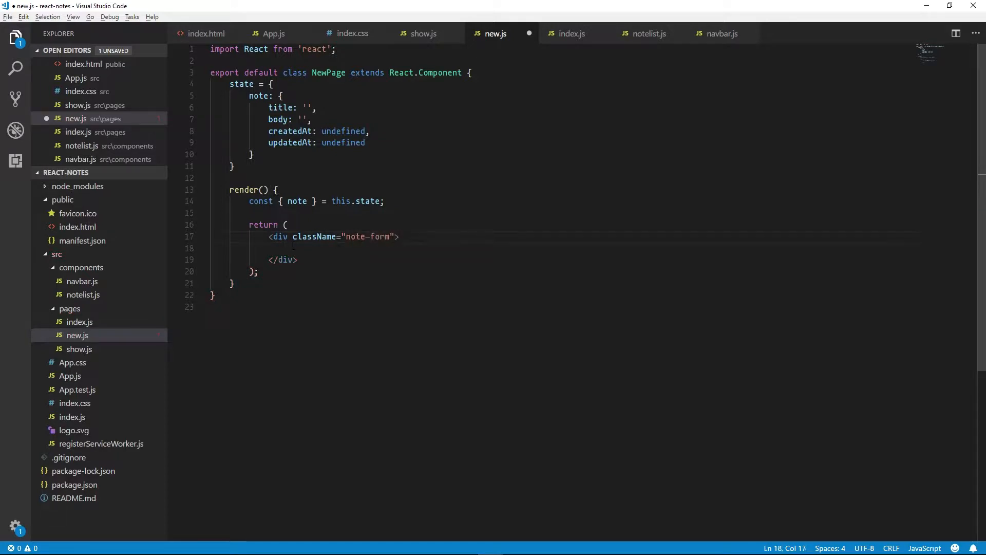
{"action": "type", "text": "<h1>New"}
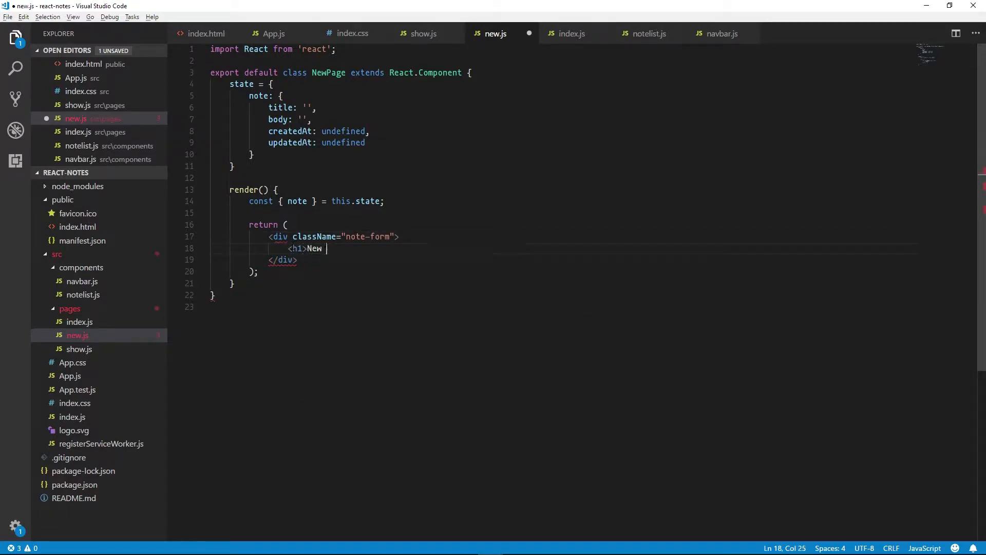
{"action": "type", "text": "Note</h1>"}
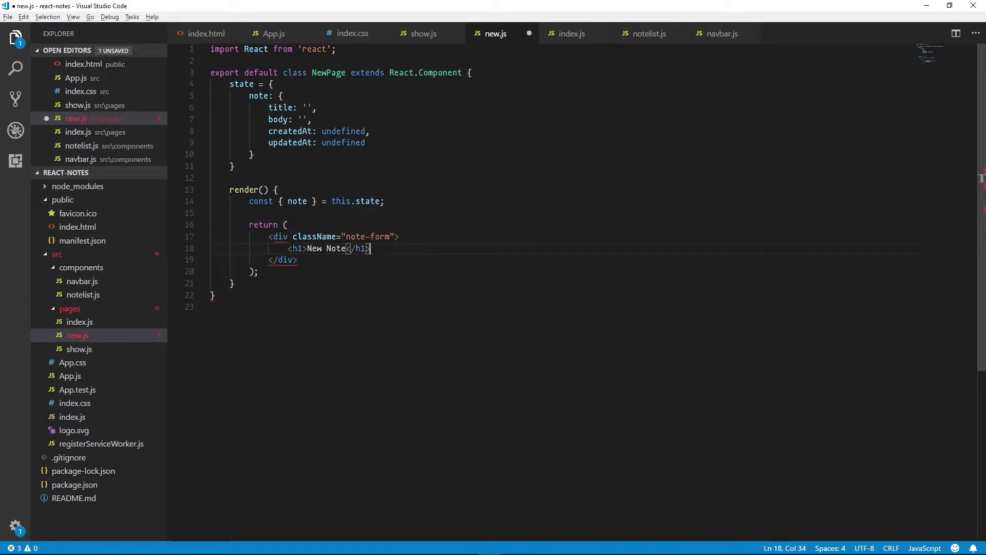
{"action": "type", "text": "<form>"}
{"action": "type", "text": "</"}
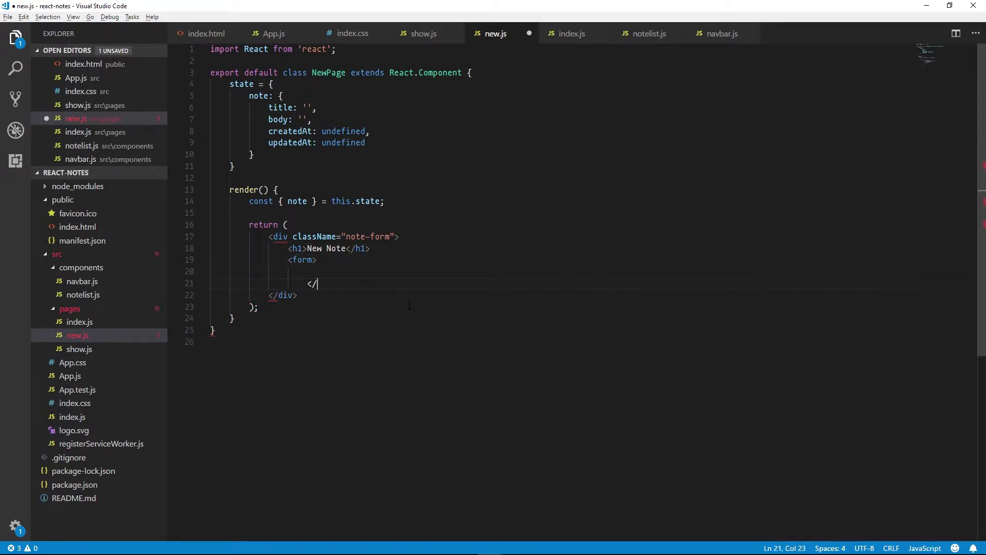
{"action": "type", "text": "form>"}
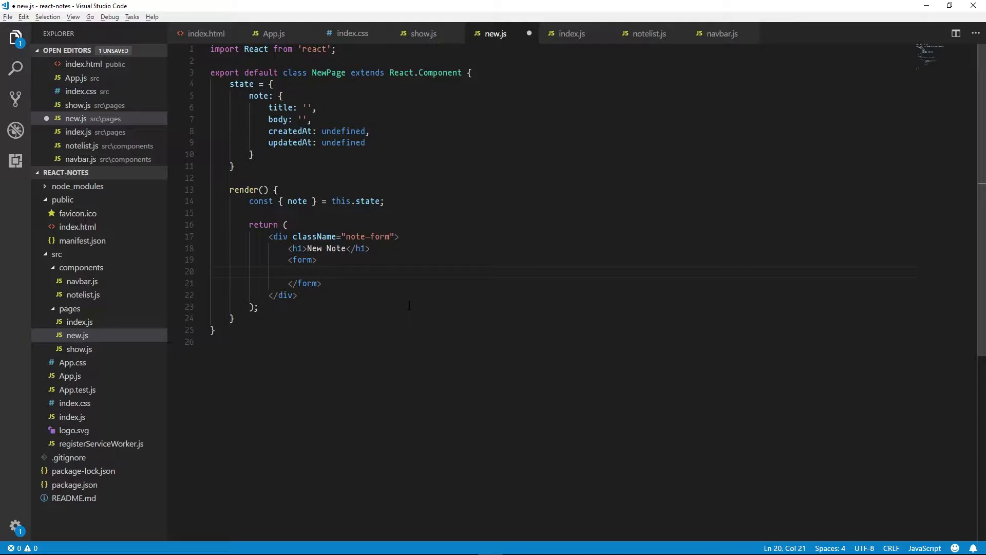
- Add a note-form-field with a Title label and a text input named title bound to note.title
{"action": "type", "text": "<div"}
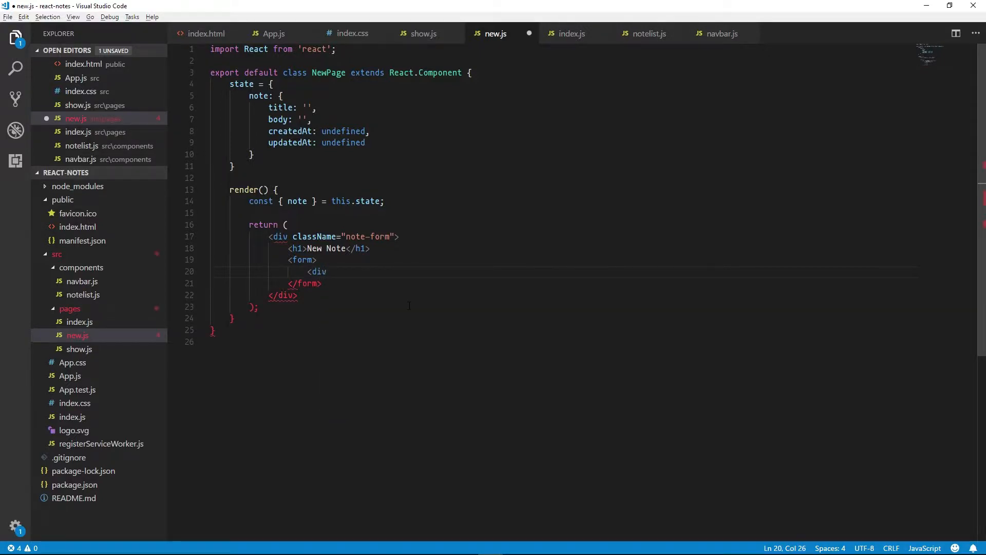
{"action": "type", "text": "className=\"note-form-field\">"}
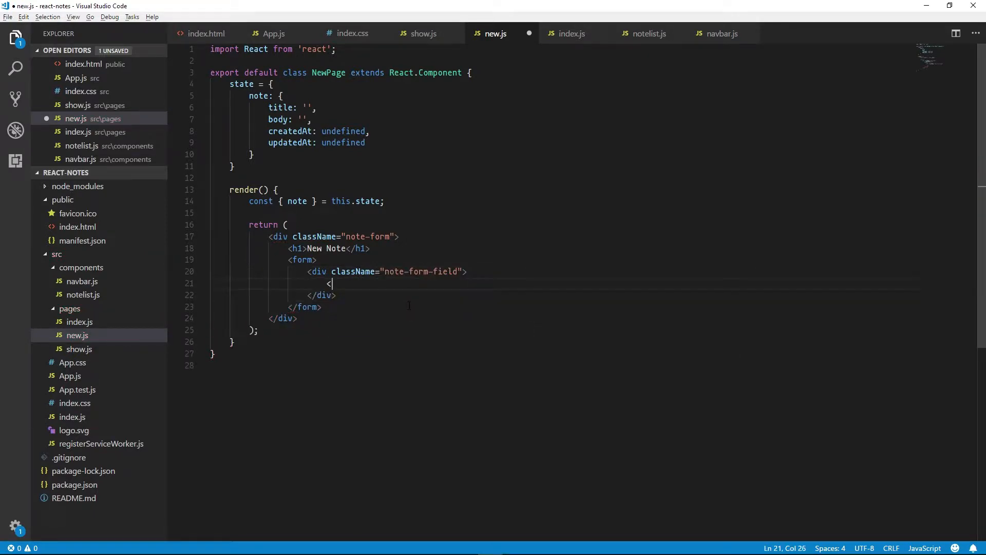
{"action": "type", "text": "<label>Title</label>"}
{"action": "type", "text": "<i"}
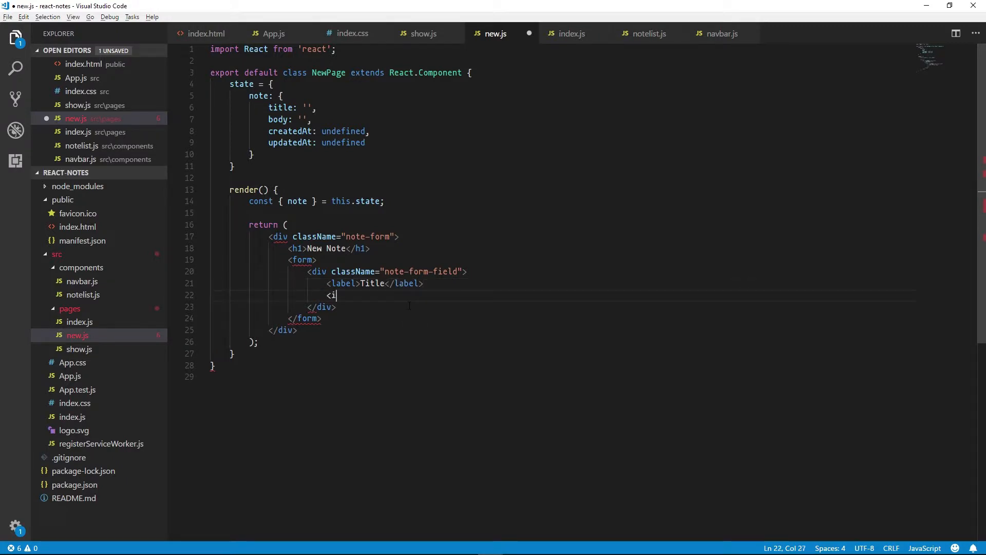
{"action": "type", "text": "nput"}
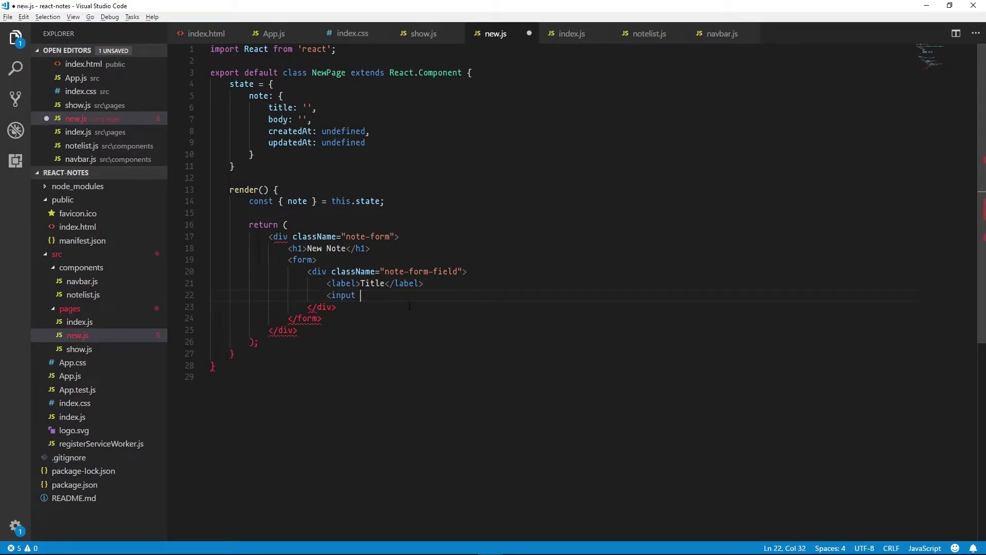
{"action": "type", "text": "type=\"\""}
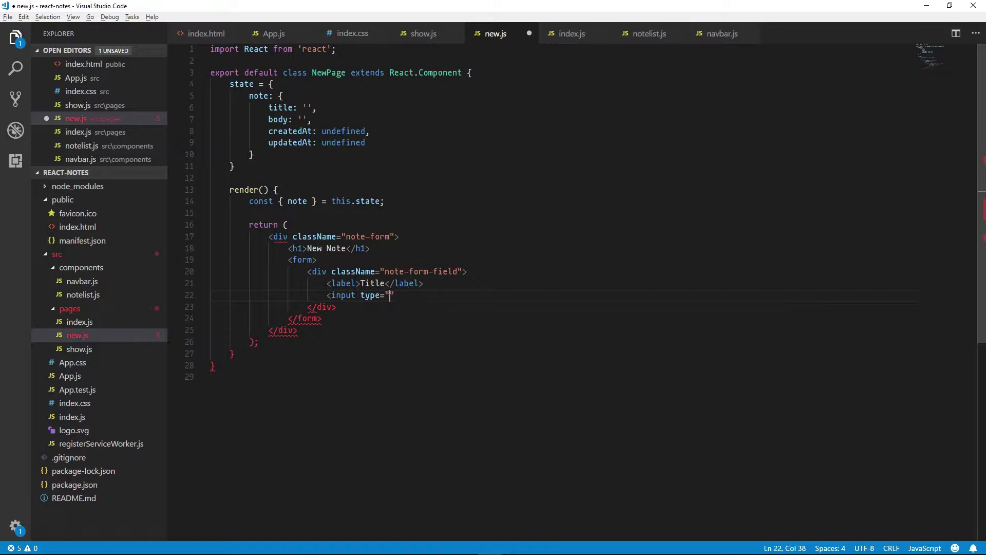
{"action": "type", "text": "text\" nam"}
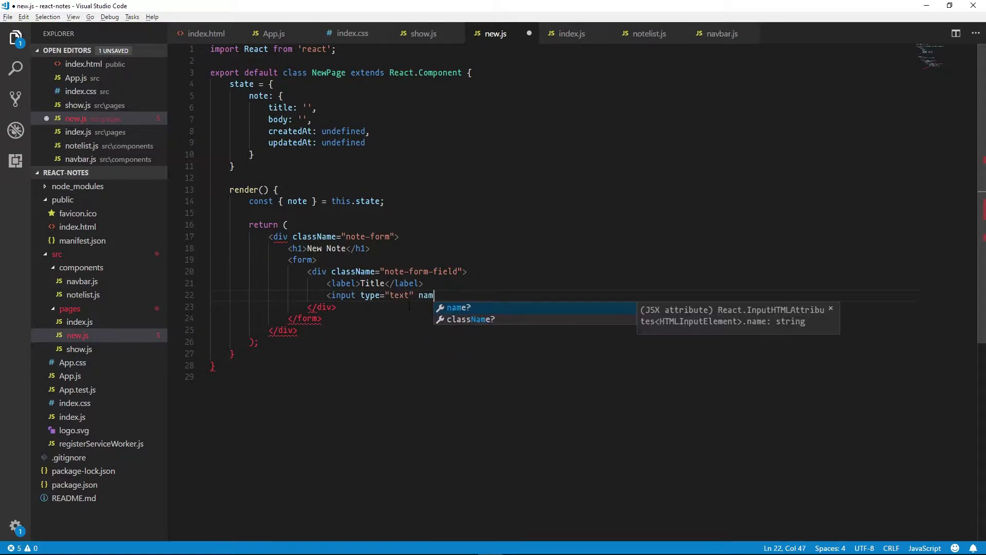
{"action": "type", "text": "e=\"title\""}
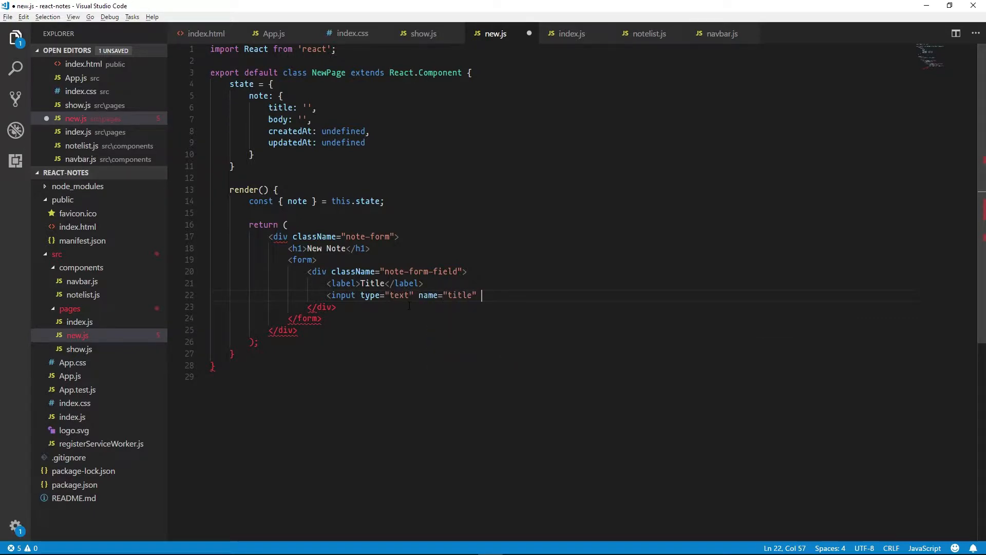
{"action": "type", "text": "value={}"}
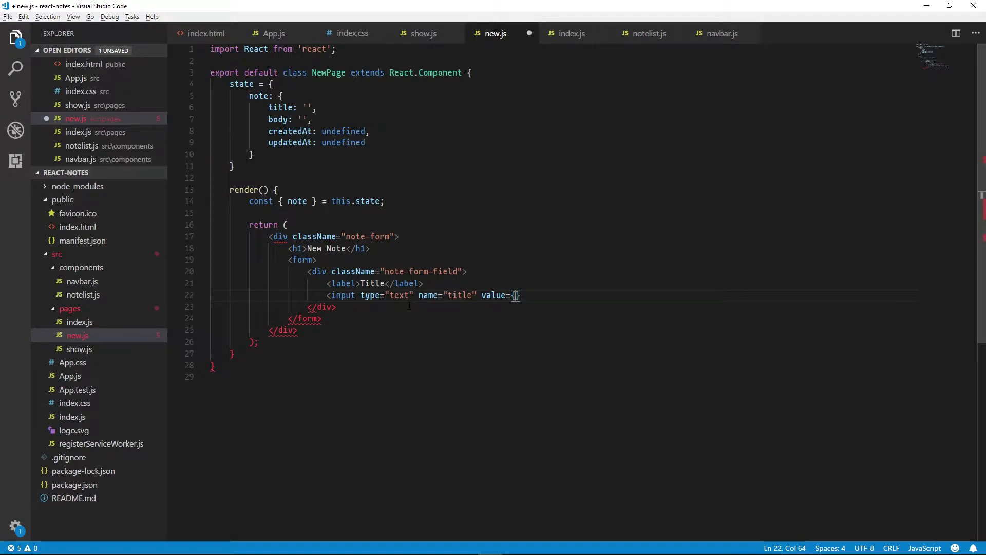
{"action": "type", "text": "note.title"}
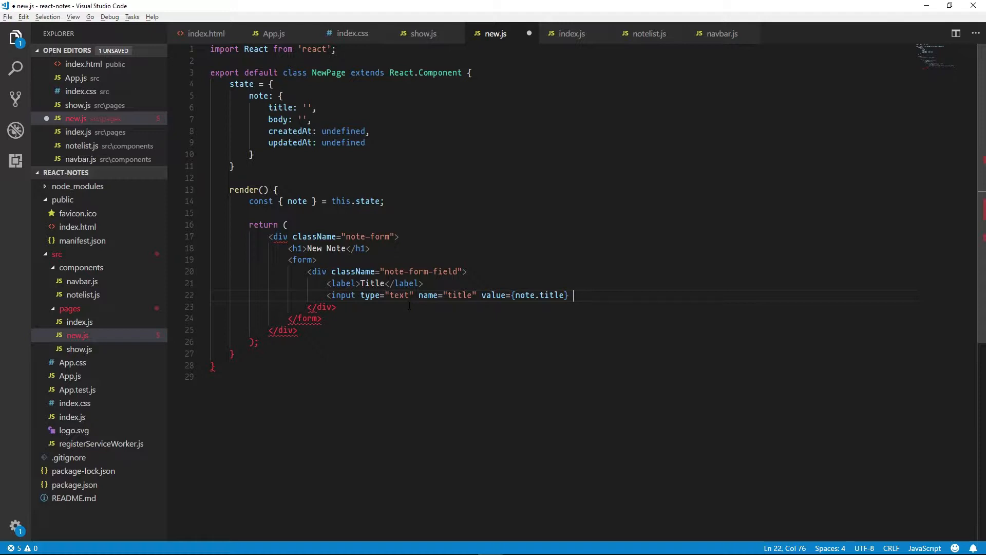
{"action": "type", "text": "on"}
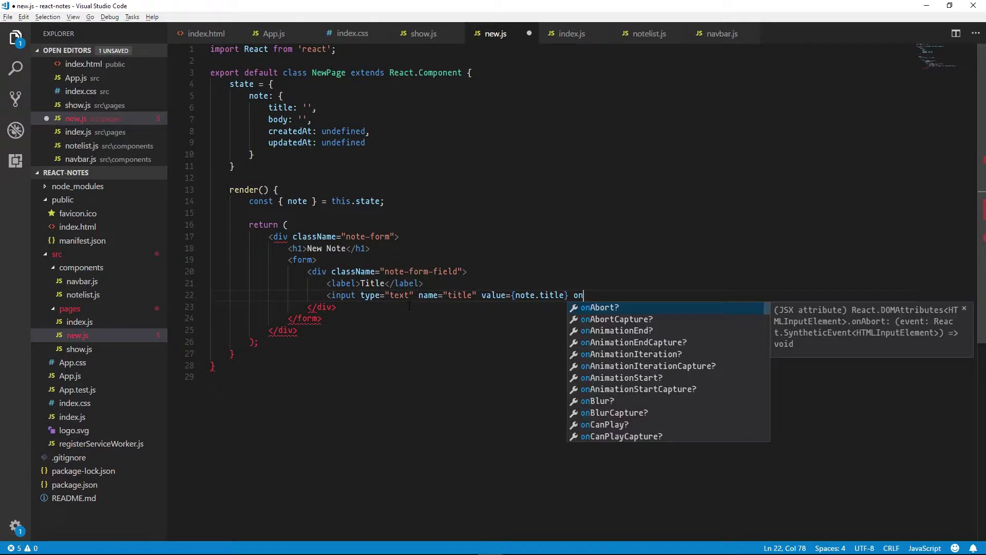
{"action": "type", "text": "Change={this"}
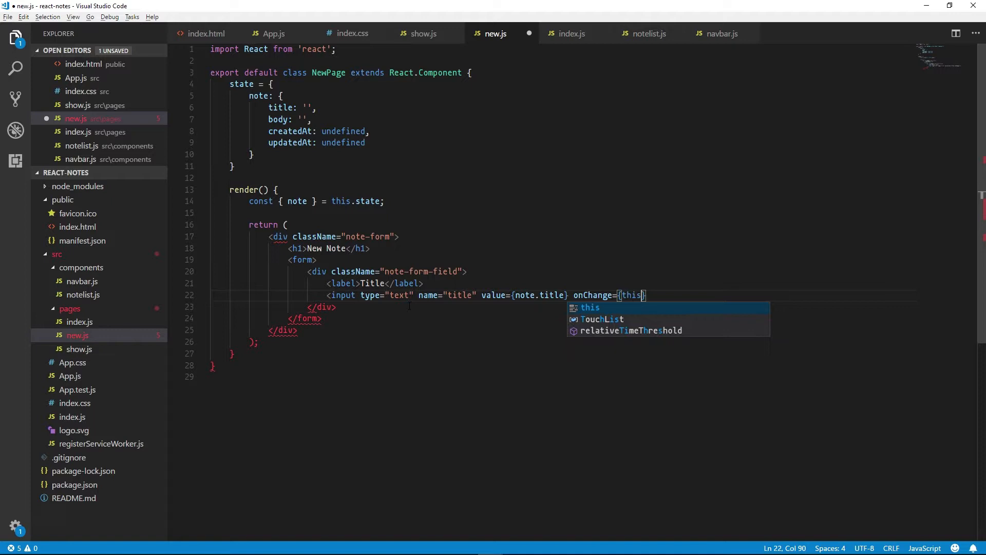
{"action": "type", "text": ".updateValue"}
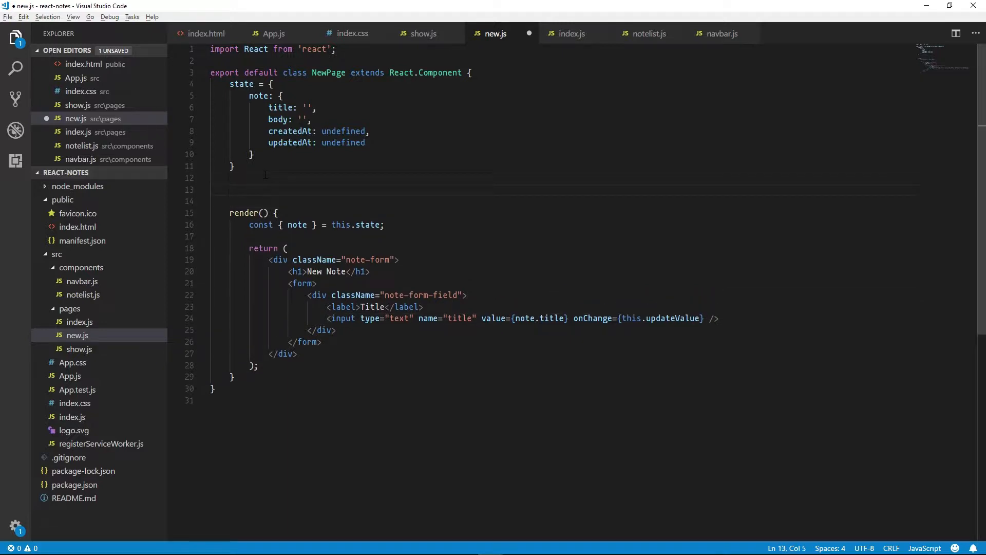
- Start an updateValue = (e) => handler that destructures note from this.state
{"action": "left_click", "coordinate": [231, 190]}
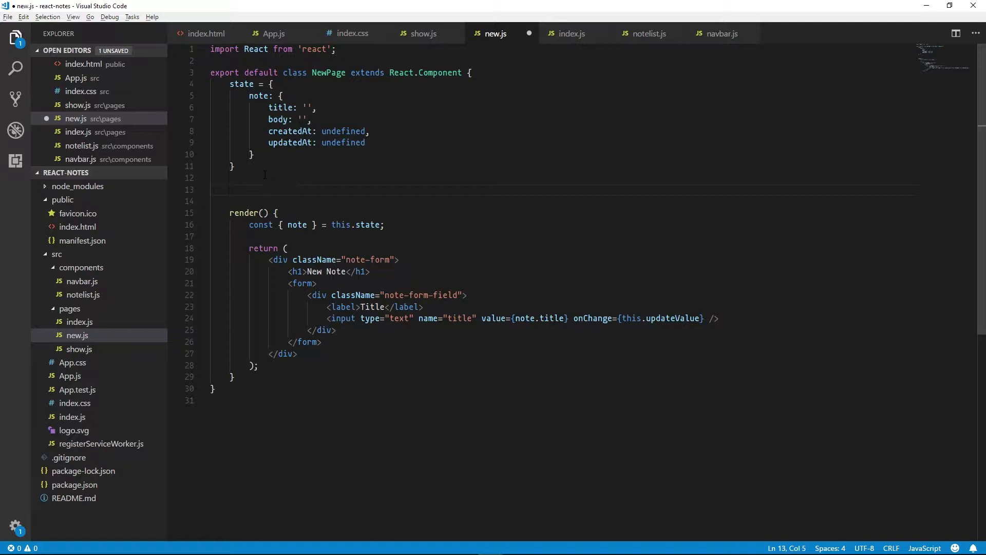
{"action": "type", "text": "u"}
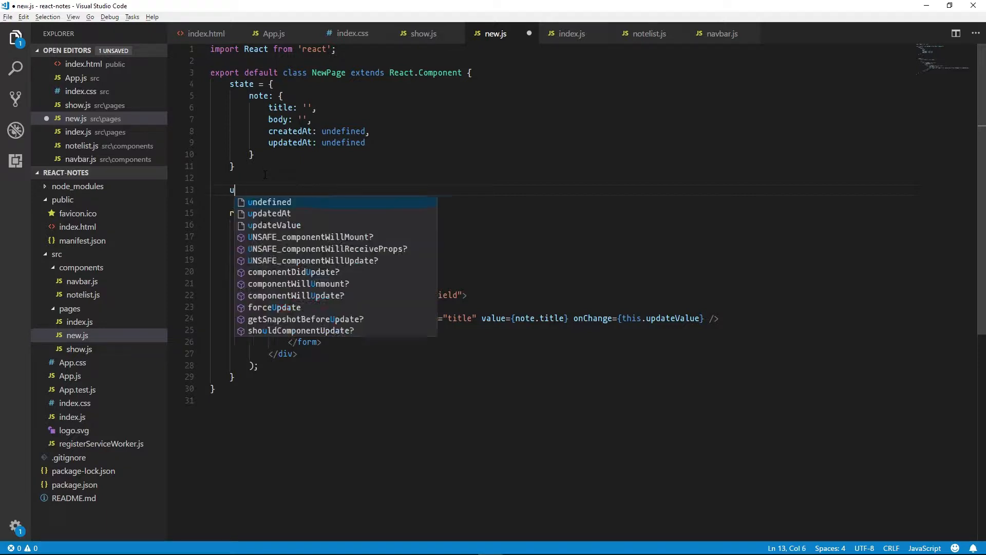
{"action": "type", "text": "updateValue ="}
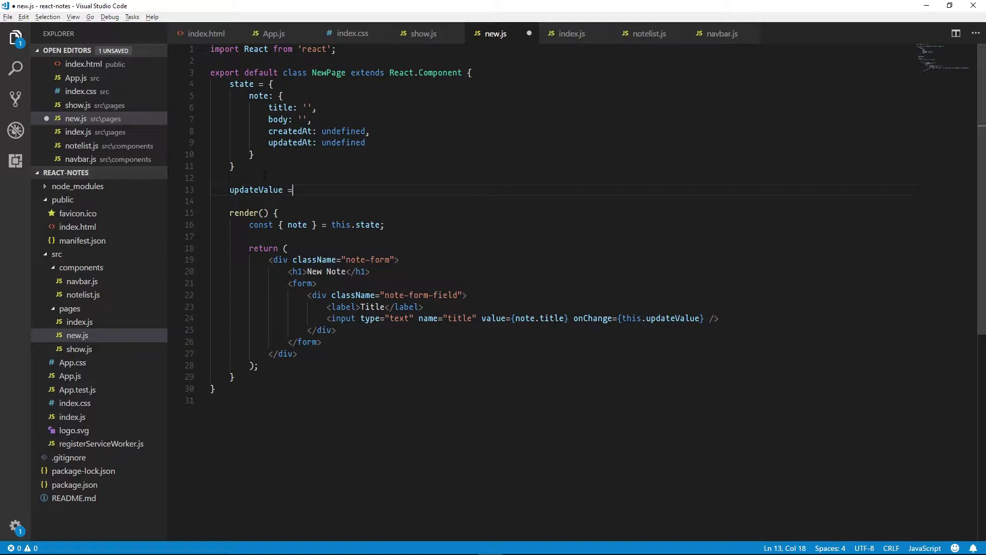
{"action": "type", "text": "(e)"}
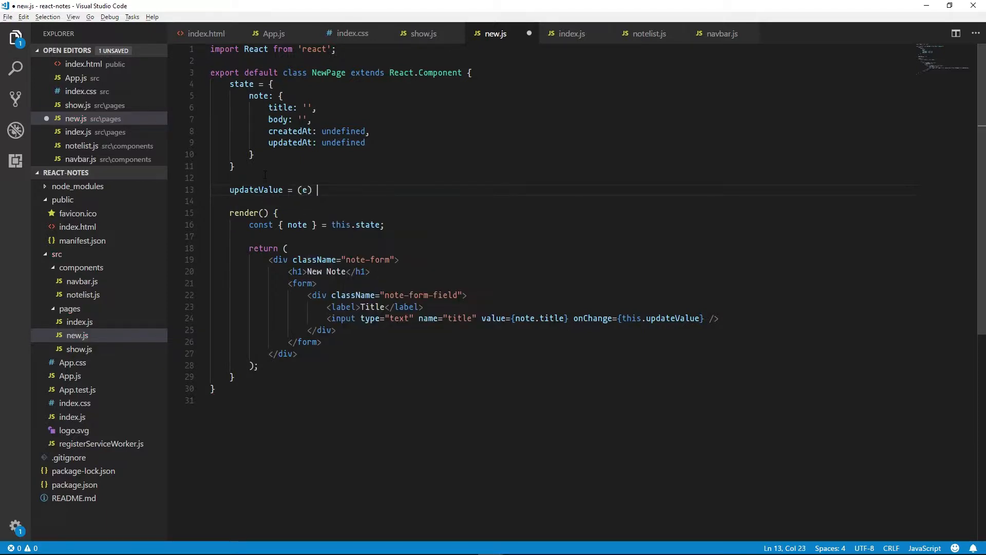
{"action": "type", "text": "=> {}"}
{"action": "left_click", "coordinate": [551, 201]}
{"action": "type", "text": "const"}
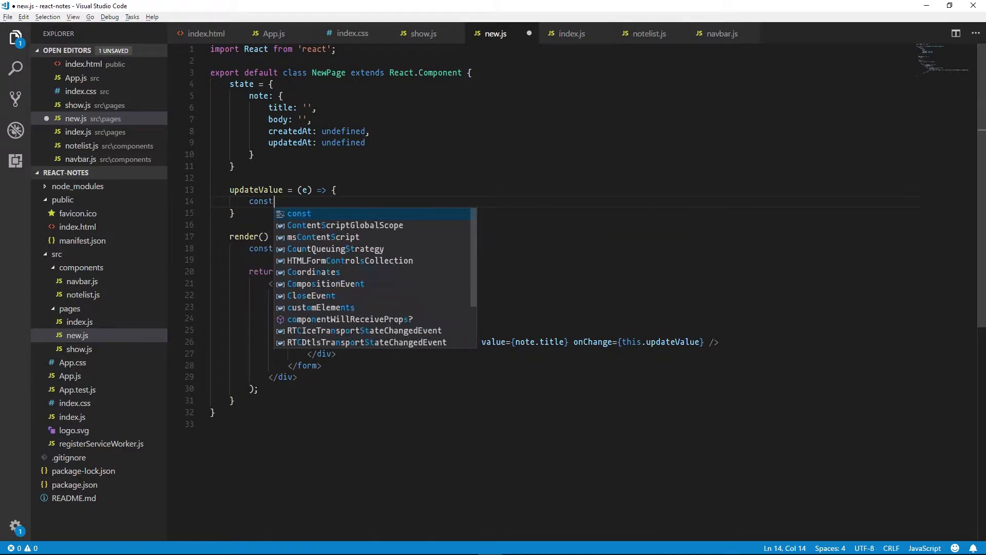
{"action": "type", "text": "{ note }"}
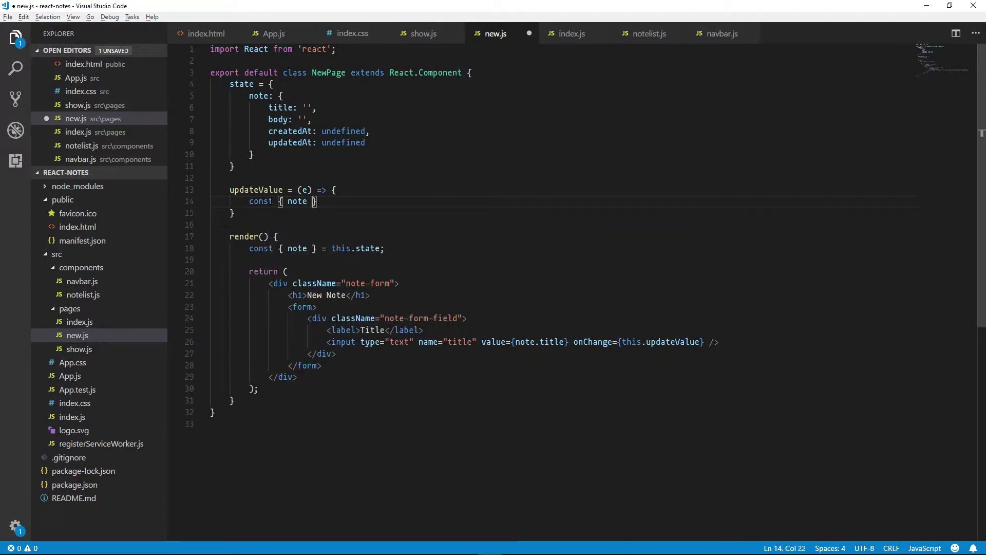
{"action": "type", "text": "= this.state;"}
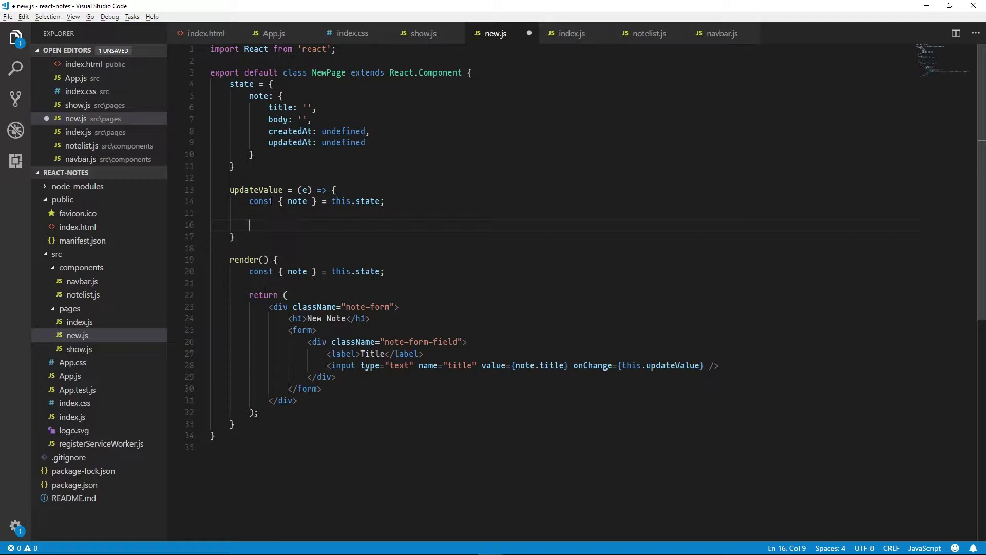
- Make updateValue setState with a copied note whose [e.target.name] becomes e.target.value
{"action": "type", "text": "this.setState"}
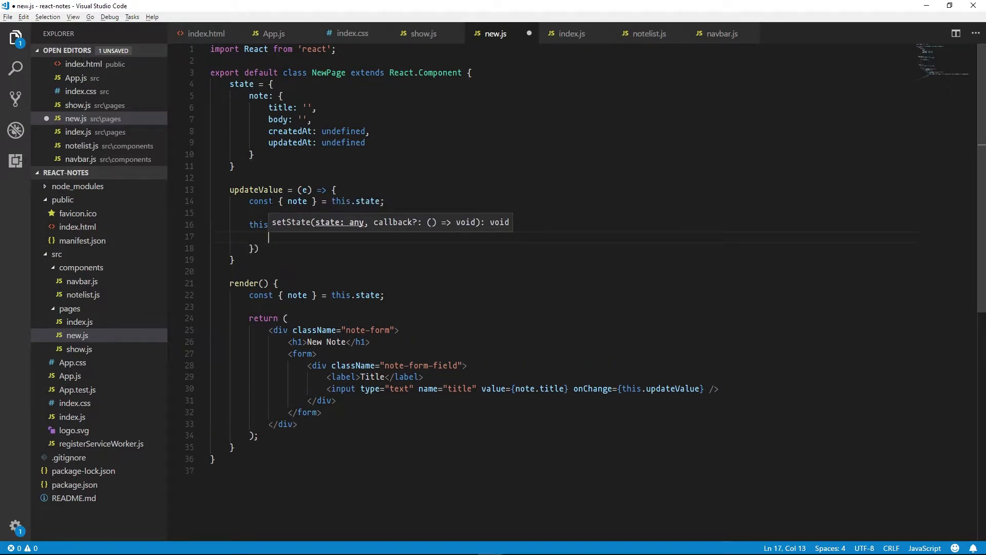
{"action": "type", "text": "note: {"}
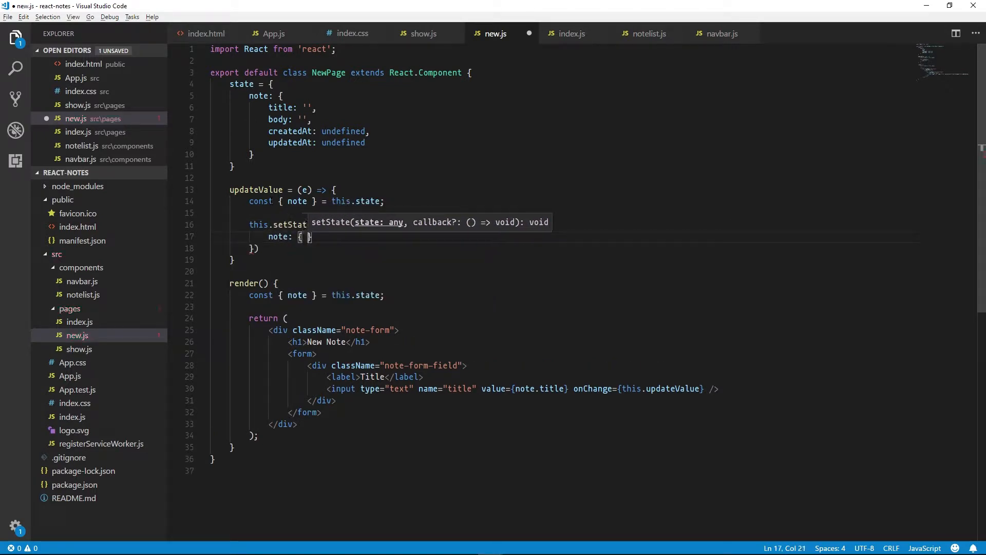
{"action": "type", "text": "...note,"}
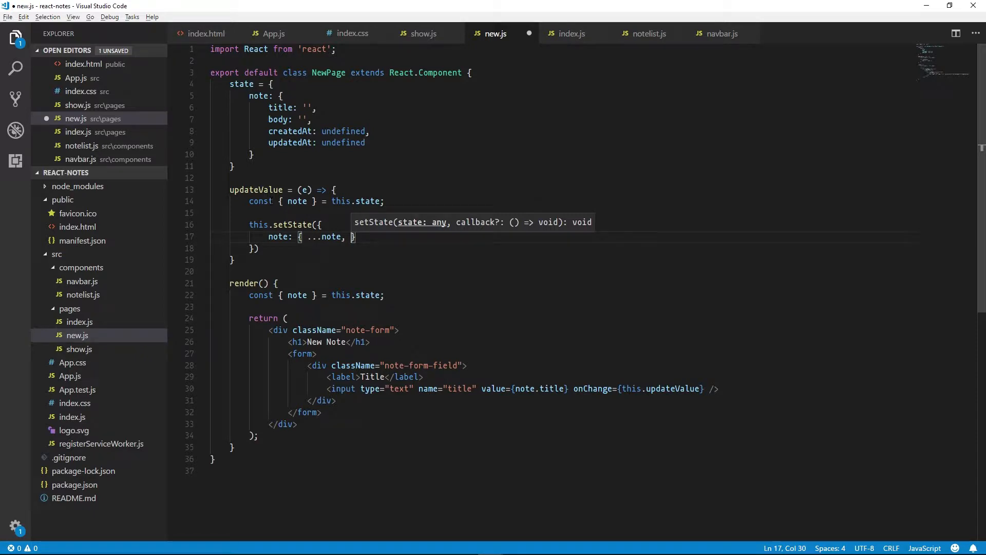
{"action": "type", "text": "[e.target.name"}
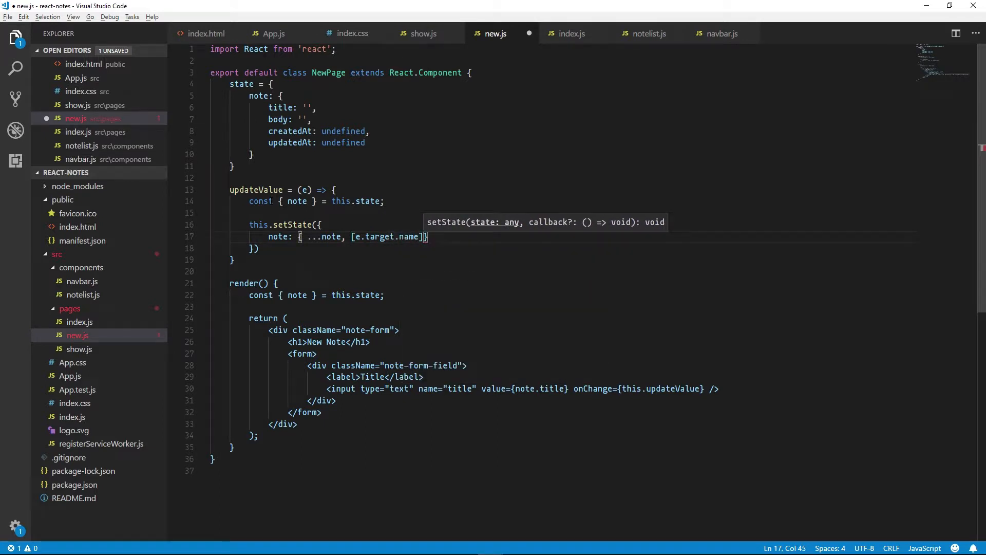
{"action": "type", "text": ": e.target.value"}
{"action": "type", "text": "<"}
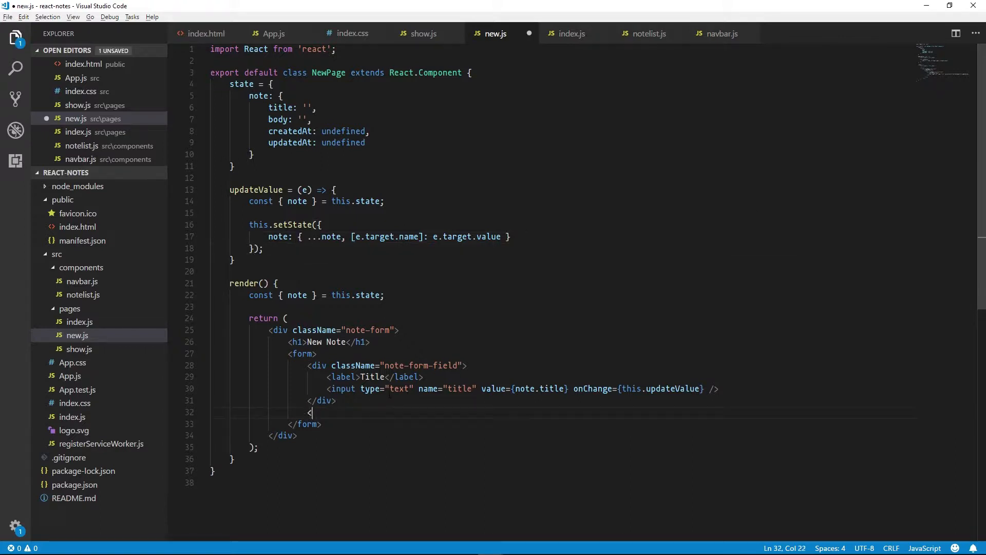
- Add a note-form-field-text div with a body textarea bound to note.body, onChange updateValue
{"action": "type", "text": "div className=\"note-form-field note-form-field-text\">"}
{"action": "type", "text": "<textarea name=\""}
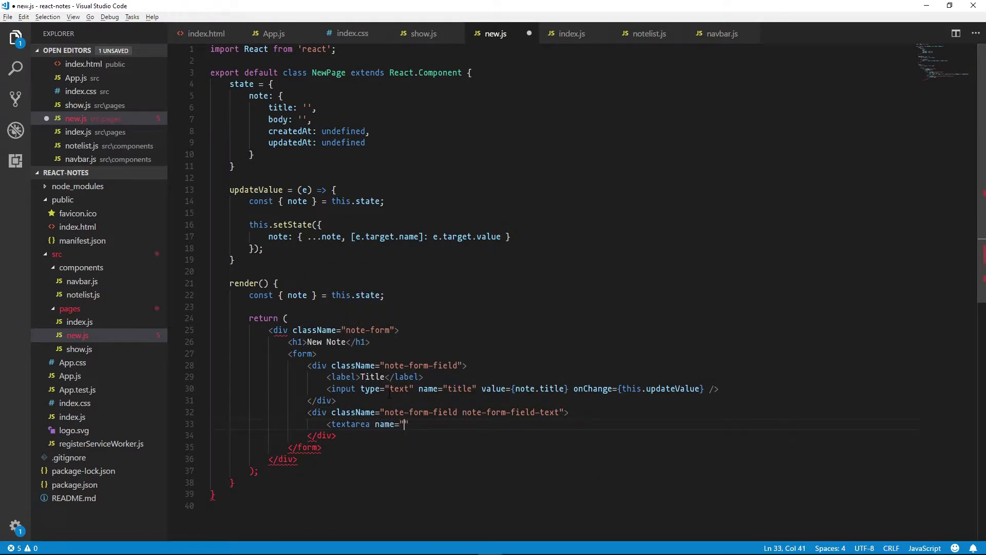
{"action": "type", "text": "body\" valu"}
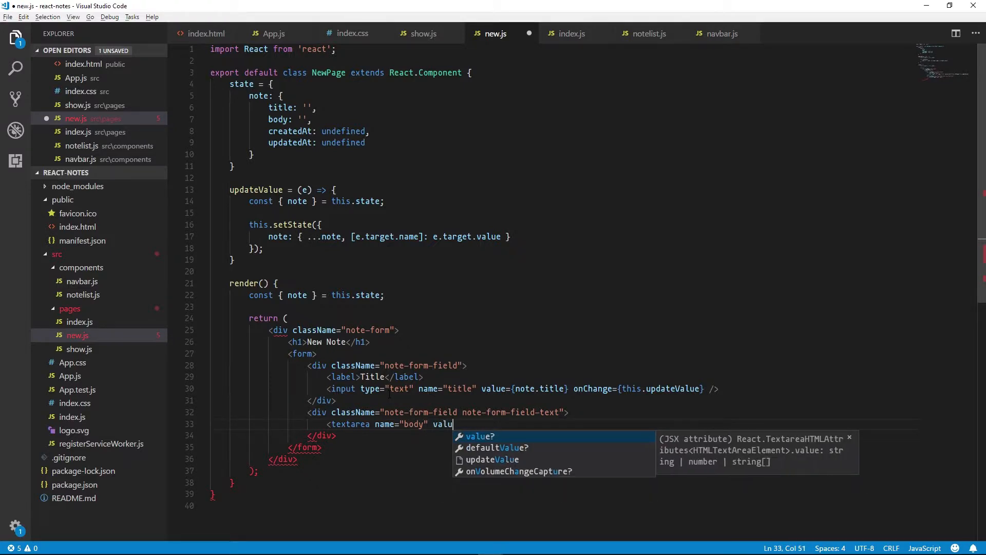
{"action": "type", "text": "e={note.body} onChange"}
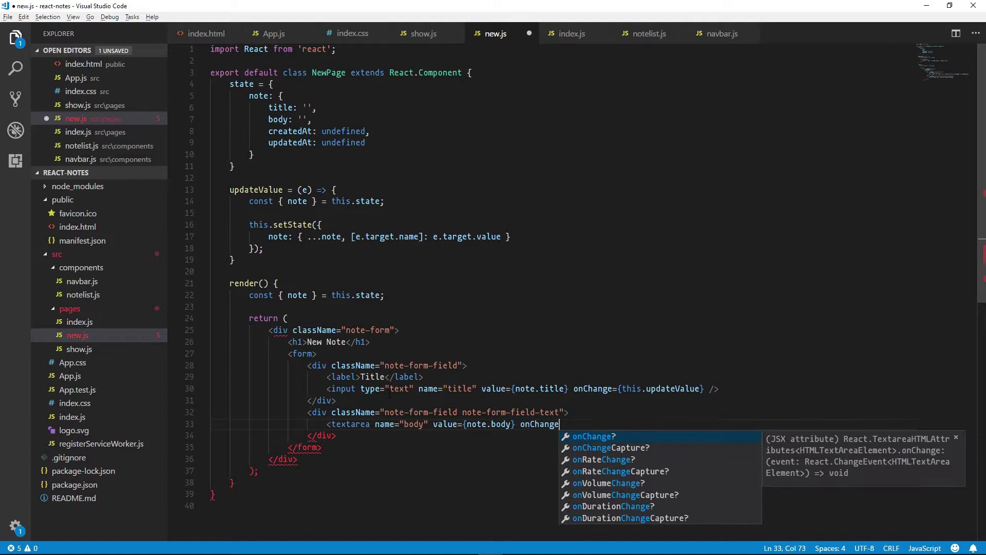
{"action": "type", "text": "={this.updateValue} />"}
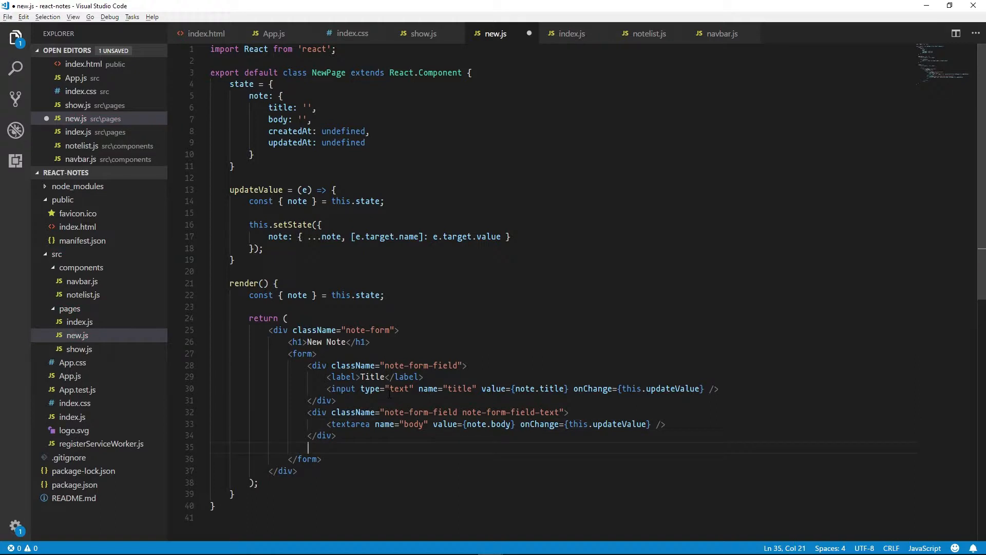
- Add a note-form-buttons div with a Save button and Cancel Link to '/', importing Link
{"action": "type", "text": "<div"}
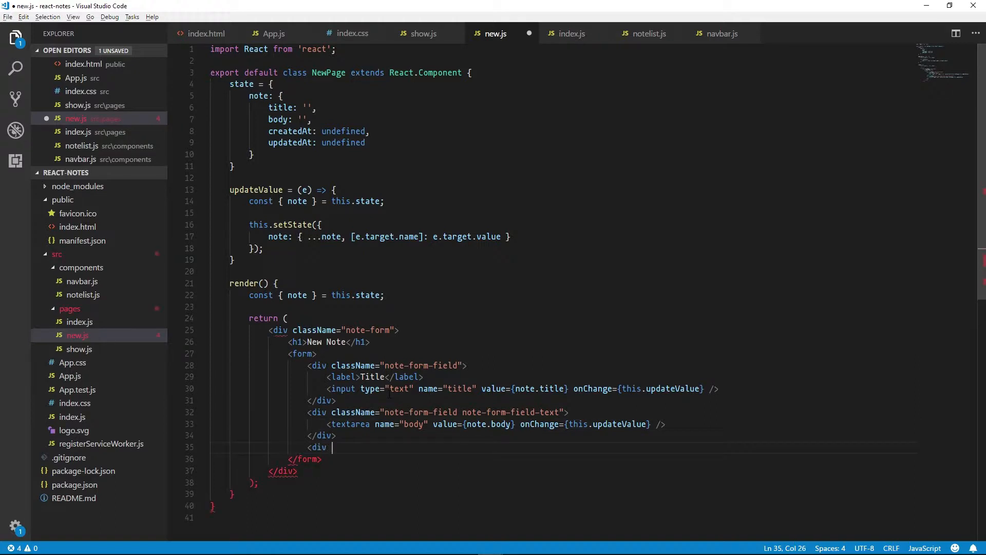
{"action": "type", "text": "className=\"note-form-buttons\">"}
{"action": "type", "text": "<button"}
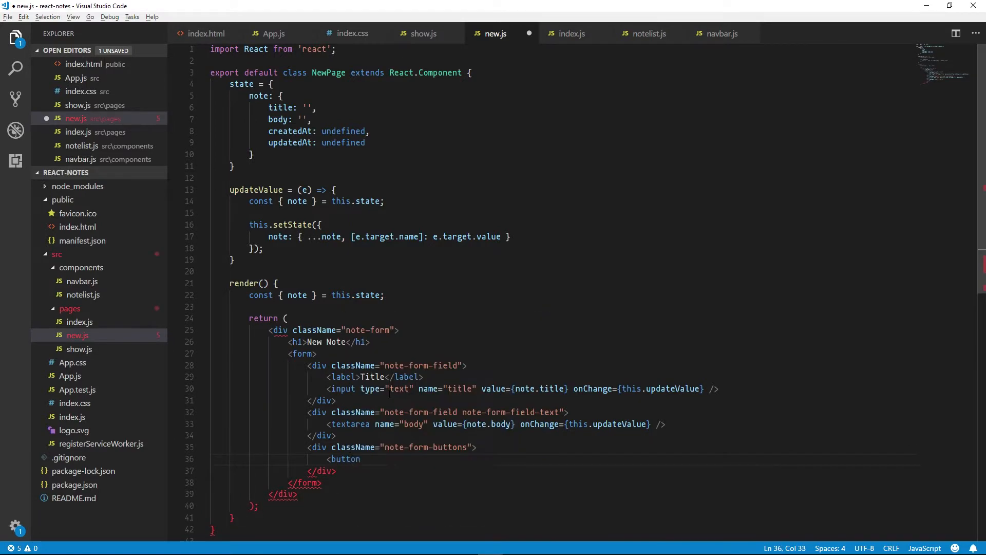
{"action": "type", "text": "className=\"btn\">Save</button>"}
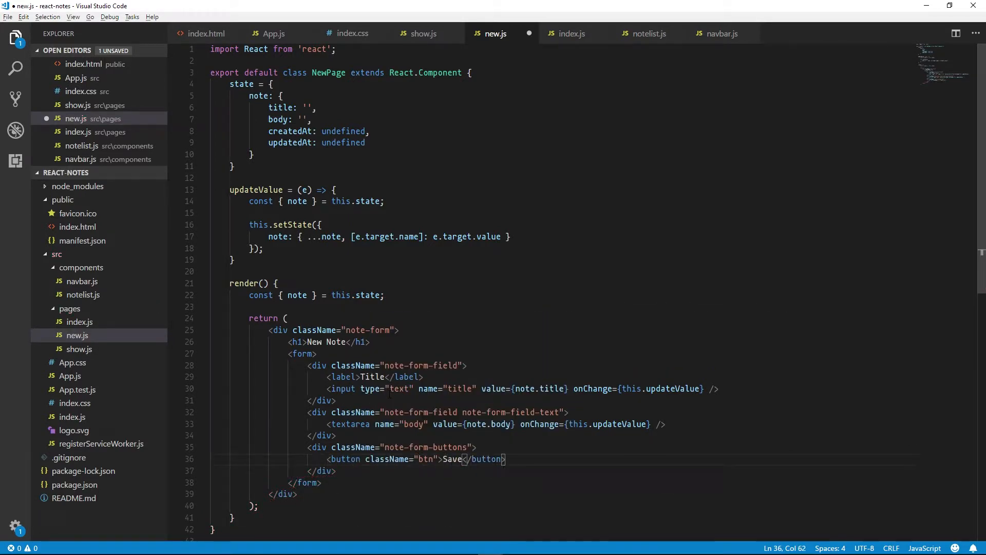
{"action": "type", "text": "<Link t"}
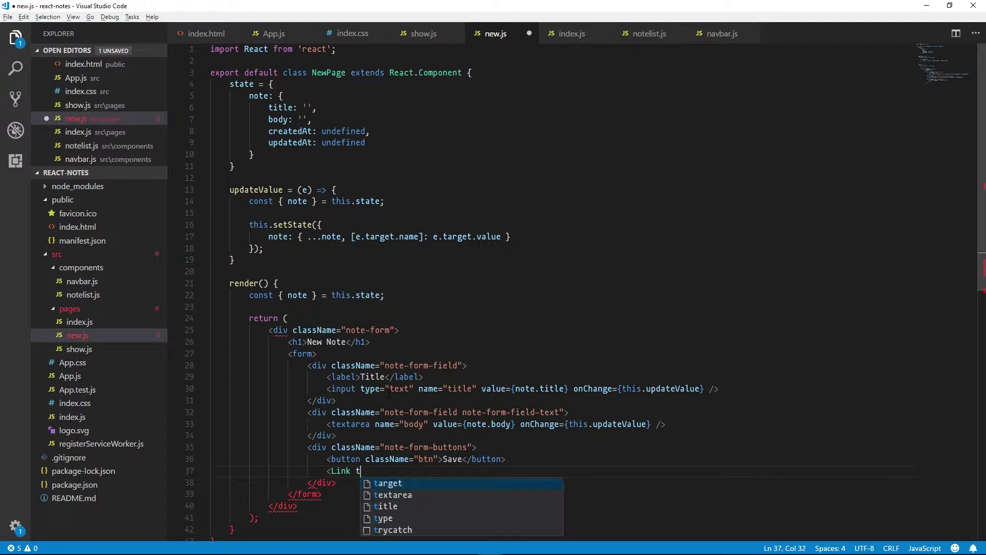
{"action": "type", "text": "to=\"/\">Cancel</Link>"}
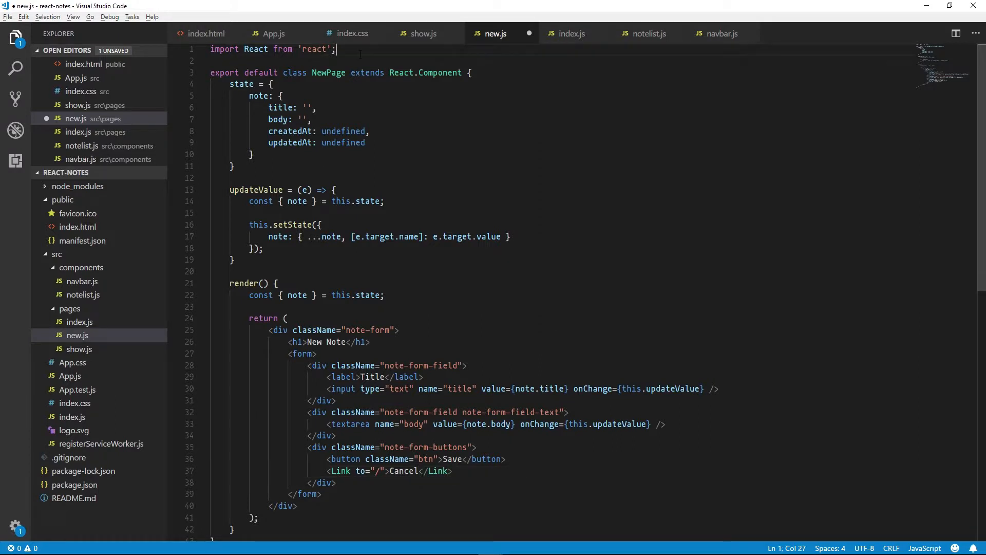
{"action": "type", "text": "import { Link } from 'react-router-dom';"}
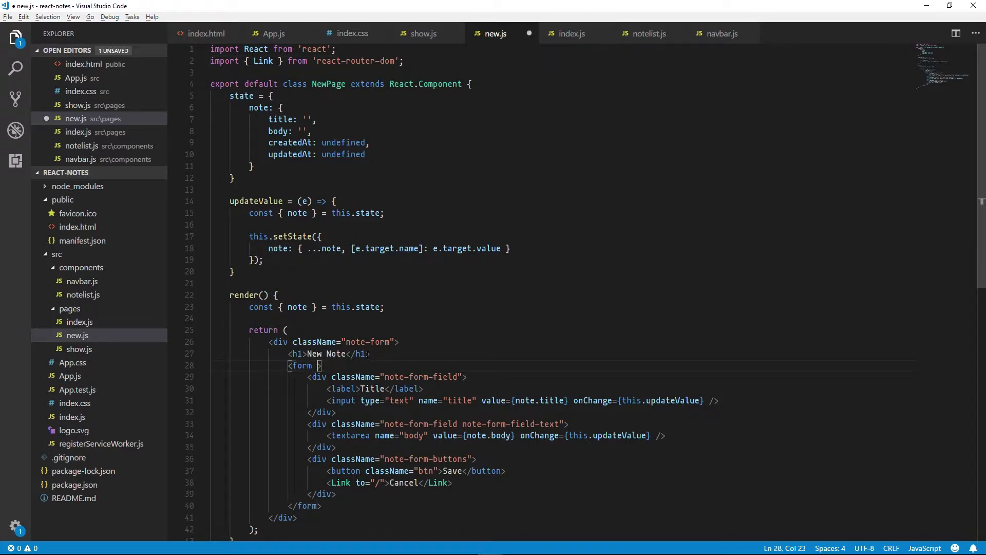
- Set the form's onSubmit to {this.handleSave}
{"action": "type", "text": "onSubmit={"}
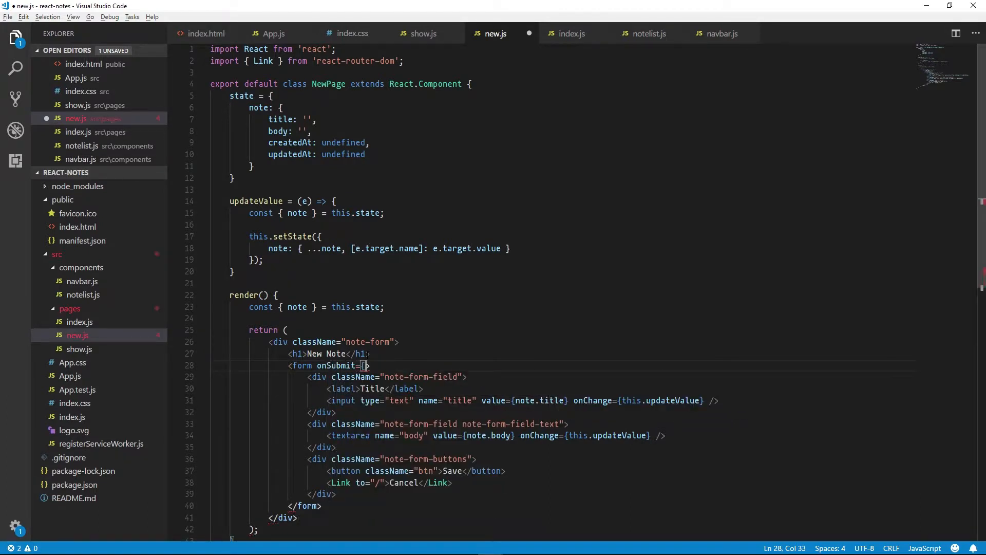
{"action": "type", "text": "this."}
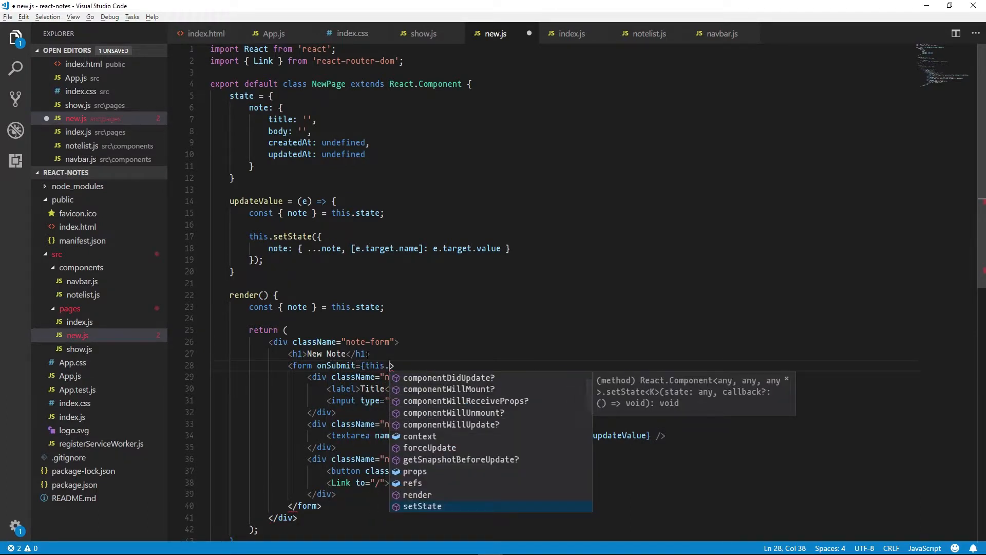
{"action": "type", "text": "handleSave}"}
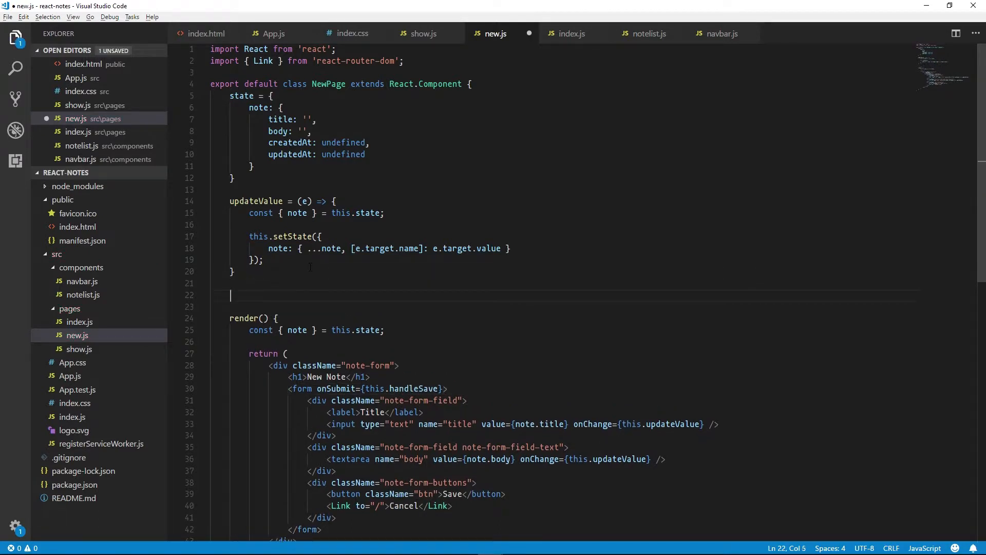
- Define handleSave = (e) above render, calling e.preventDefault()
{"action": "type", "text": "handleSave = ()"}
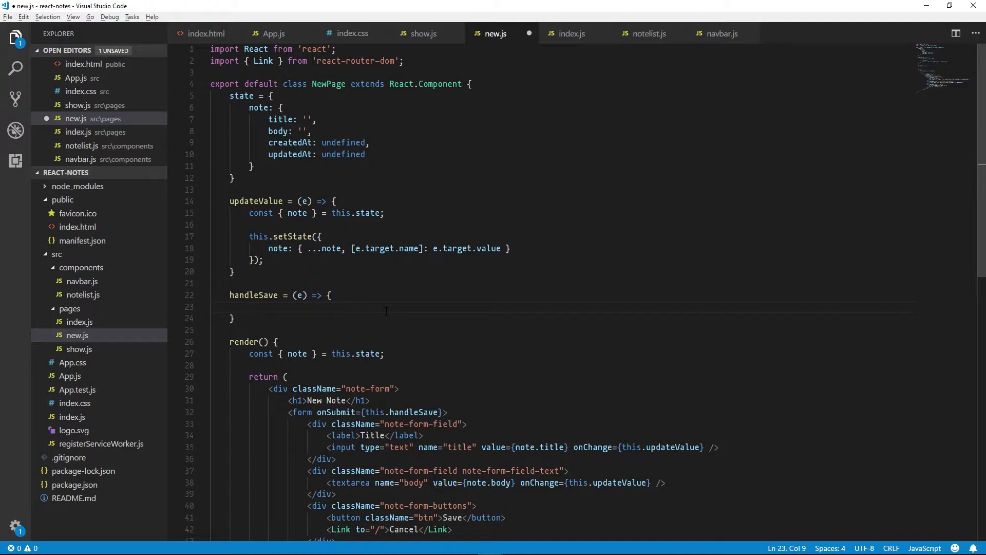
{"action": "mouse_move", "coordinate": [432, 372]}
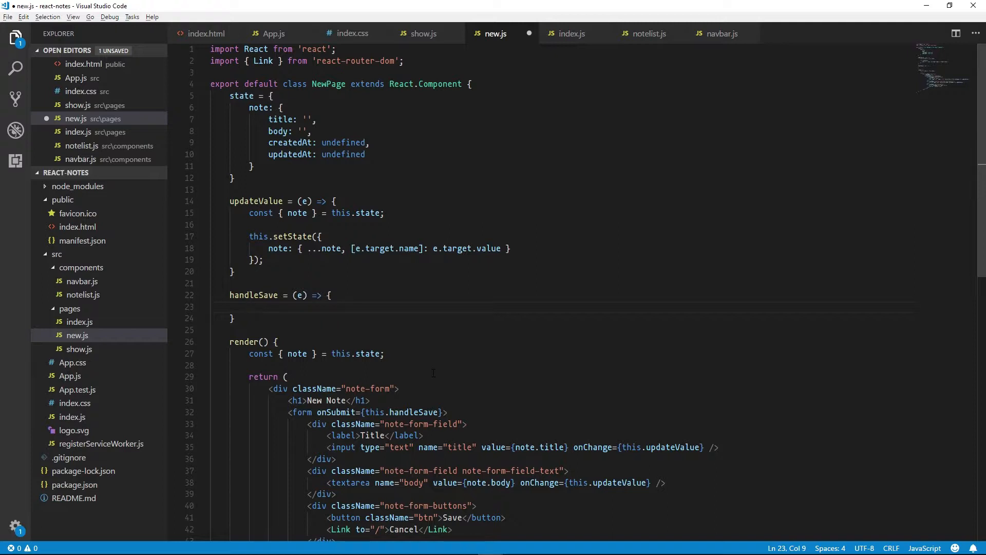
{"action": "type", "text": "e."}
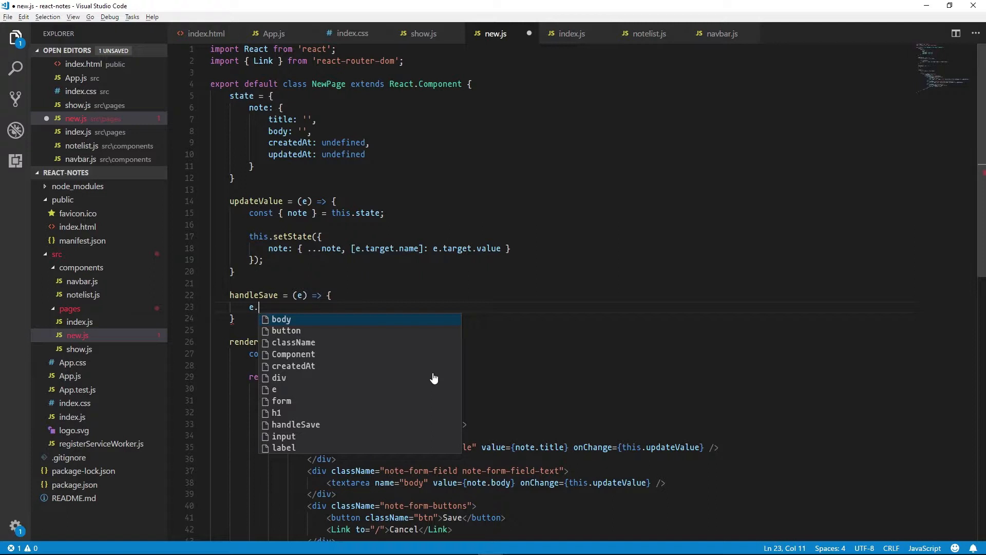
{"action": "type", "text": "preventDefault"}
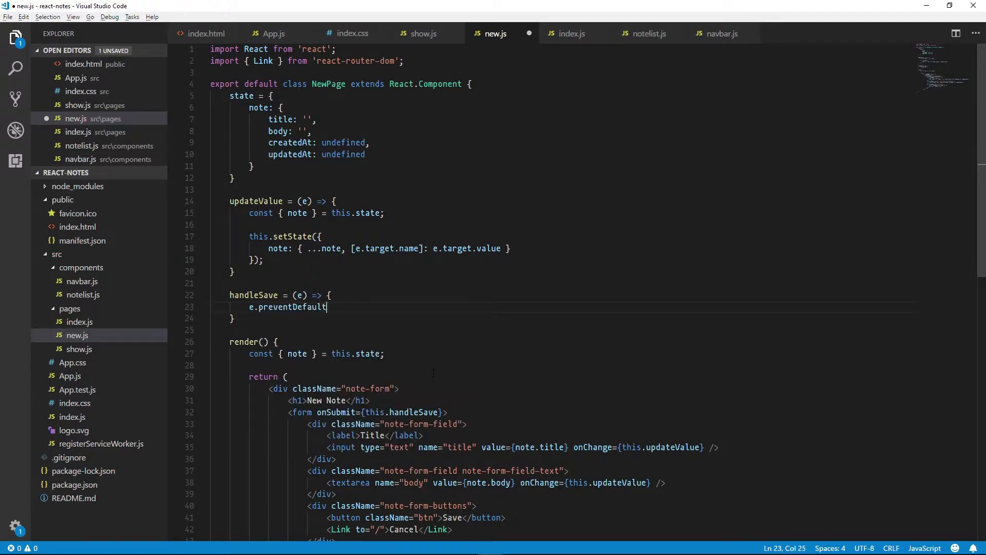
{"action": "type", "text": "();"}
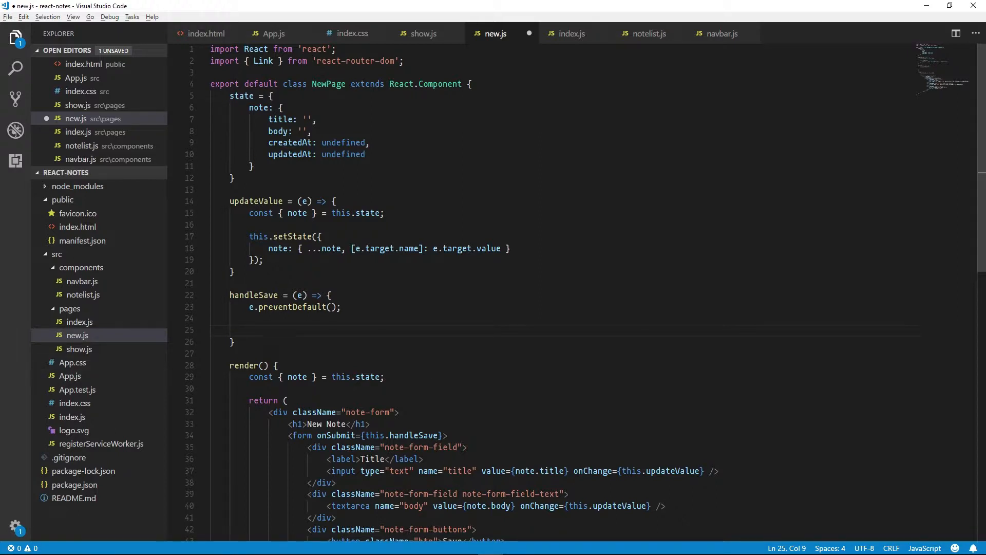
- In handleSave, call this.props.onSave(this.state.note)
{"action": "left_click", "coordinate": [77, 334]}
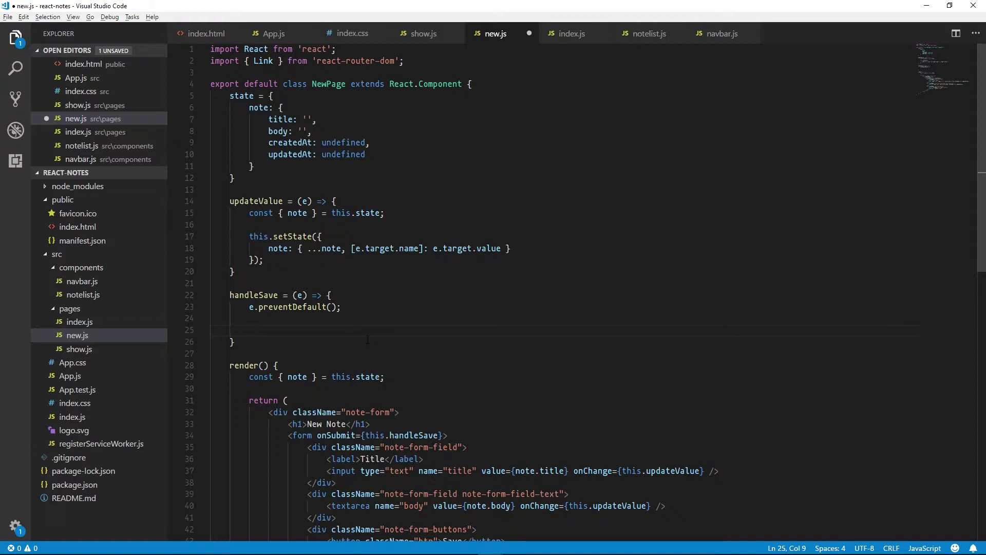
{"action": "left_click", "coordinate": [249, 330]}
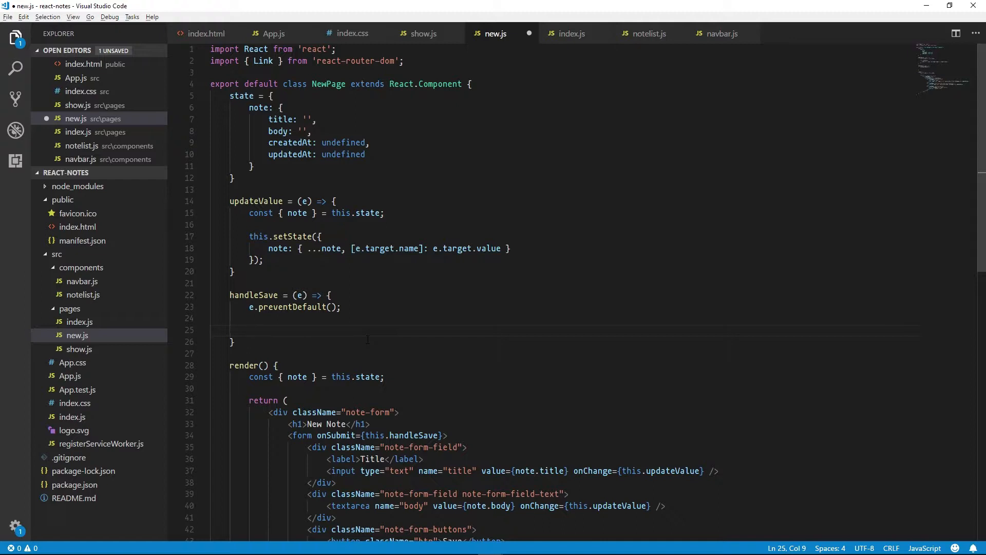
{"action": "type", "text": "this"}
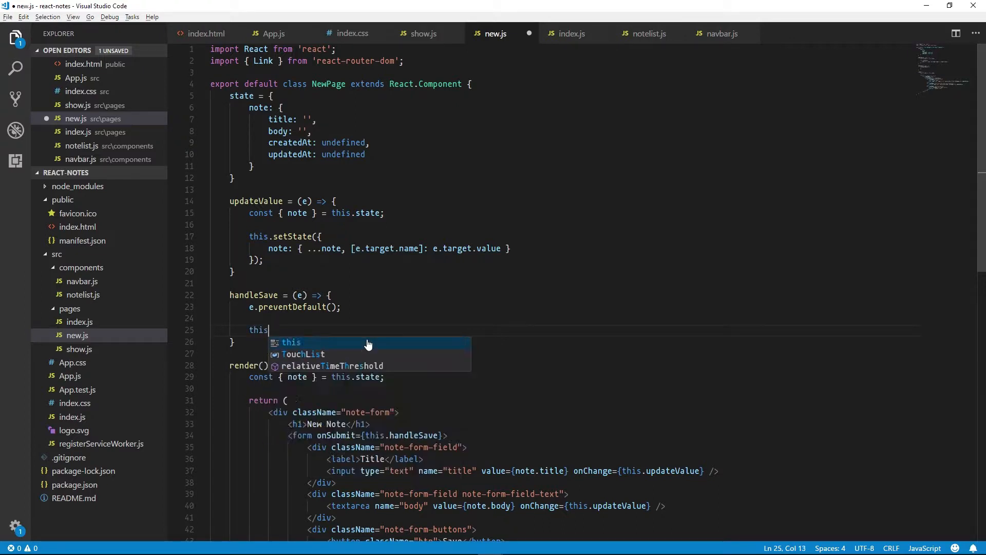
{"action": "type", "text": "props.onSave"}
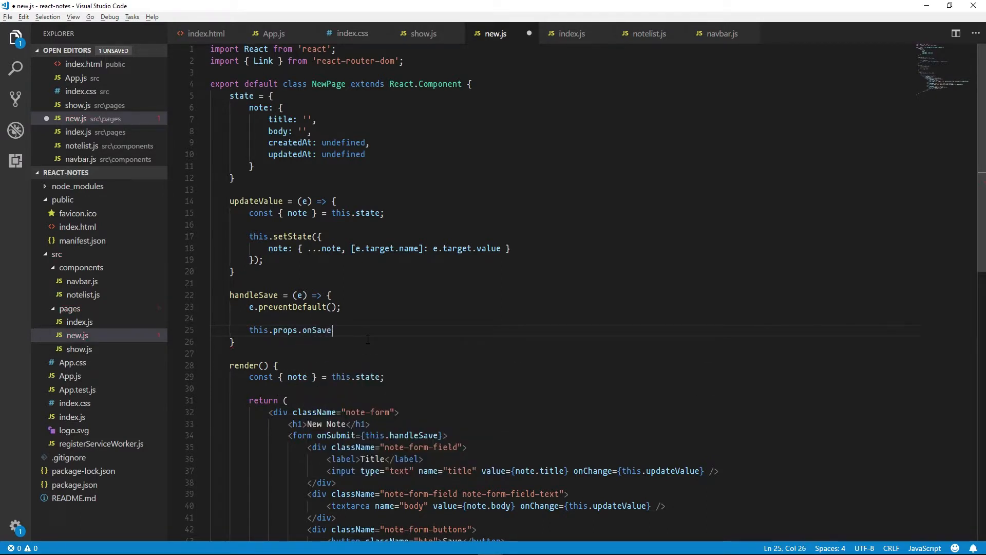
{"action": "type", "text": "(this.state.note);"}
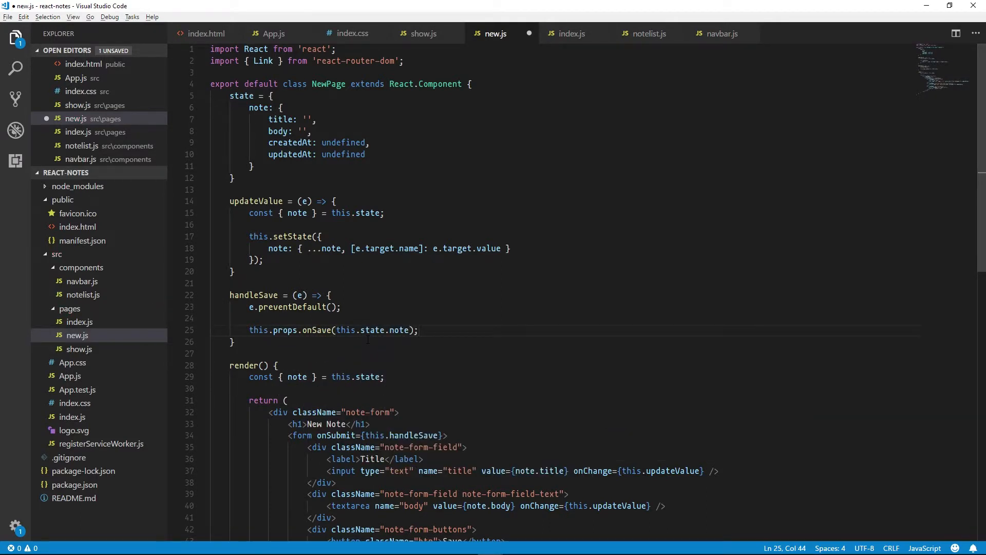
{"action": "key", "text": "Enter"}
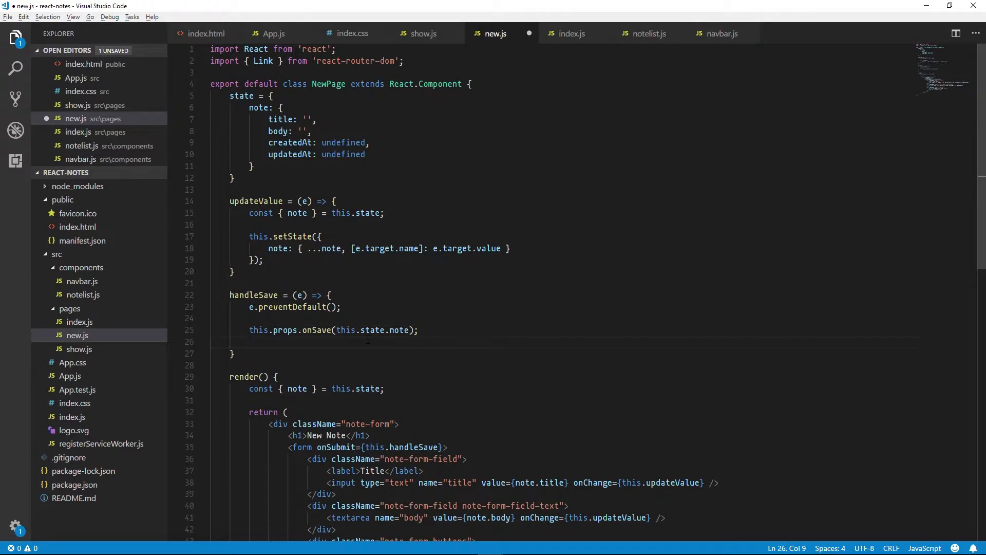
- Store the onSave result as const id and redirect with history.replace to `/notes/${id}`
{"action": "double_click", "coordinate": [257, 330]}
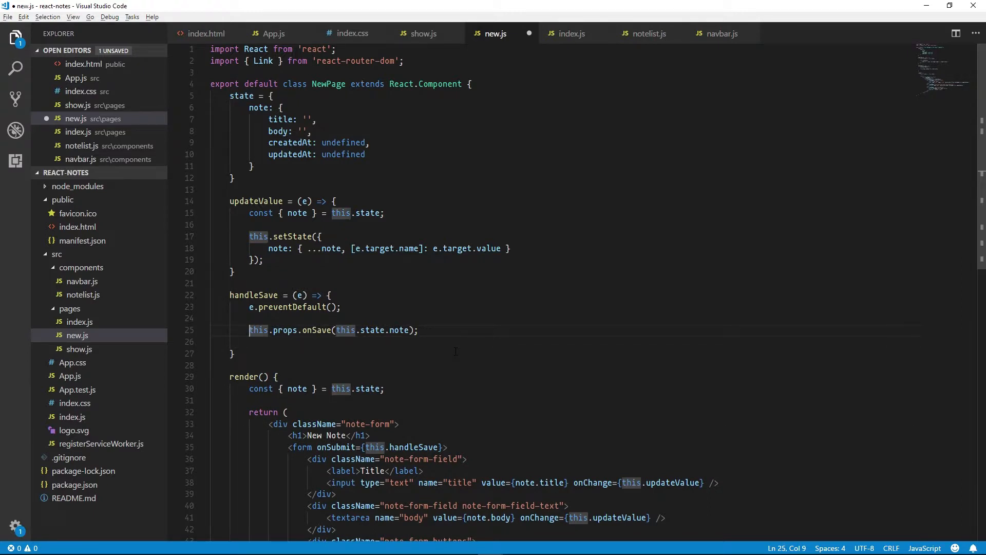
{"action": "type", "text": "const"}
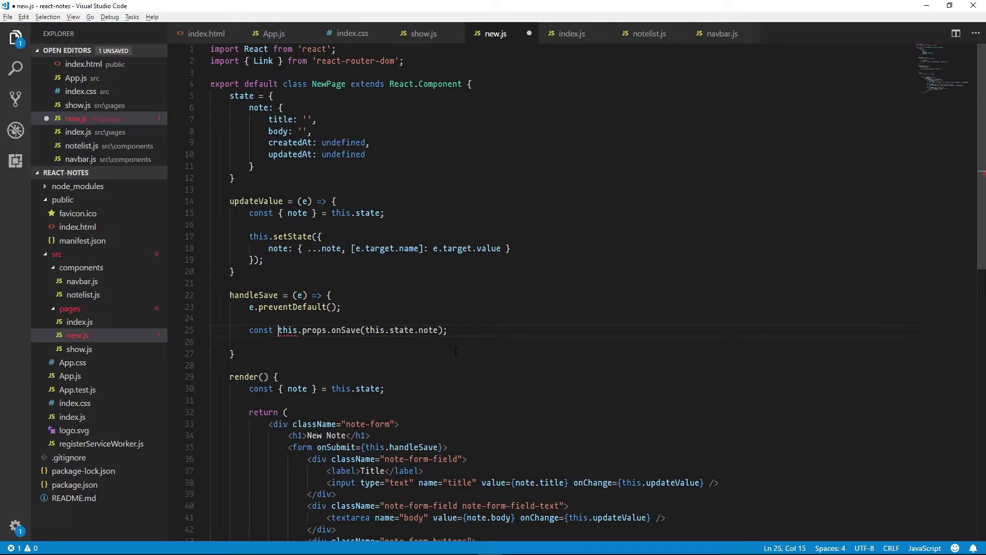
{"action": "type", "text": "id ="}
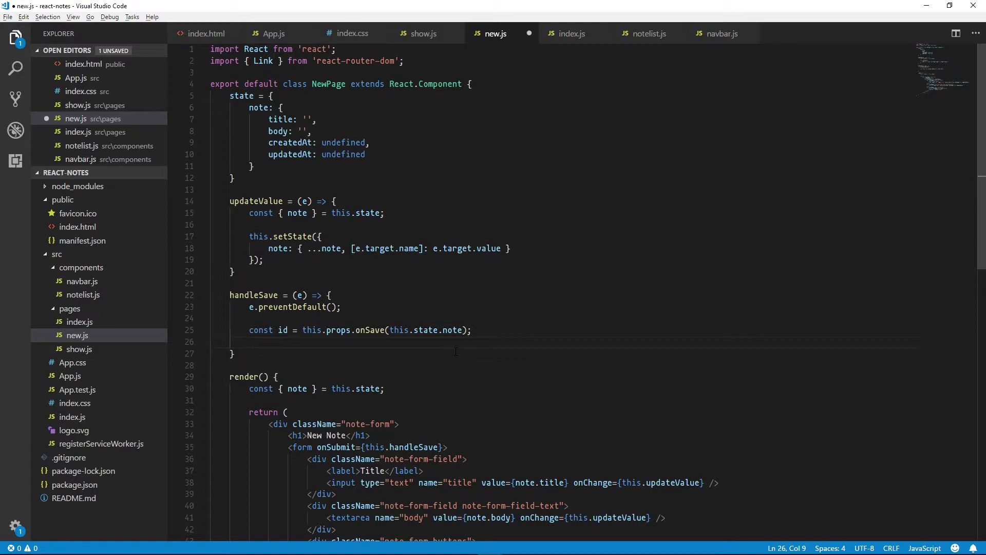
{"action": "type", "text": "this.props.history.replace("}
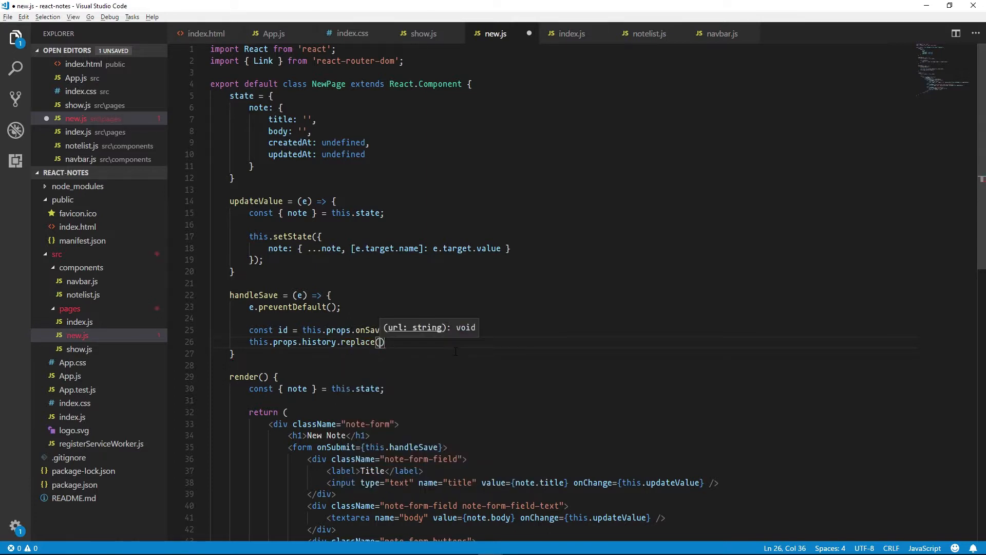
{"action": "type", "text": "`"}
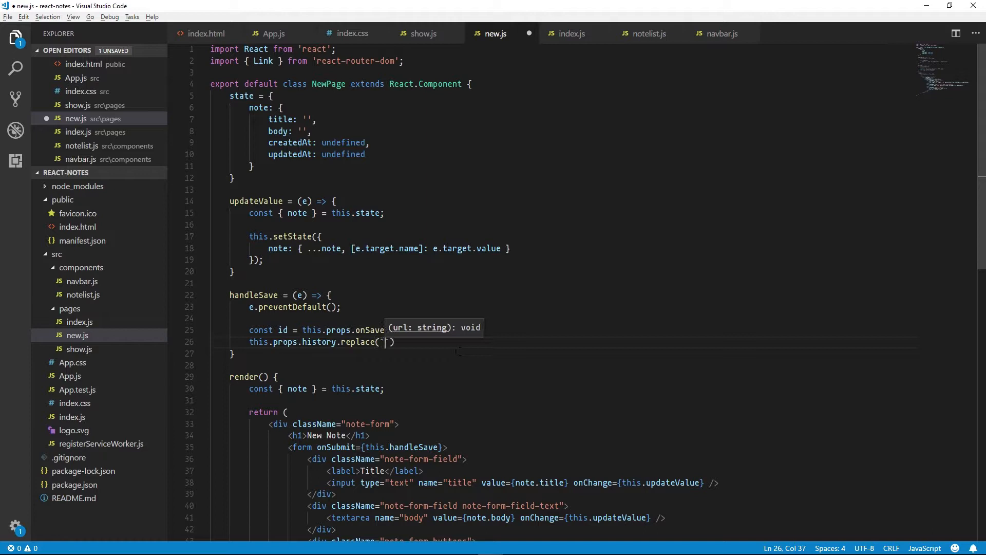
{"action": "type", "text": "/notes/"}
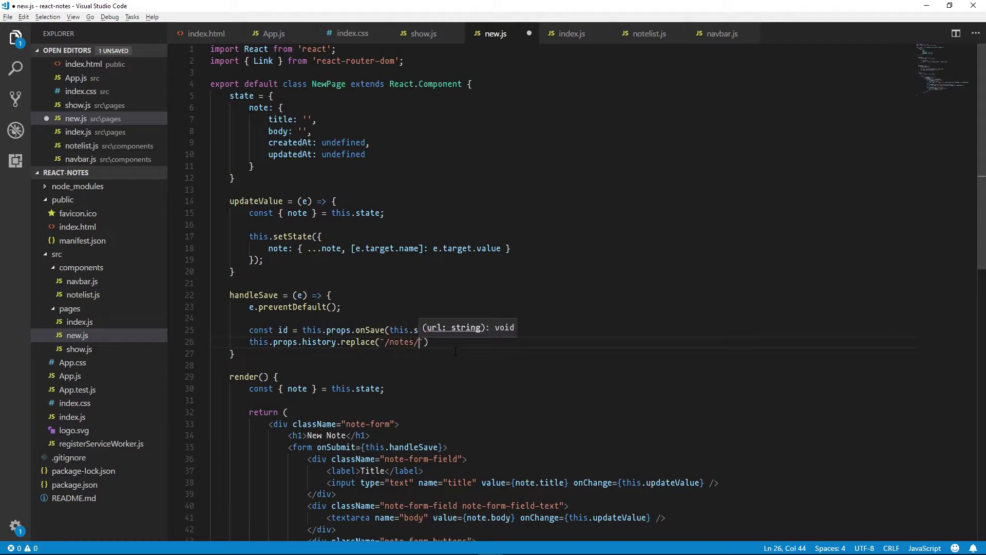
{"action": "type", "text": "${ id"}
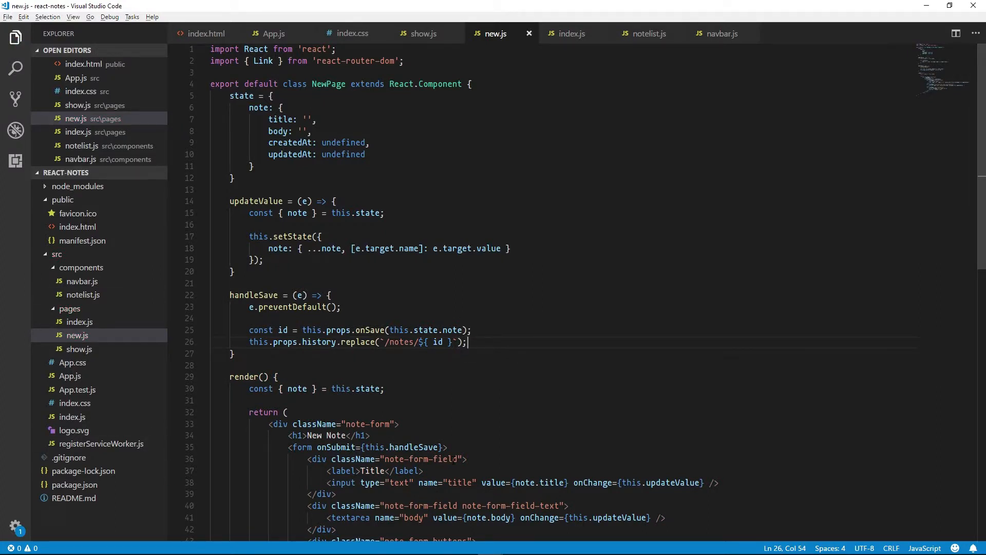
- In App.js, import NewPage from './pages/new'
{"action": "left_click", "coordinate": [274, 34]}
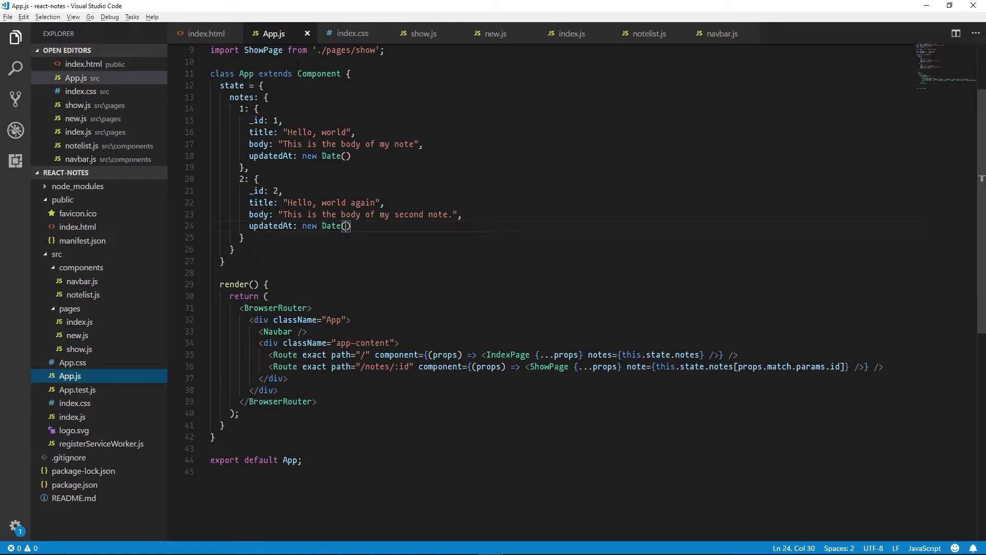
{"action": "type", "text": "imp"}
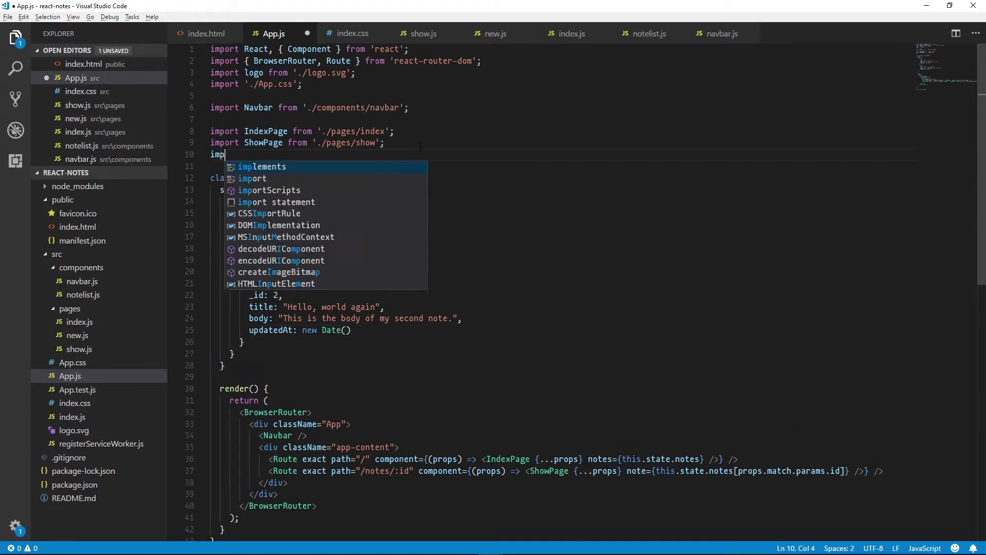
{"action": "type", "text": "NewPage from './pages/new';"}
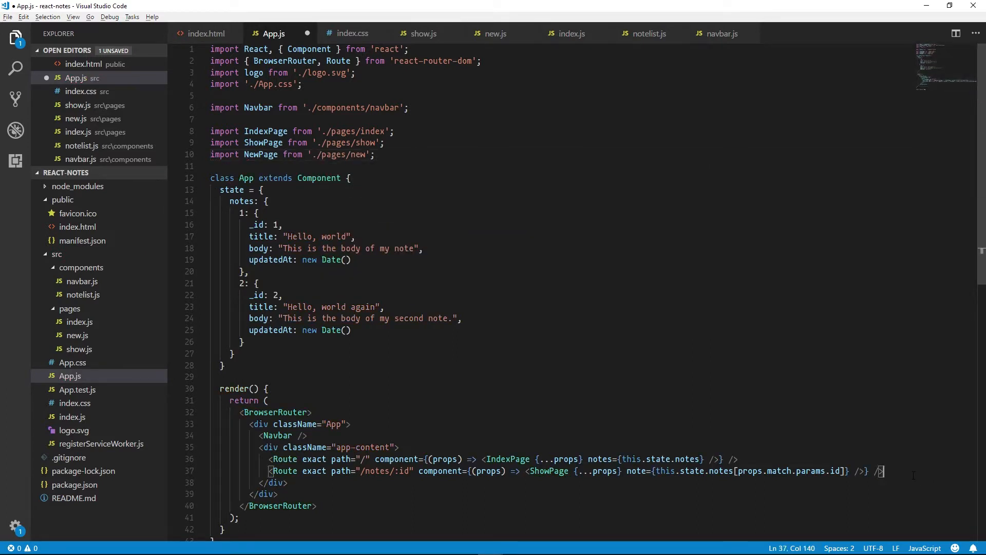
- Add an exact /new Route rendering NewPage with props, notes, and onSave={this.handleSave}
{"action": "type", "text": "<Route"}
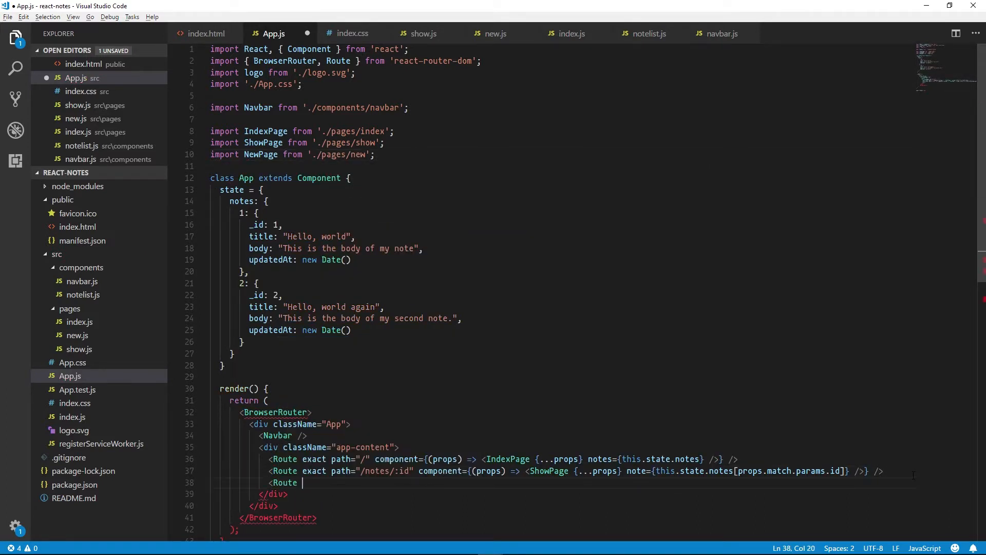
{"action": "type", "text": "exact path=\"/new\" component={}"}
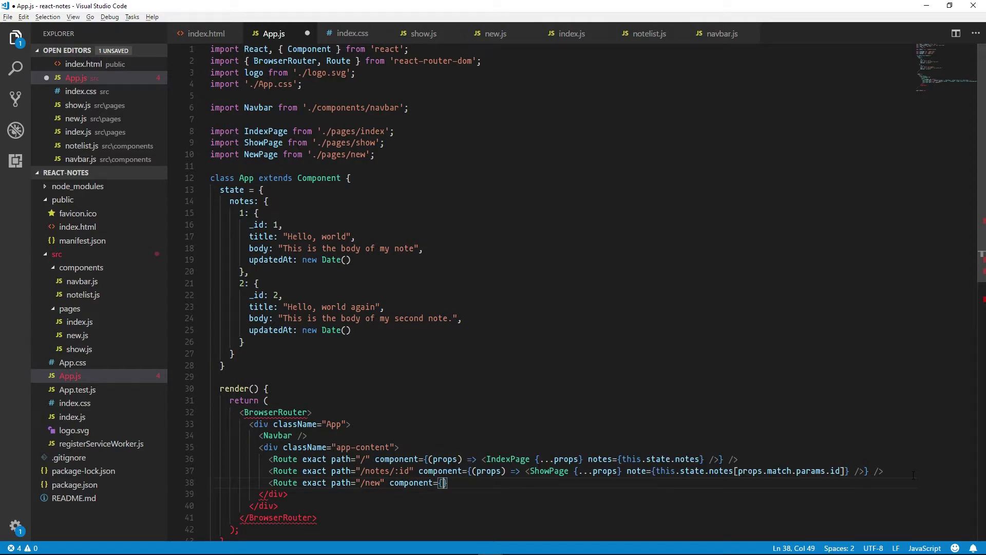
{"action": "type", "text": "props) =>"}
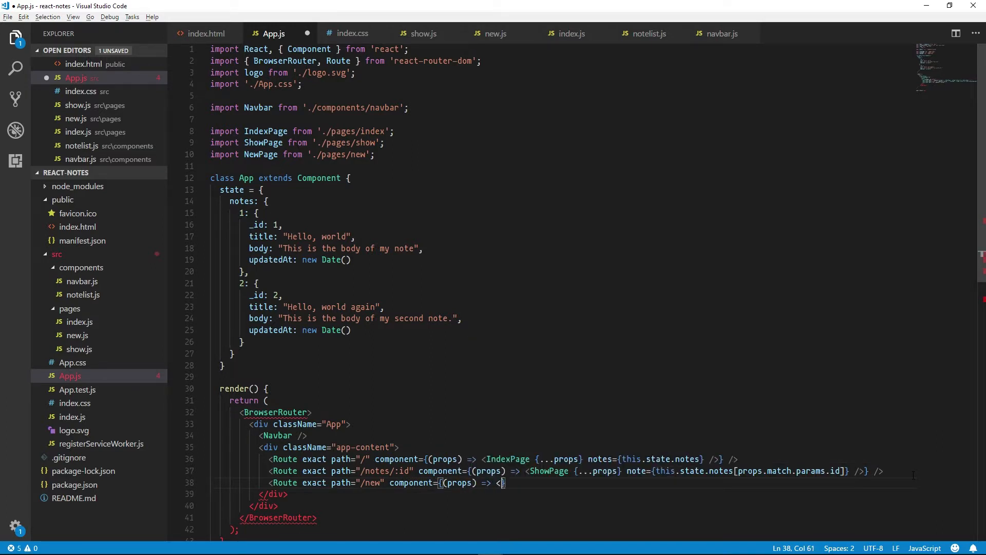
{"action": "type", "text": "<NewPage {...props} />}"}
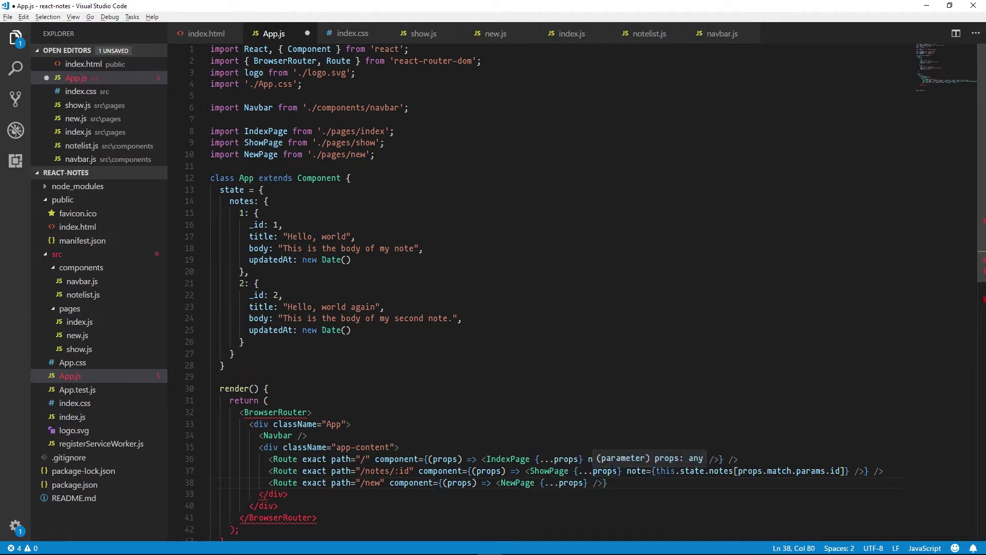
{"action": "type", "text": "notes={this.state.notes}"}
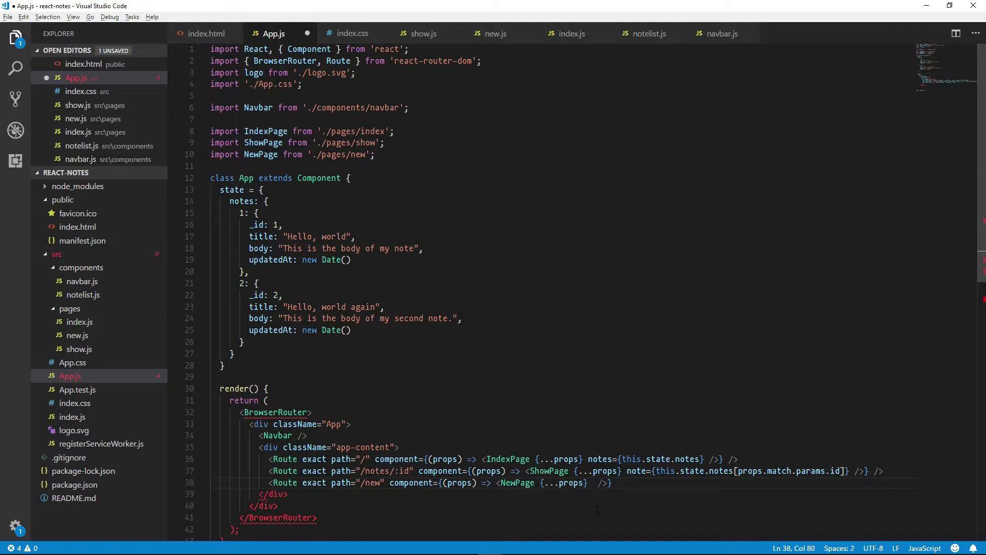
{"action": "type", "text": "onSave={}"}
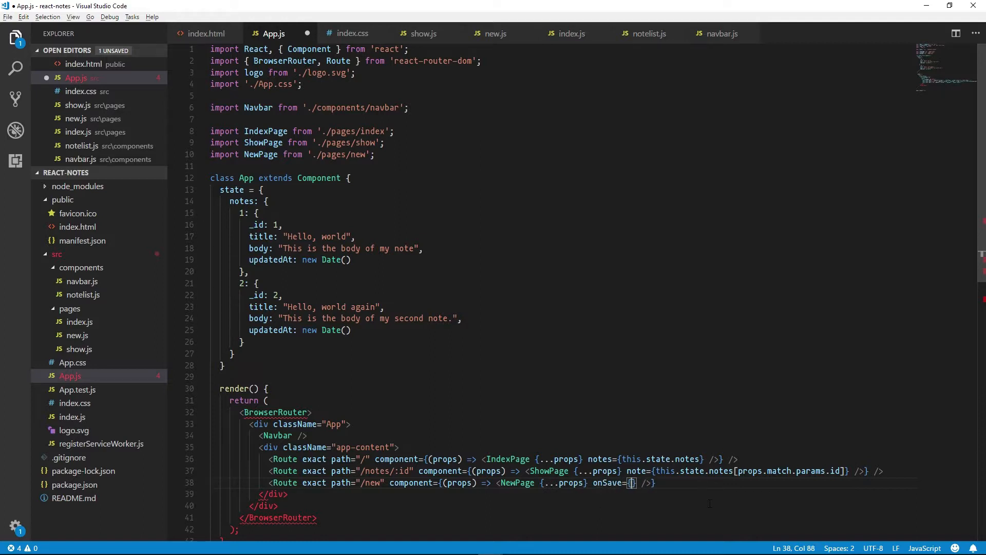
{"action": "type", "text": "this.handleSave"}
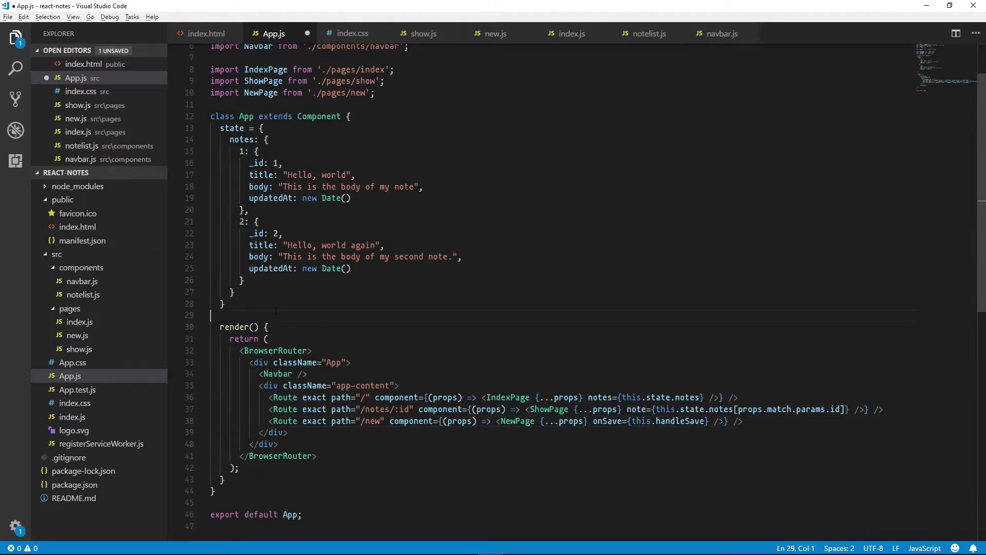
- Add an empty handleSave = (note) => {} arrow function to App.js
{"action": "type", "text": "ha"}
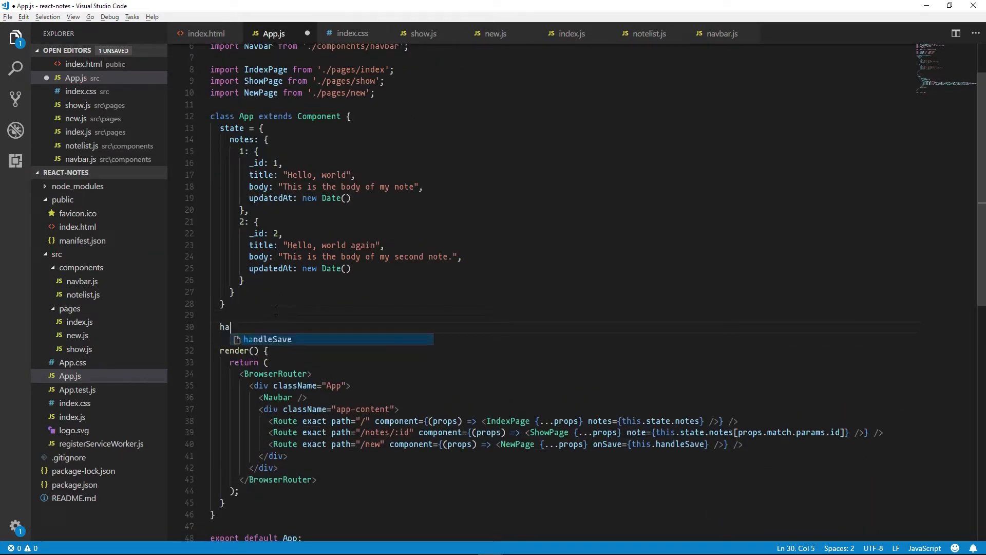
{"action": "type", "text": "ndleSave ="}
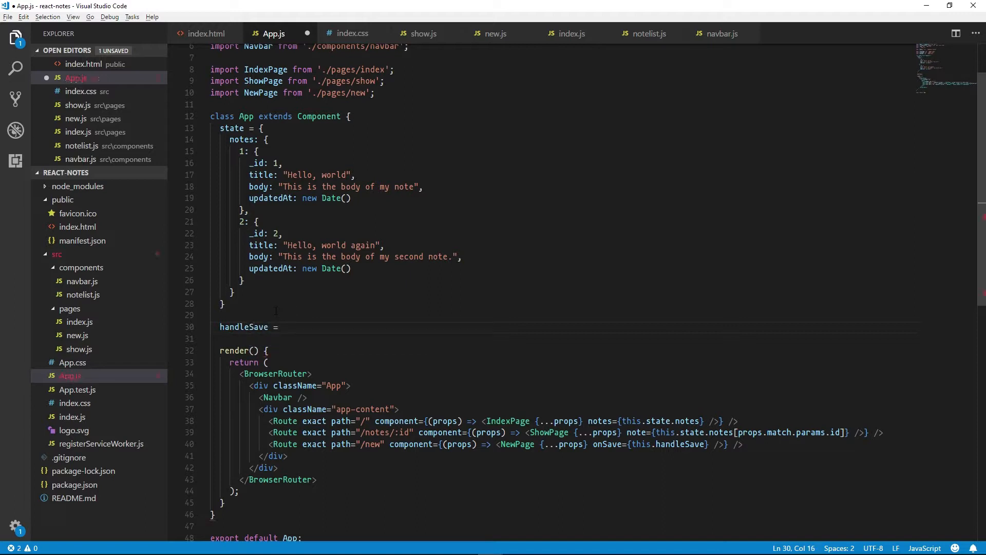
{"action": "type", "text": "(note) =>"}
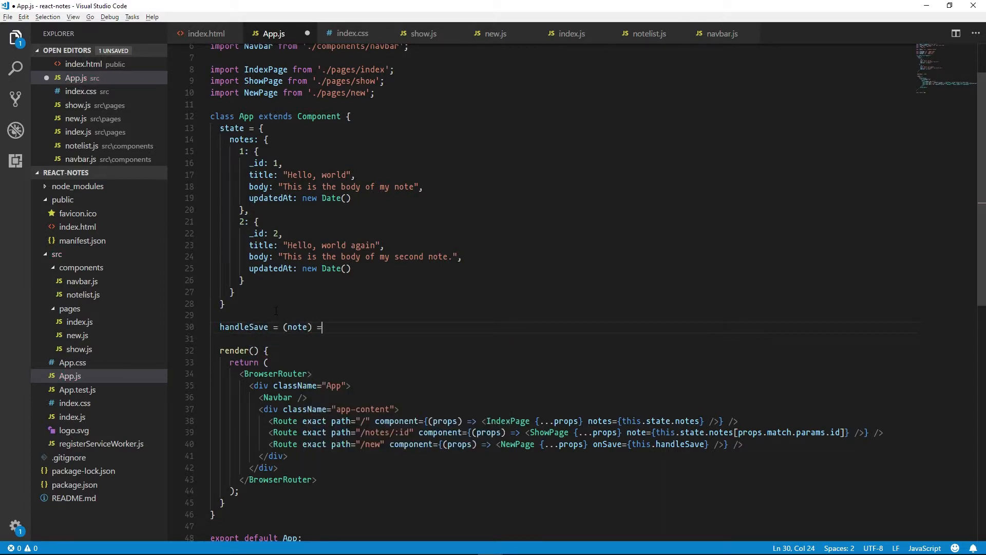
{"action": "type", "text": "=> {}"}
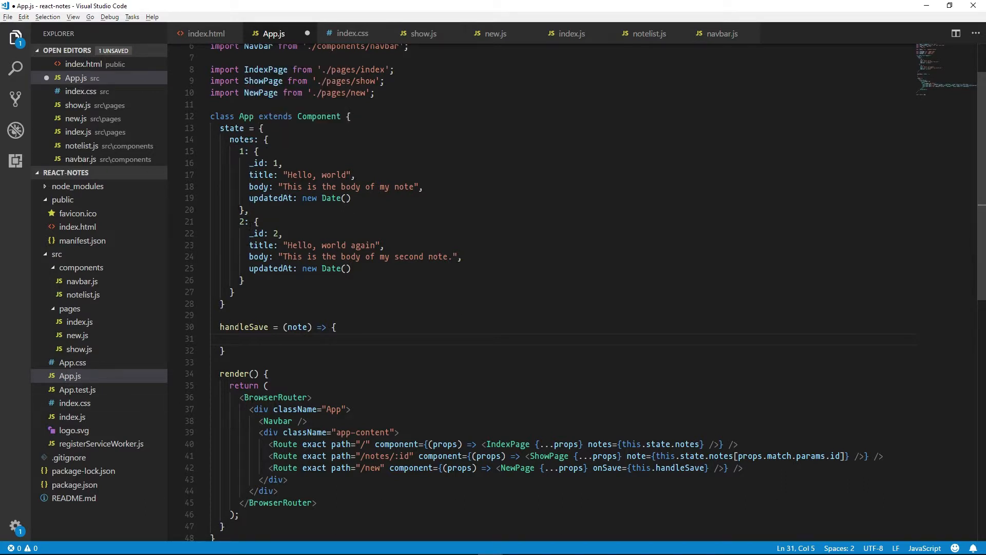
- Inside handleSave, set const ids = Object.keys(this.state.notes)
{"action": "type", "text": "l"}
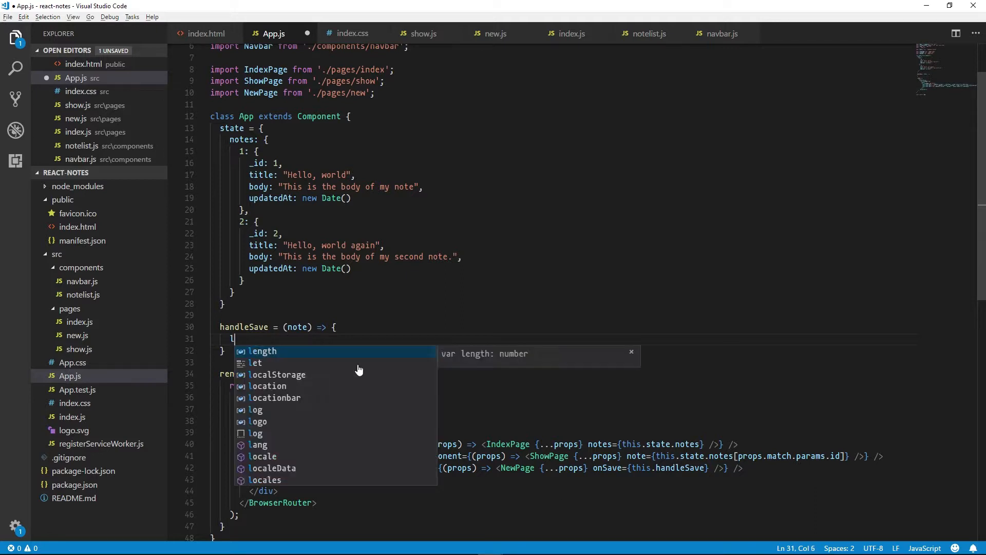
{"action": "type", "text": "const"}
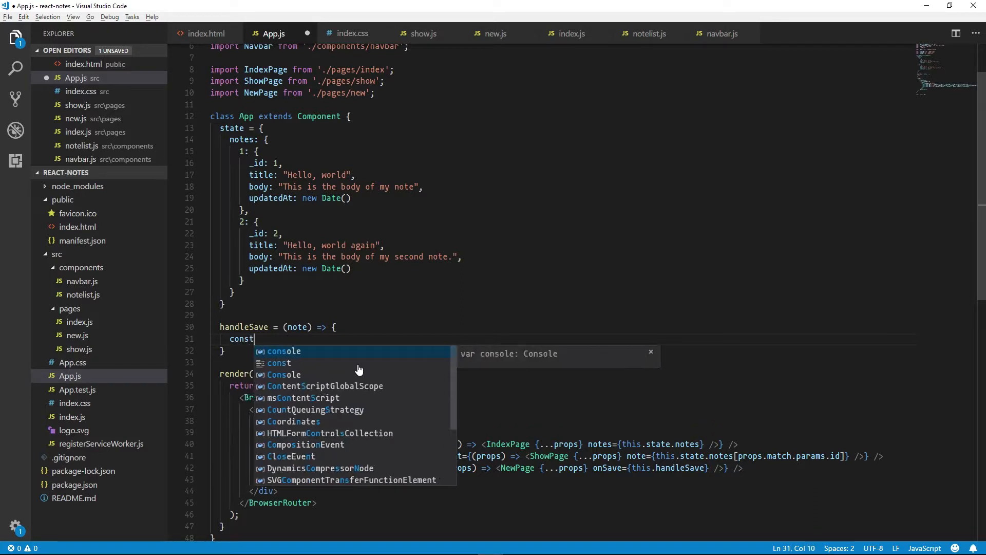
{"action": "type", "text": "ids"}
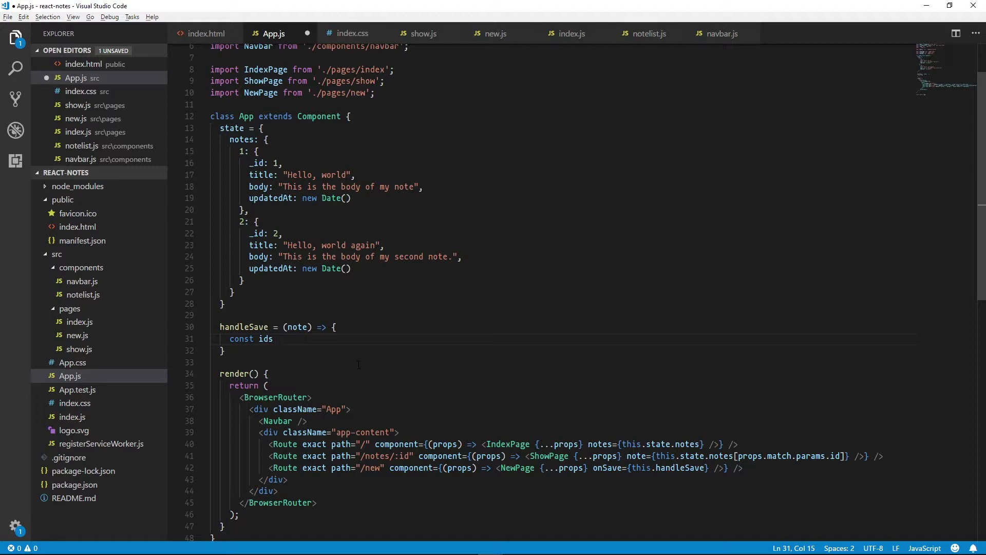
{"action": "type", "text": "= 0"}
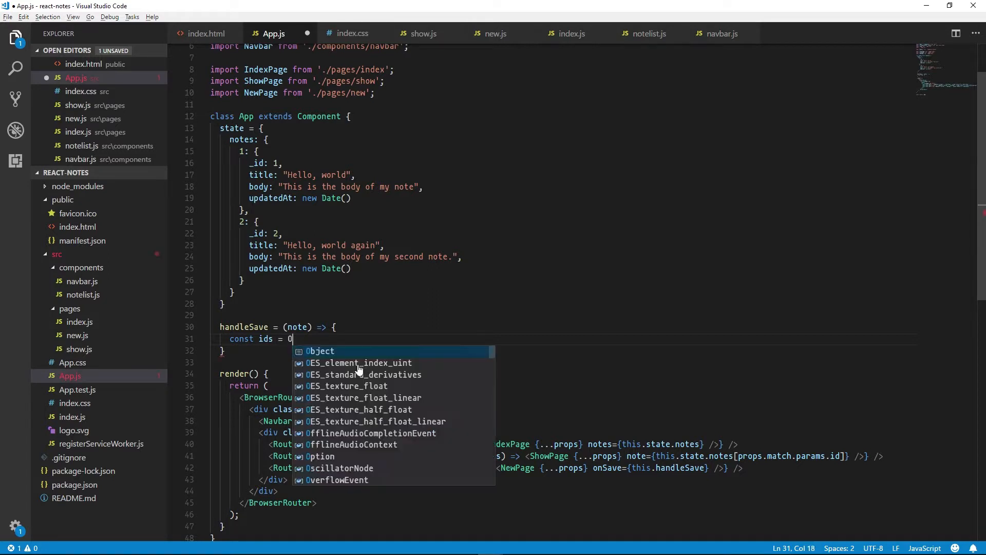
{"action": "type", "text": "Object."}
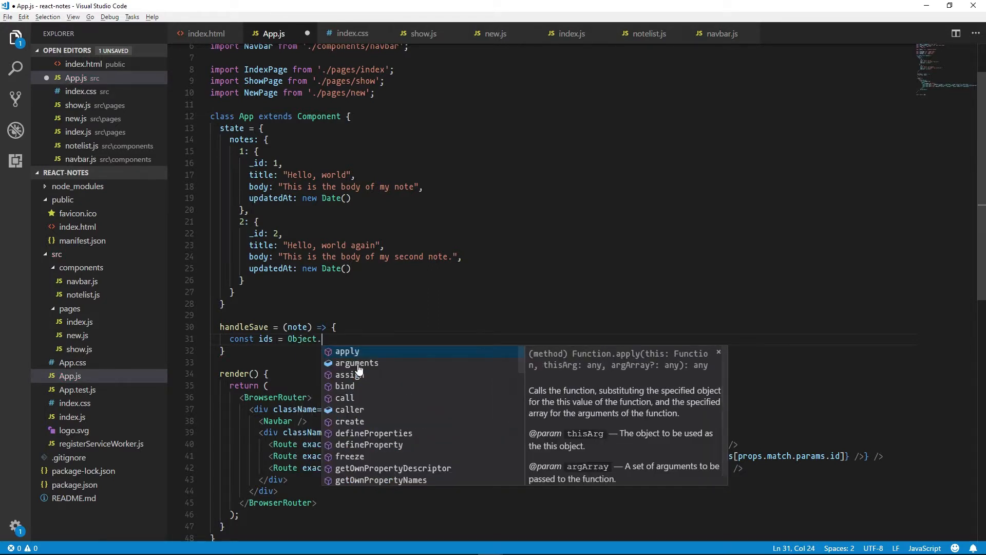
{"action": "type", "text": "keys("}
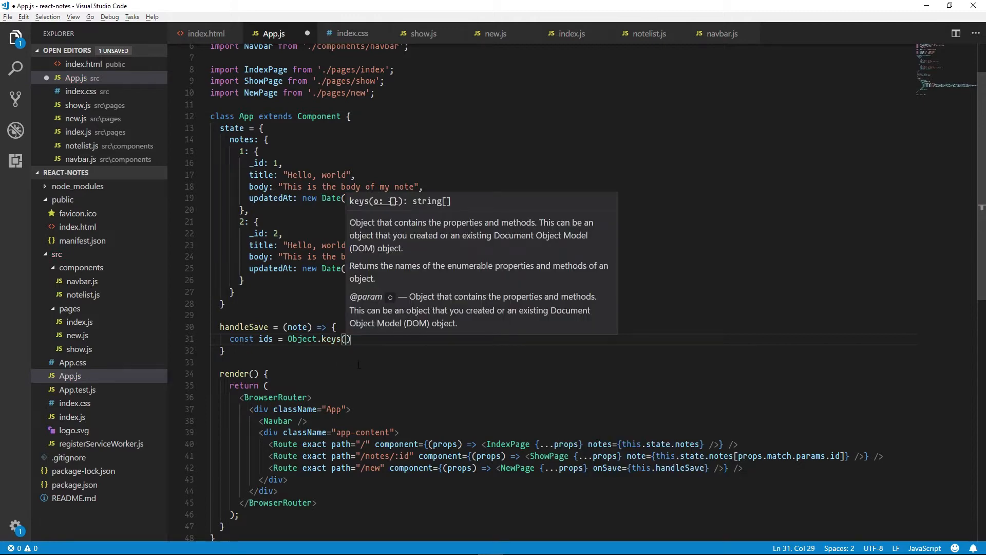
{"action": "type", "text": "this.state.notes"}
{"action": "type", "text": "const"}
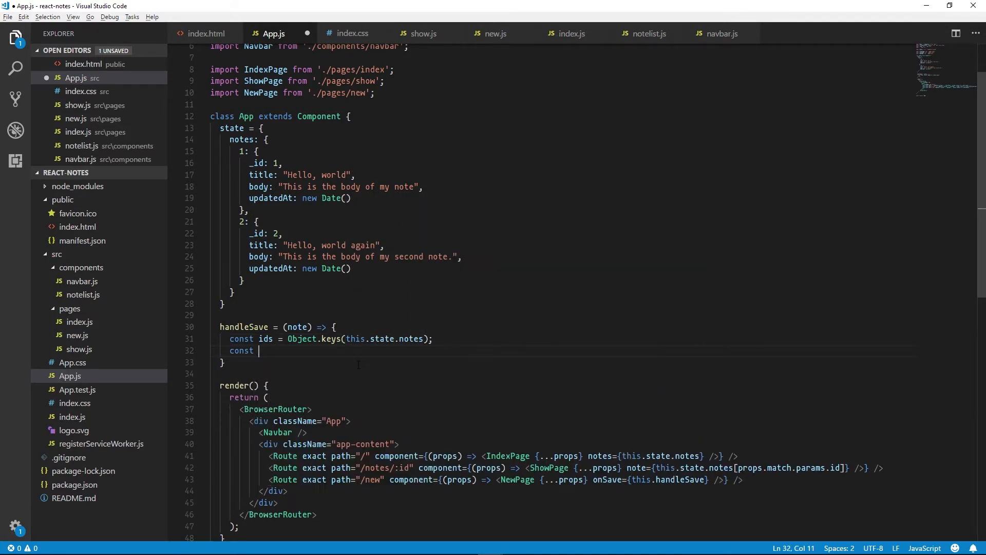
- Compute id = Math.max(...ids) + 1 and assign note['_id'] = id
{"action": "type", "text": "id ="}
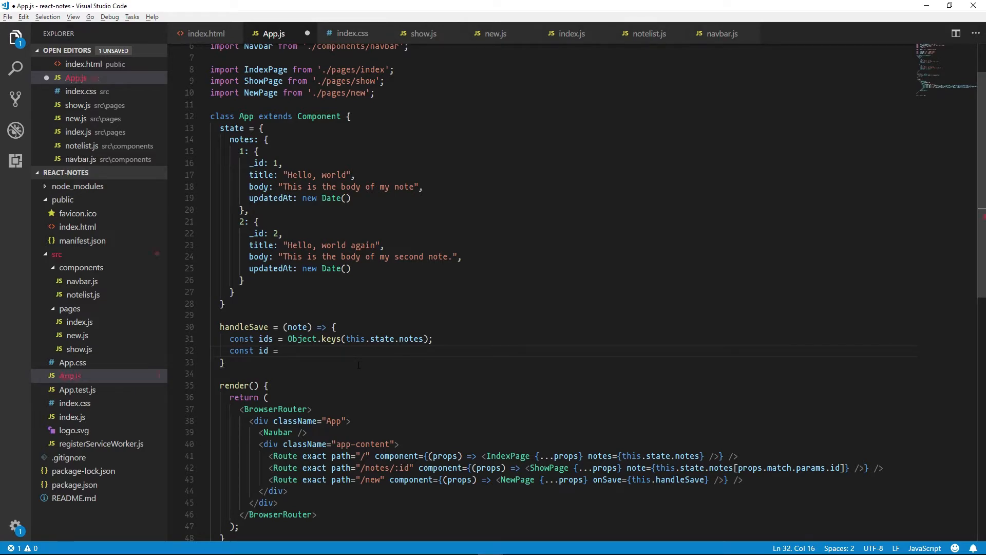
{"action": "type", "text": "Math.max("}
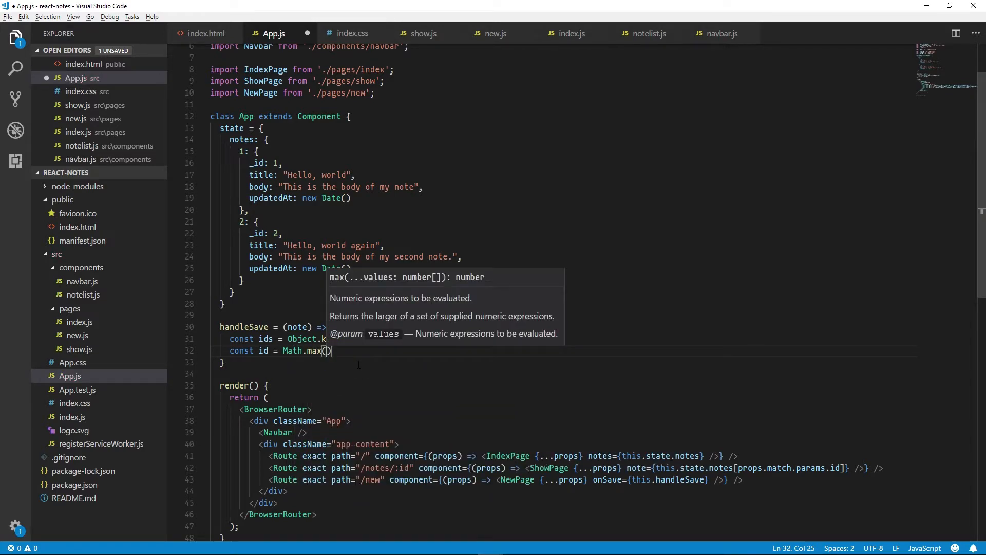
{"action": "type", "text": "...ids"}
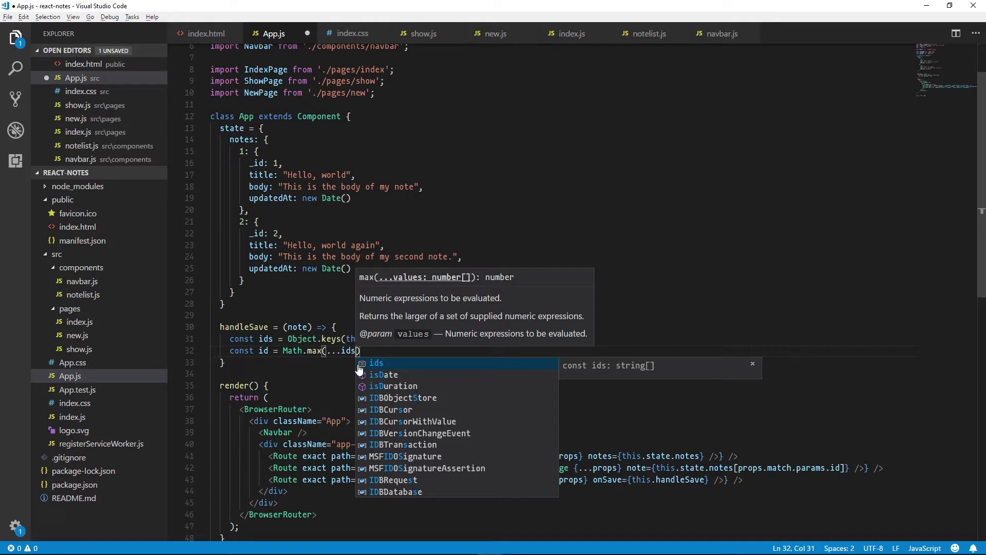
{"action": "key", "text": "Escape"}
{"action": "type", "text": " + 1;"}
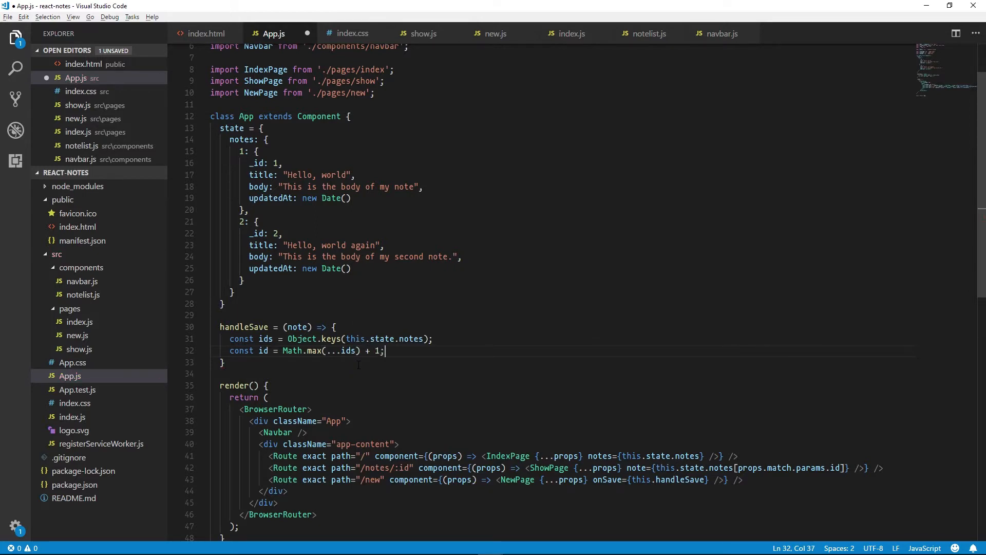
{"action": "type", "text": "note"}
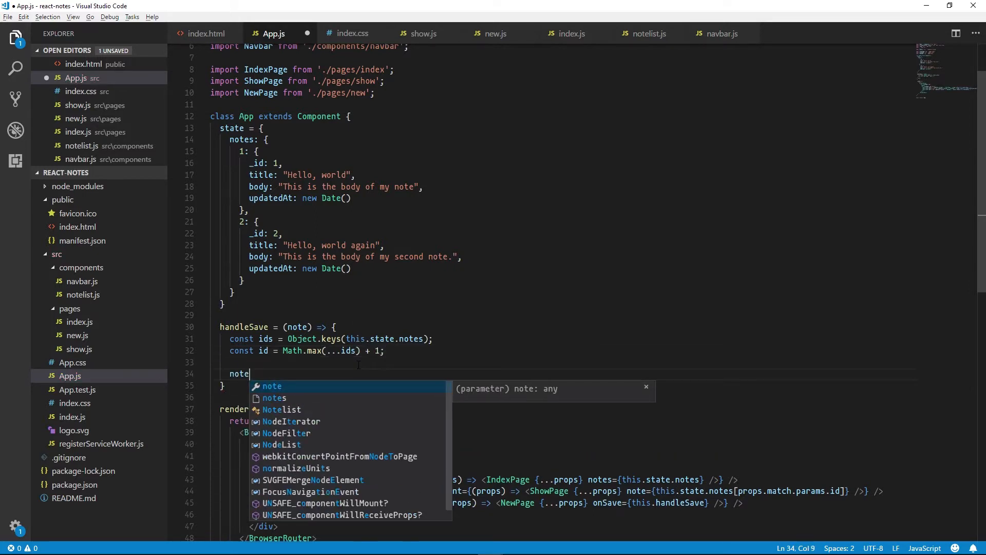
{"action": "type", "text": "[]"}
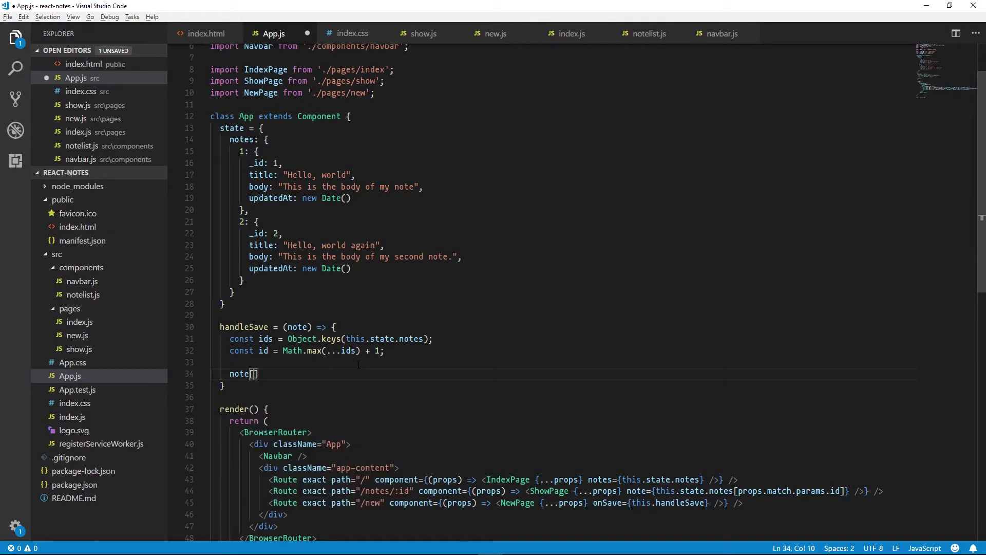
{"action": "type", "text": "'_id'"}
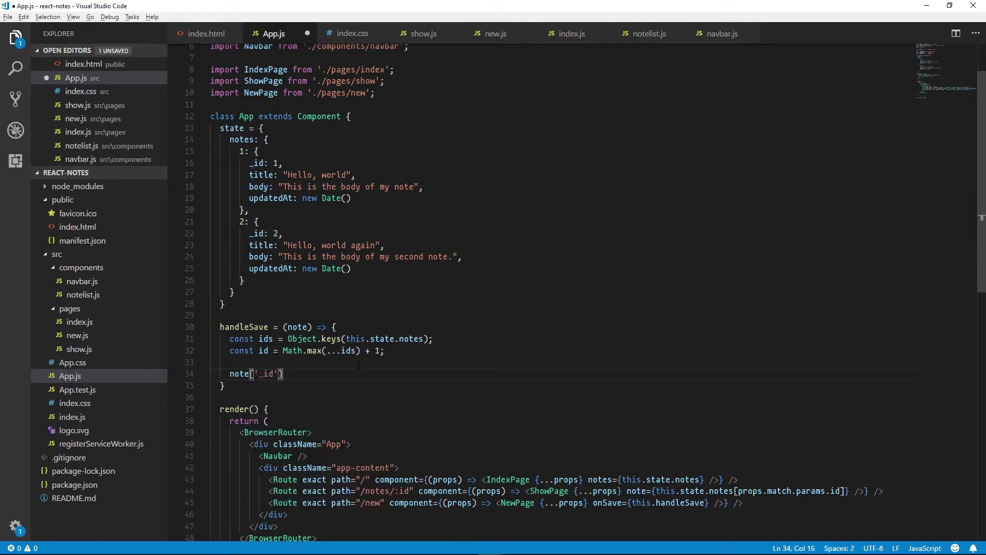
{"action": "type", "text": "= id;"}
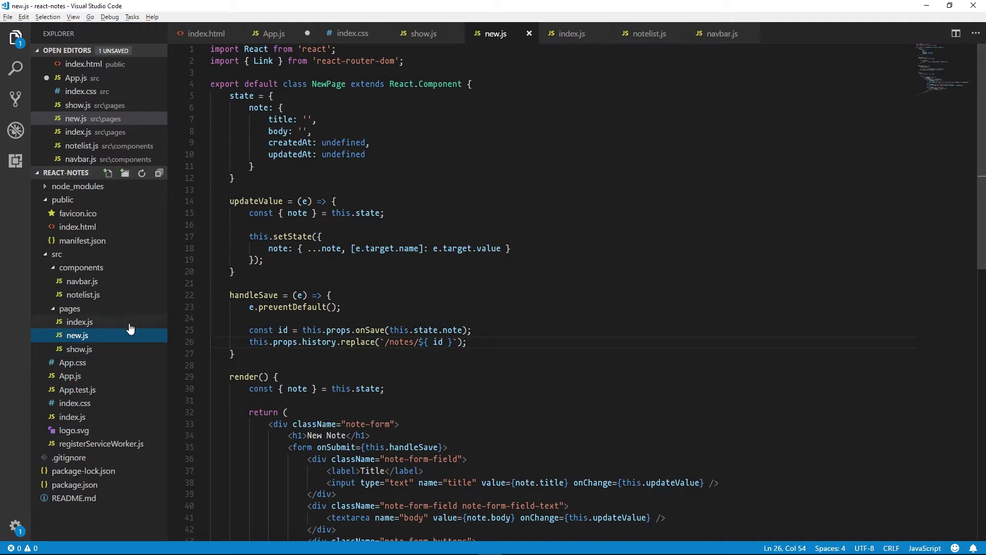
{"action": "mouse_move", "coordinate": [69, 375]}
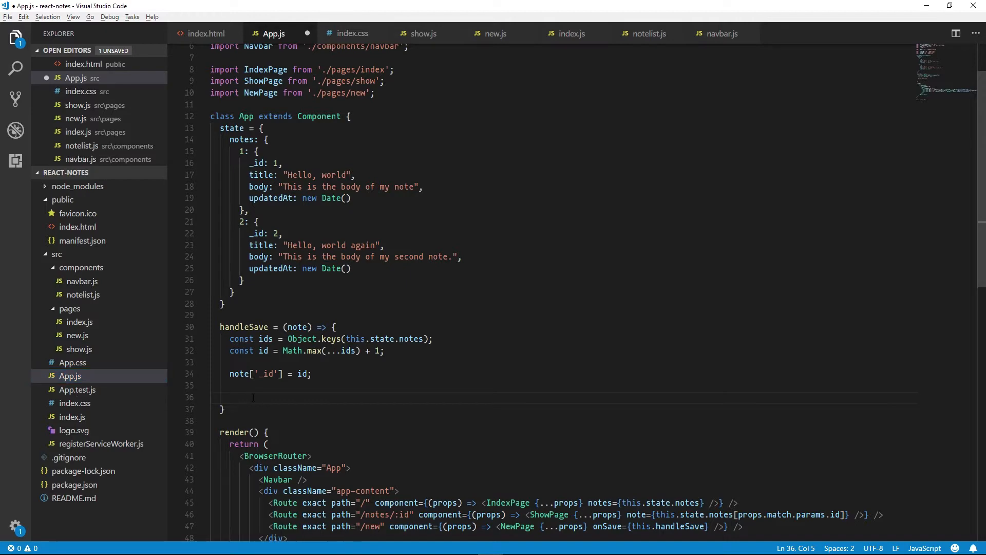
- Destructure notes from this.state, setState with the note under [id], and return id
{"action": "type", "text": "const { notes"}
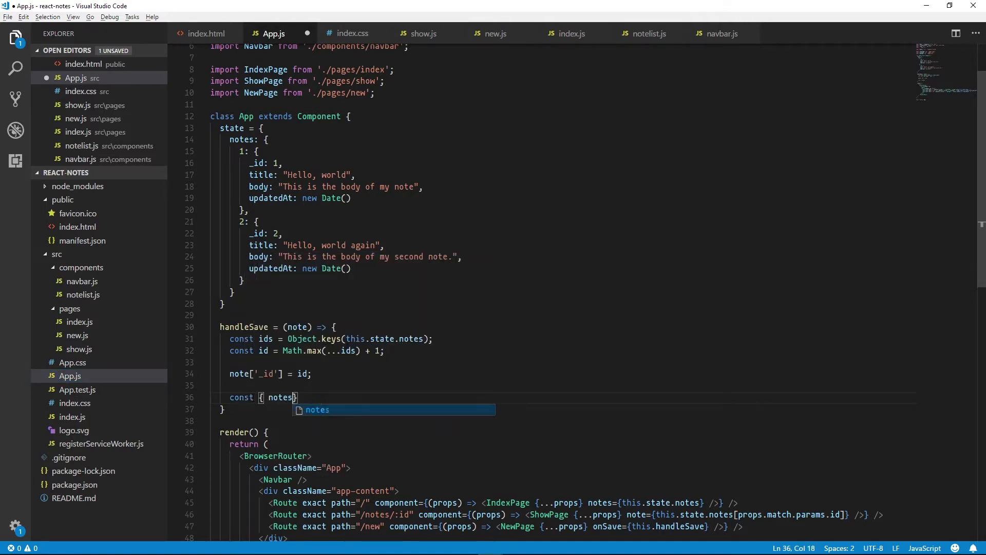
{"action": "type", "text": "= this.state;"}
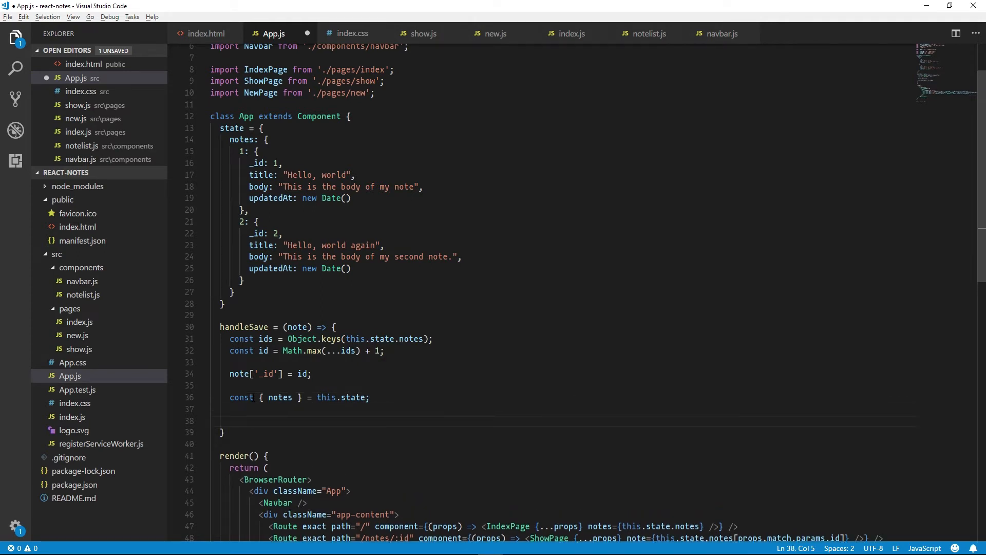
{"action": "left_click", "coordinate": [232, 420]}
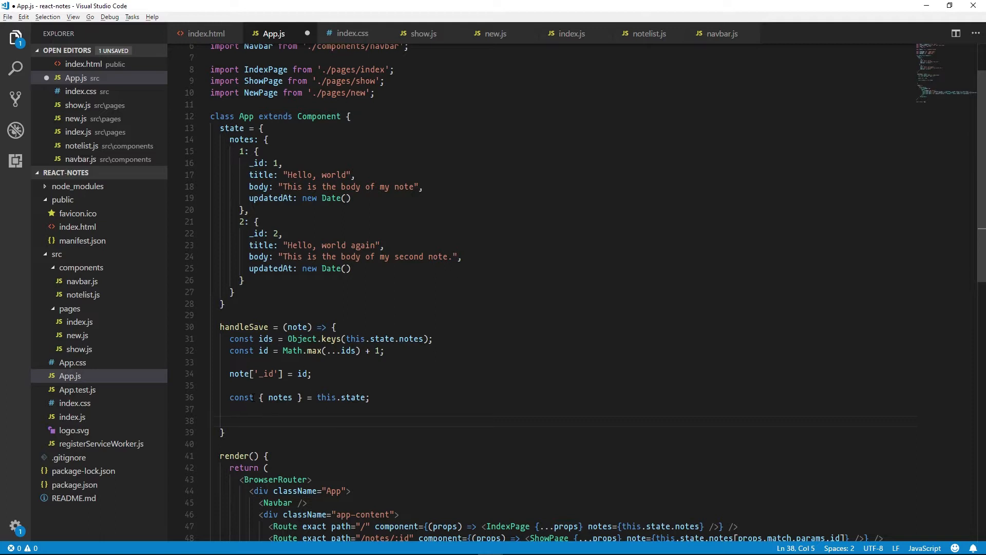
{"action": "type", "text": "this."}
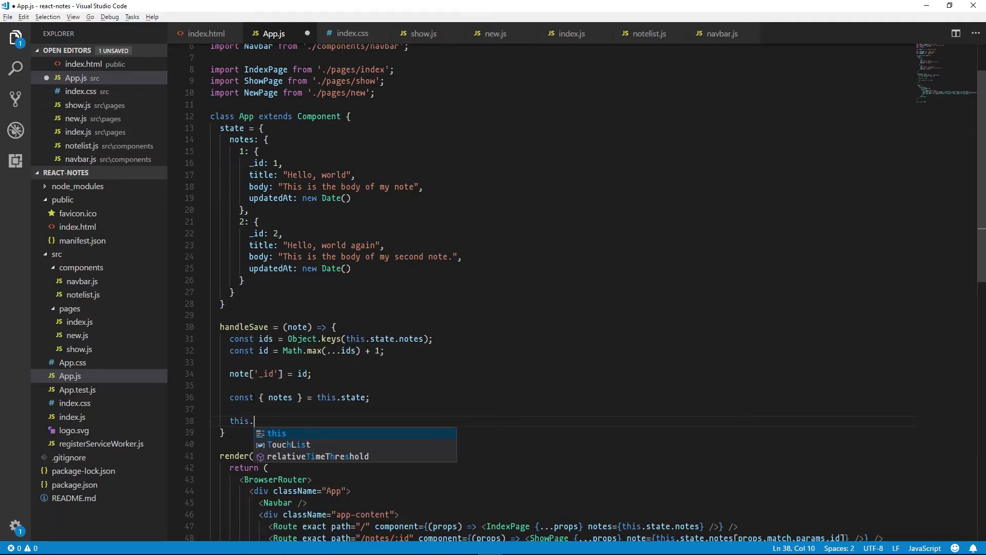
{"action": "type", "text": "setState(P"}
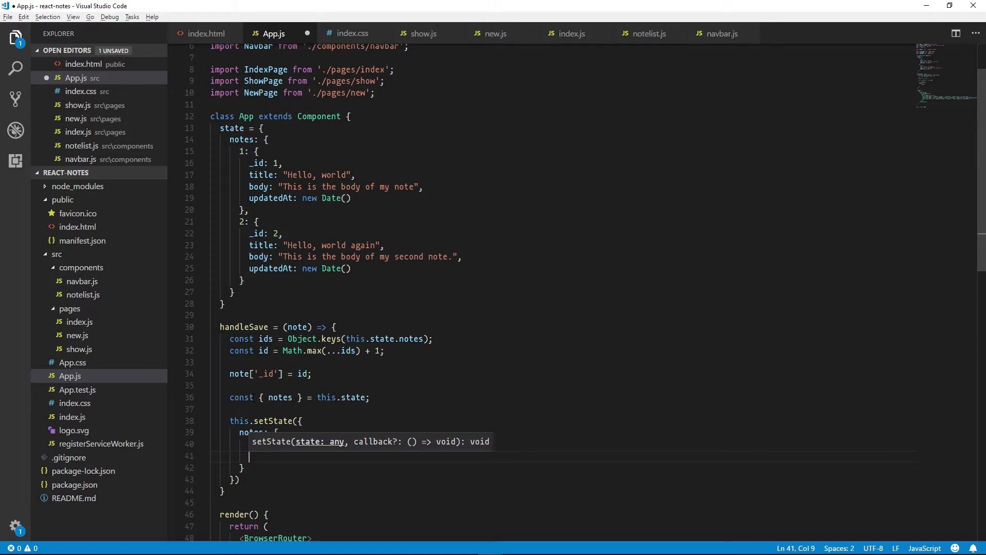
{"action": "type", "text": "[]"}
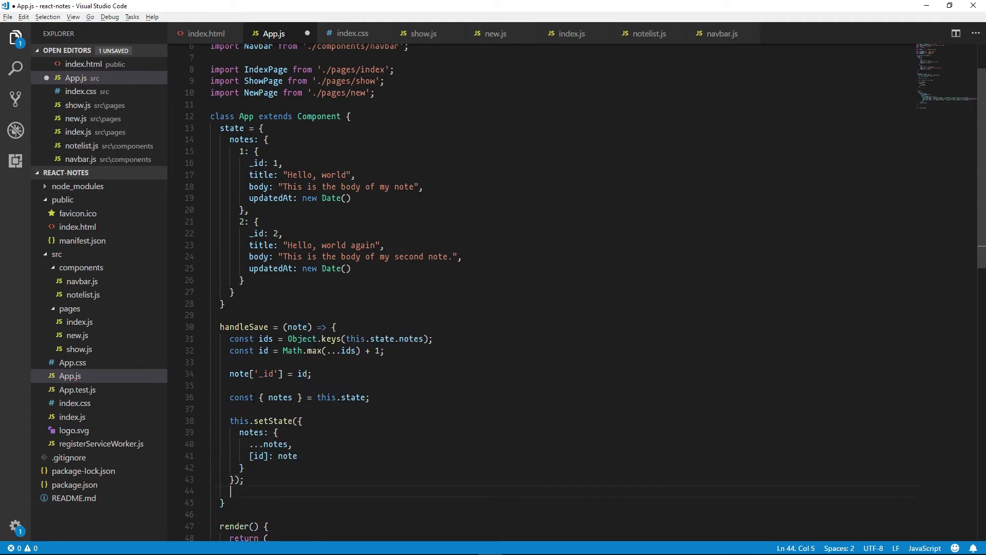
{"action": "type", "text": "return"}
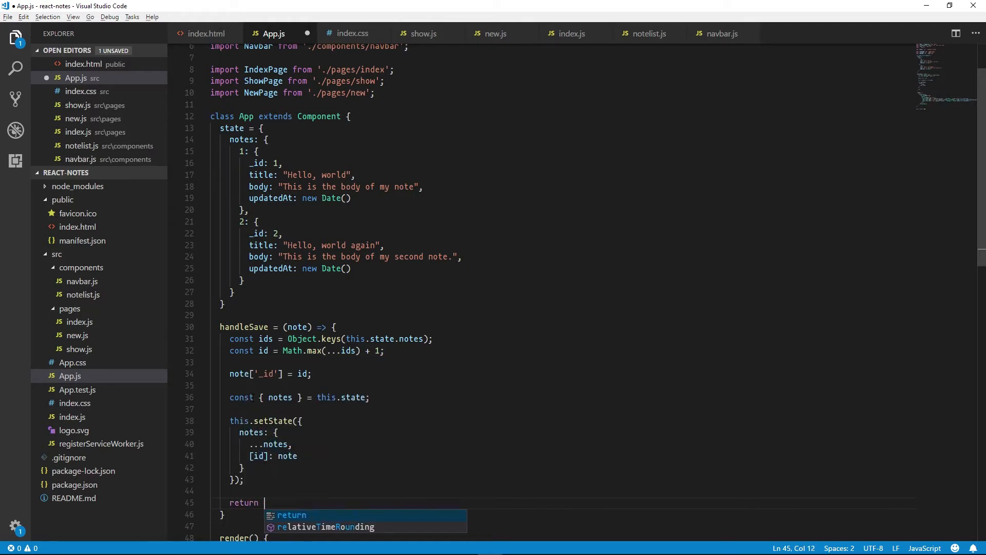
{"action": "type", "text": "id;"}
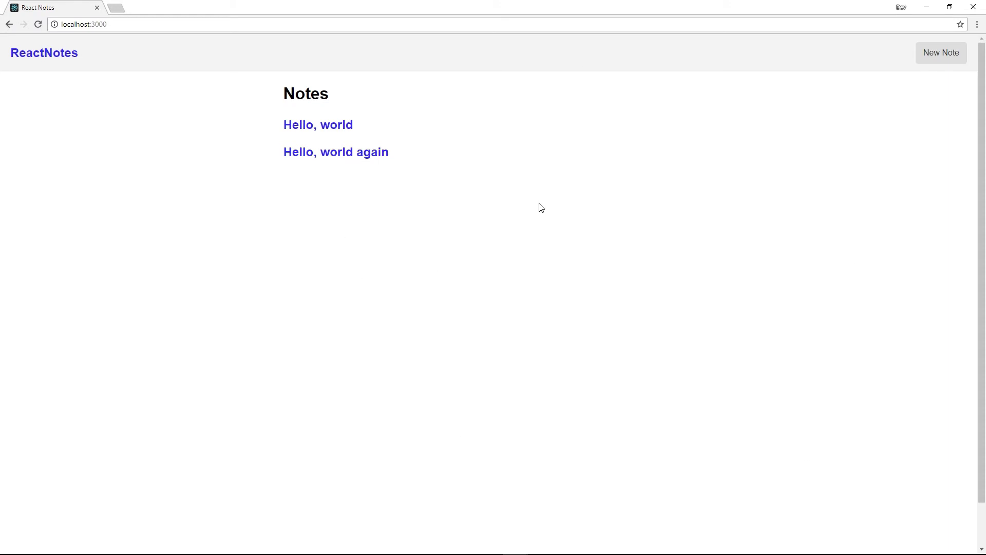
- Save a note 'This is a new note!' with body 'Hello, world. I'm a new note. Great!'
{"action": "left_click", "coordinate": [941, 52]}
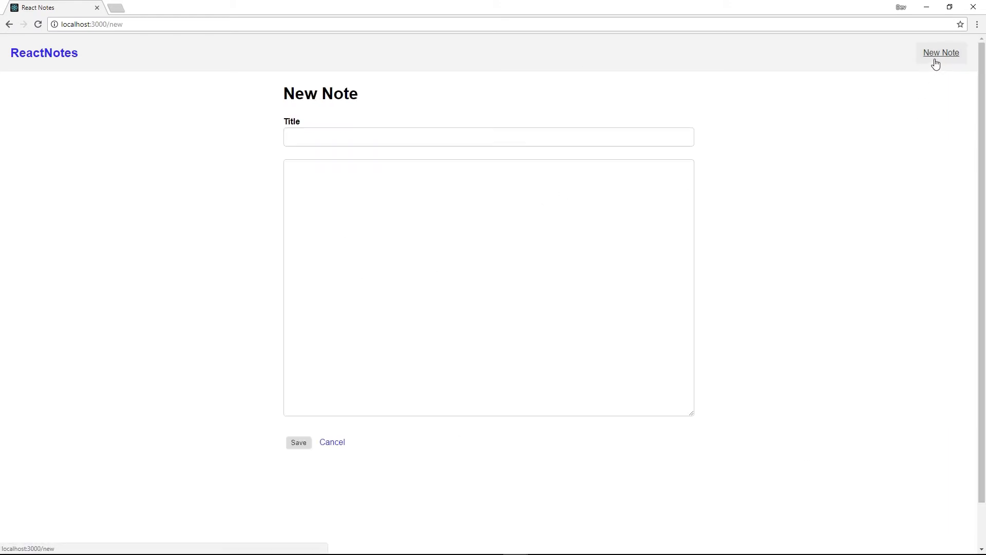
{"action": "mouse_move", "coordinate": [209, 258]}
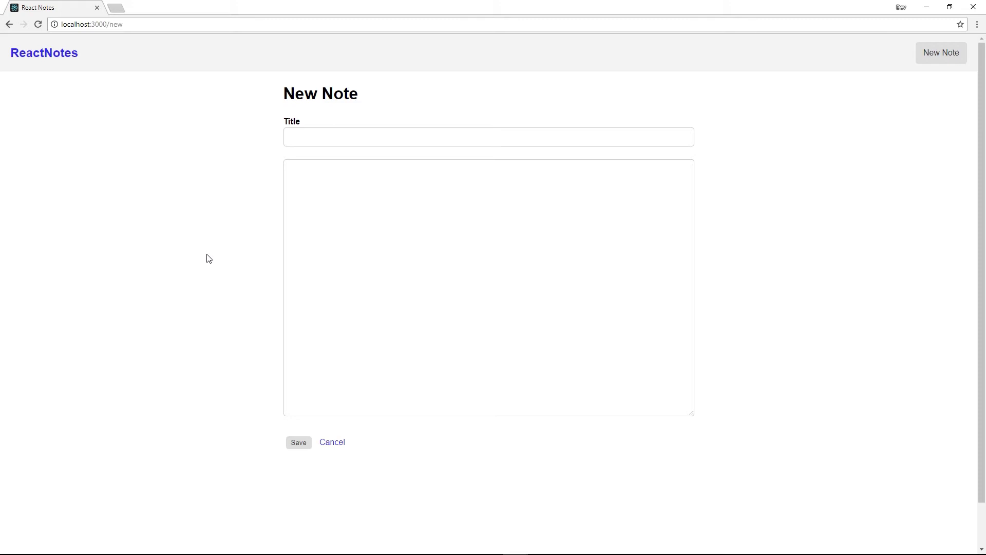
{"action": "type", "text": "This i"}
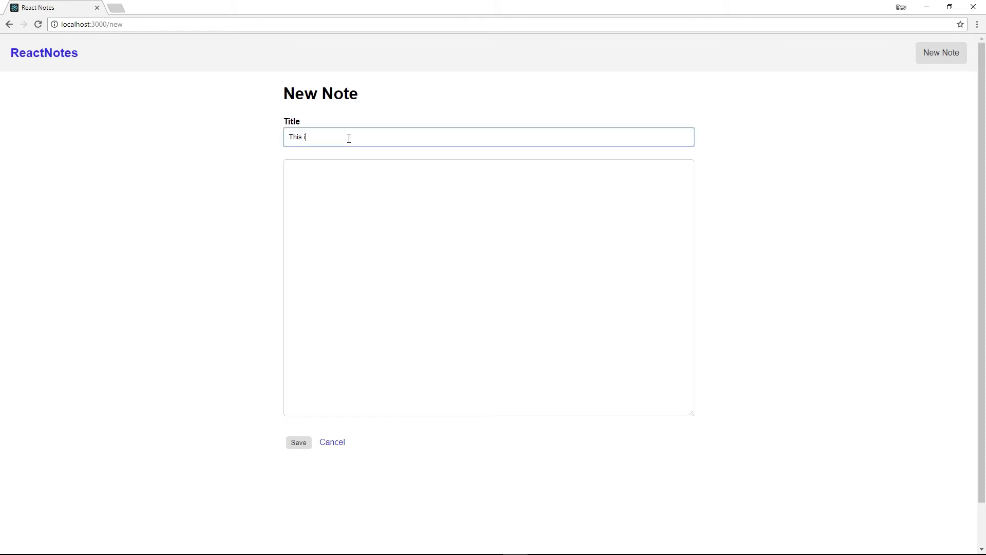
{"action": "type", "text": "Hello, world"}
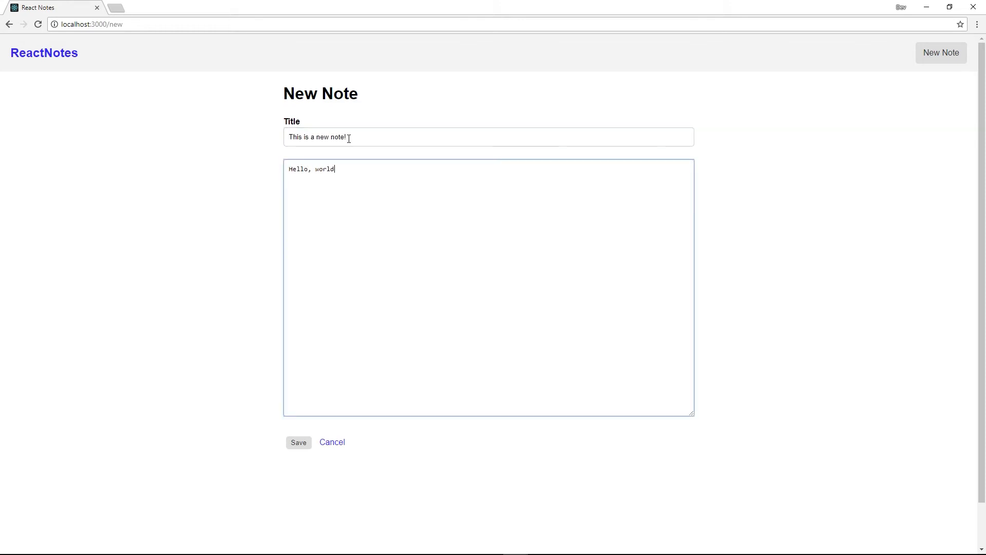
{"action": "type", "text": ". I'm a new note. Great!"}
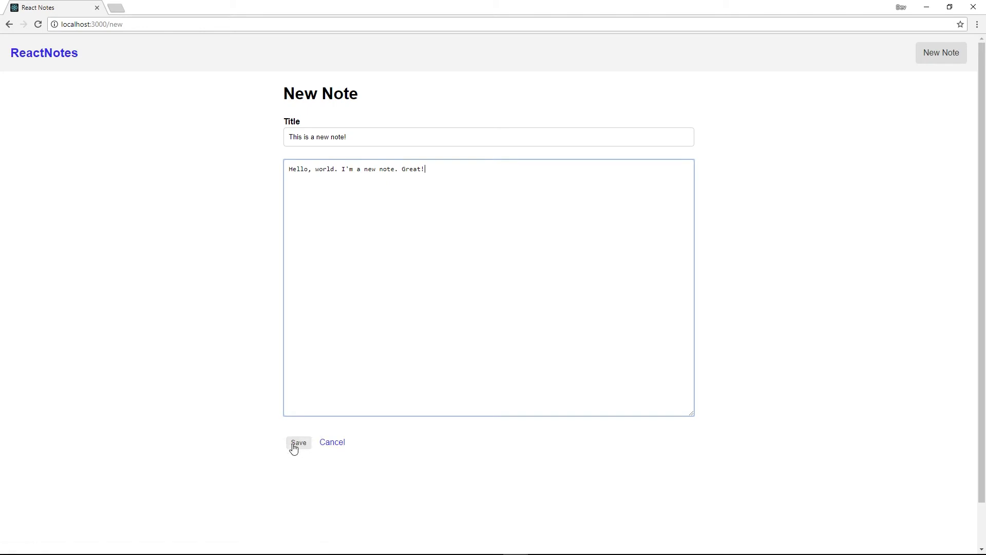
{"action": "left_click", "coordinate": [298, 443]}
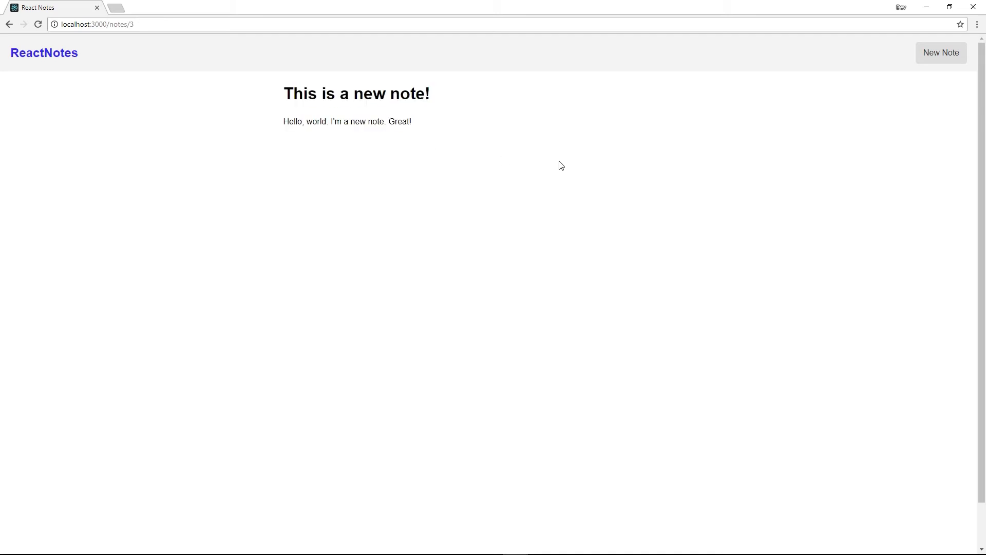
{"action": "mouse_move", "coordinate": [33, 55]}
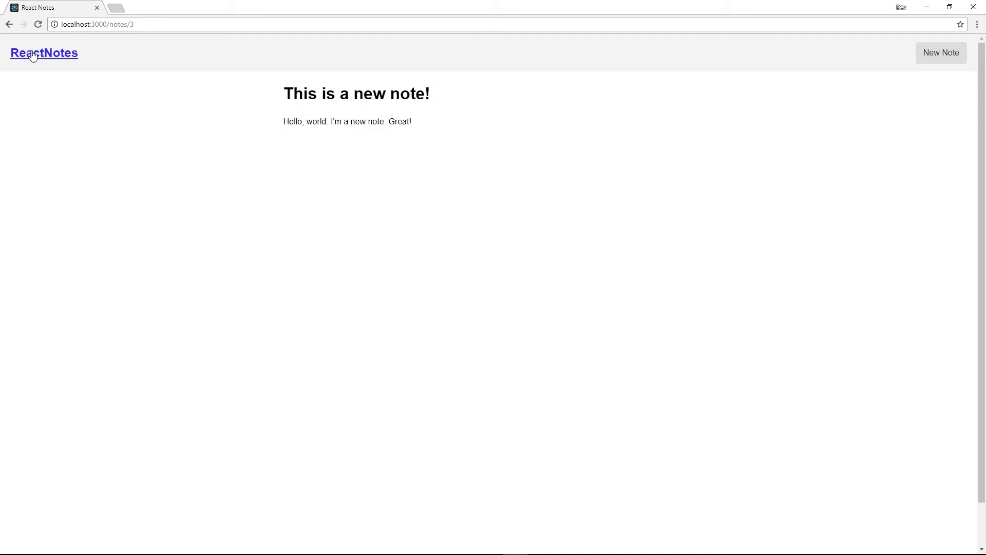
{"action": "left_click", "coordinate": [43, 53]}
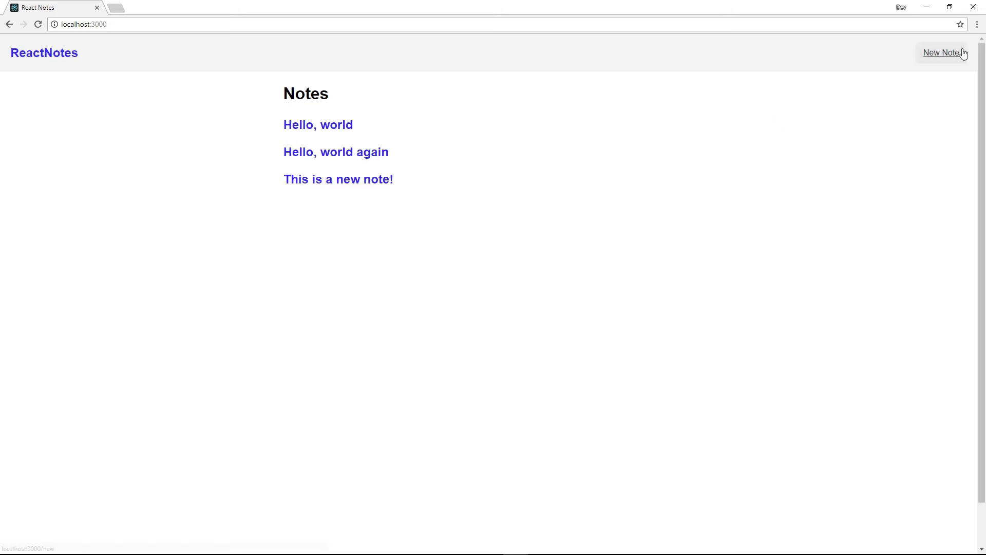
- Save a fourth note, 'Another new note', and return to the notes list
{"action": "left_click", "coordinate": [941, 52]}
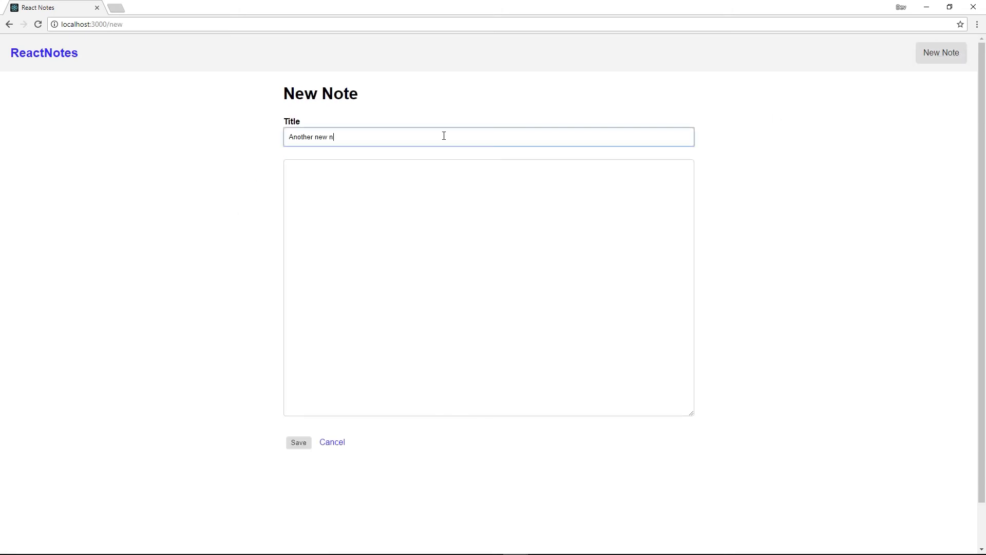
{"action": "left_click", "coordinate": [298, 442]}
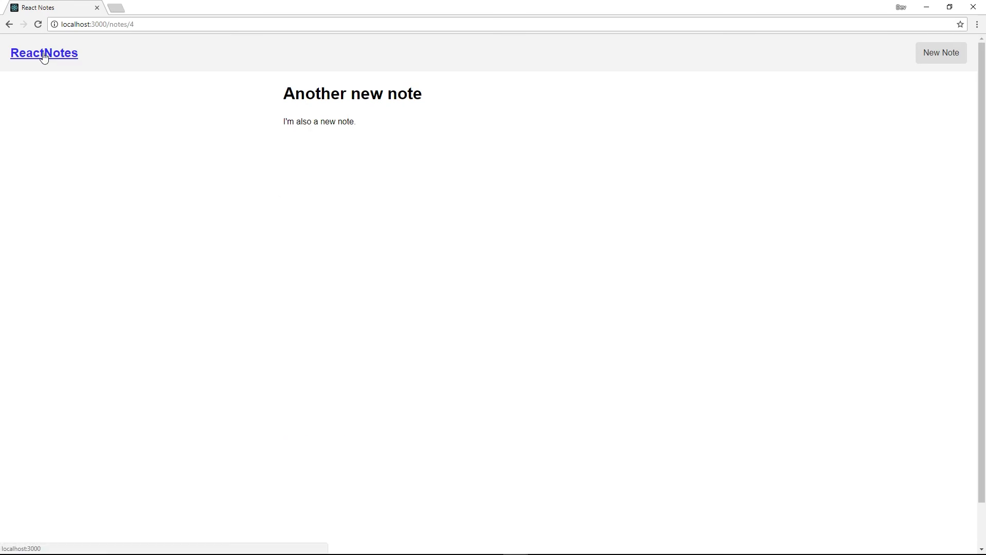
{"action": "left_click", "coordinate": [43, 52]}
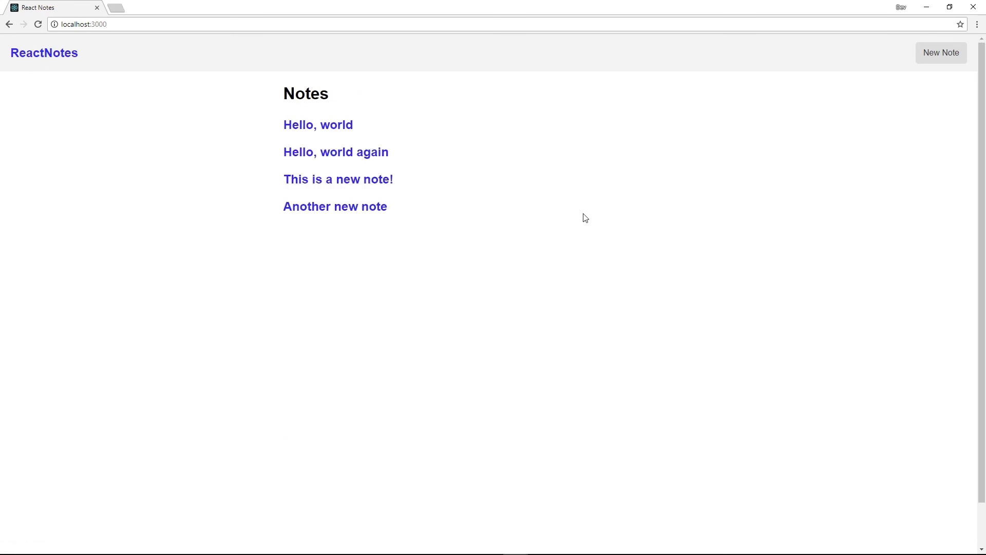
{"action": "mouse_move", "coordinate": [253, 305]}
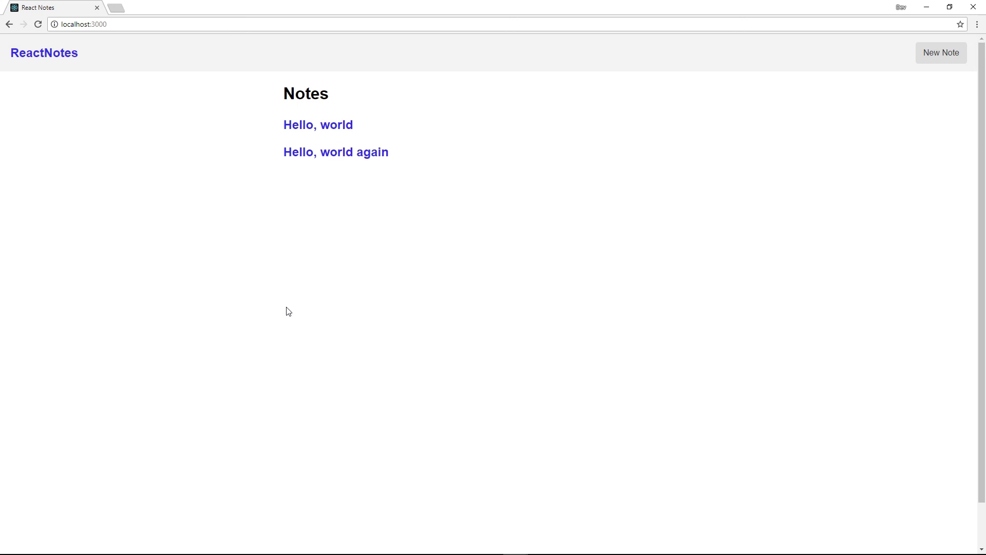
{"action": "mouse_move", "coordinate": [406, 280]}
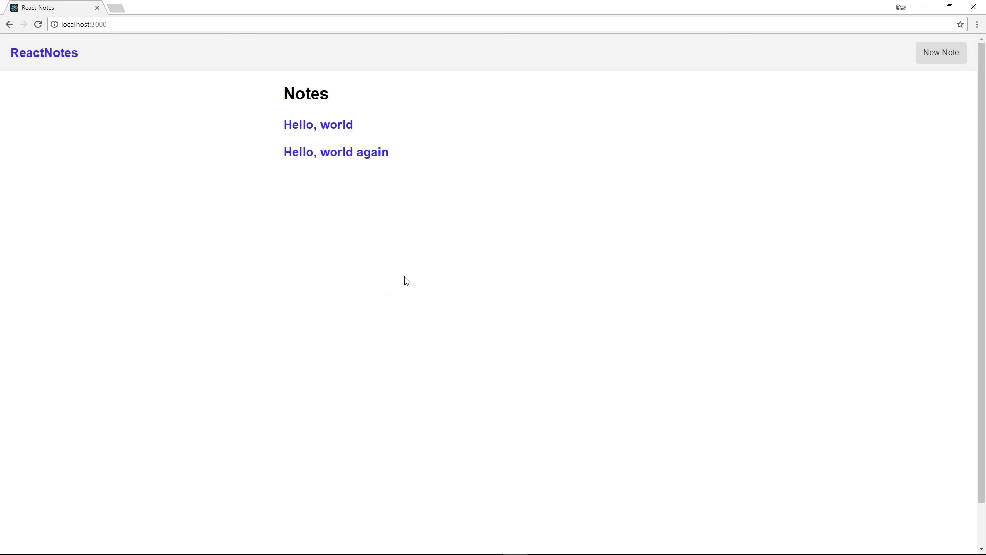
{"action": "mouse_move", "coordinate": [290, 259]}
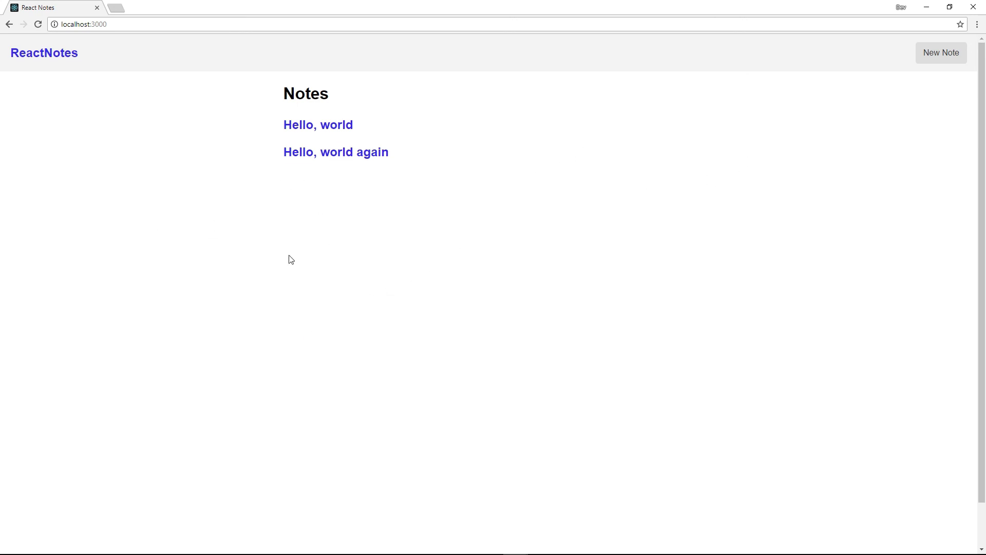
{"action": "mouse_move", "coordinate": [192, 235]}
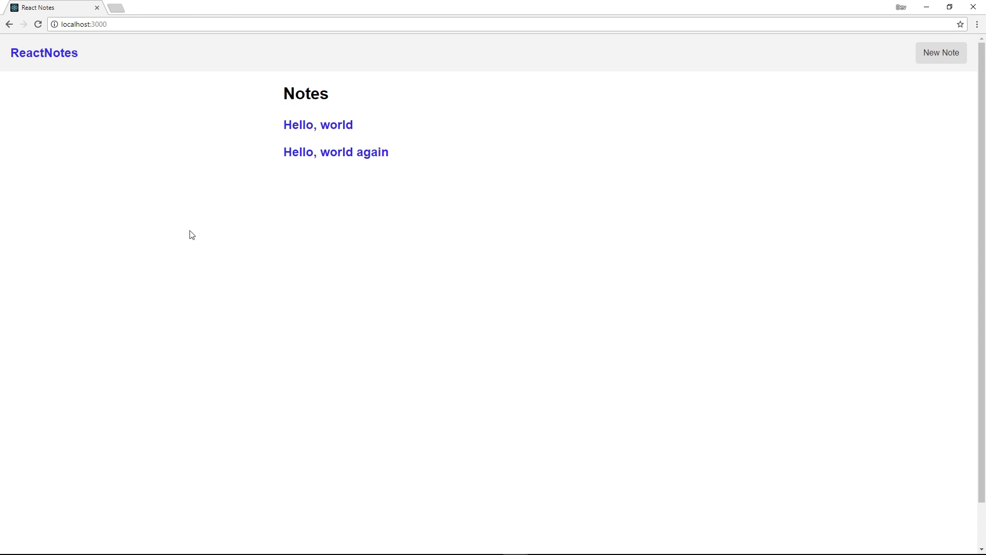
{"action": "mouse_move", "coordinate": [517, 229]}
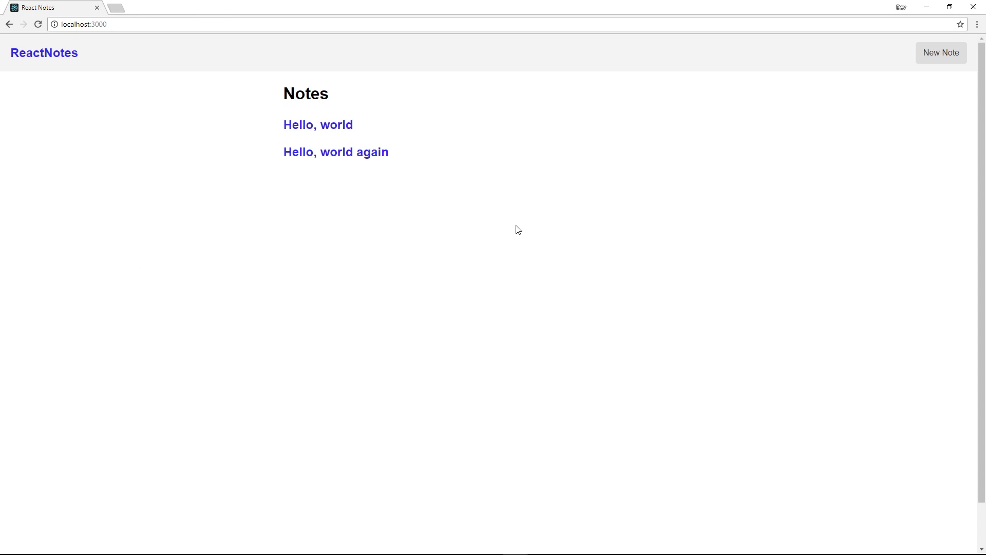
{"action": "mouse_move", "coordinate": [503, 228]}
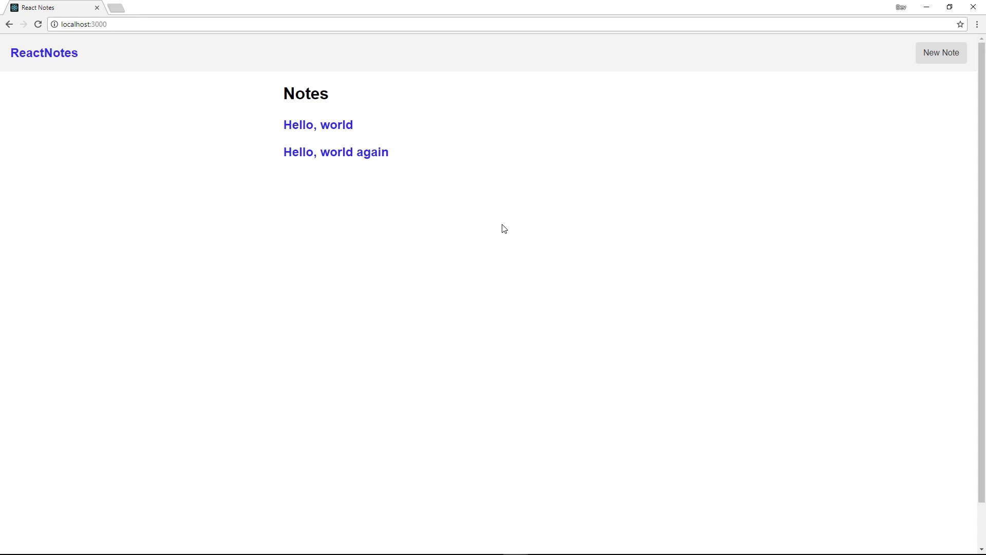
{"action": "mouse_move", "coordinate": [330, 294]}
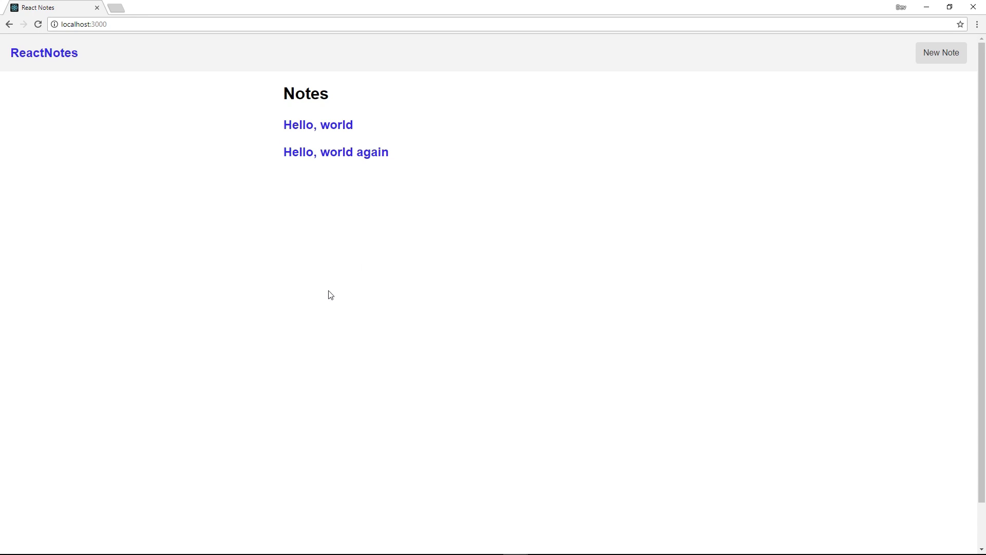